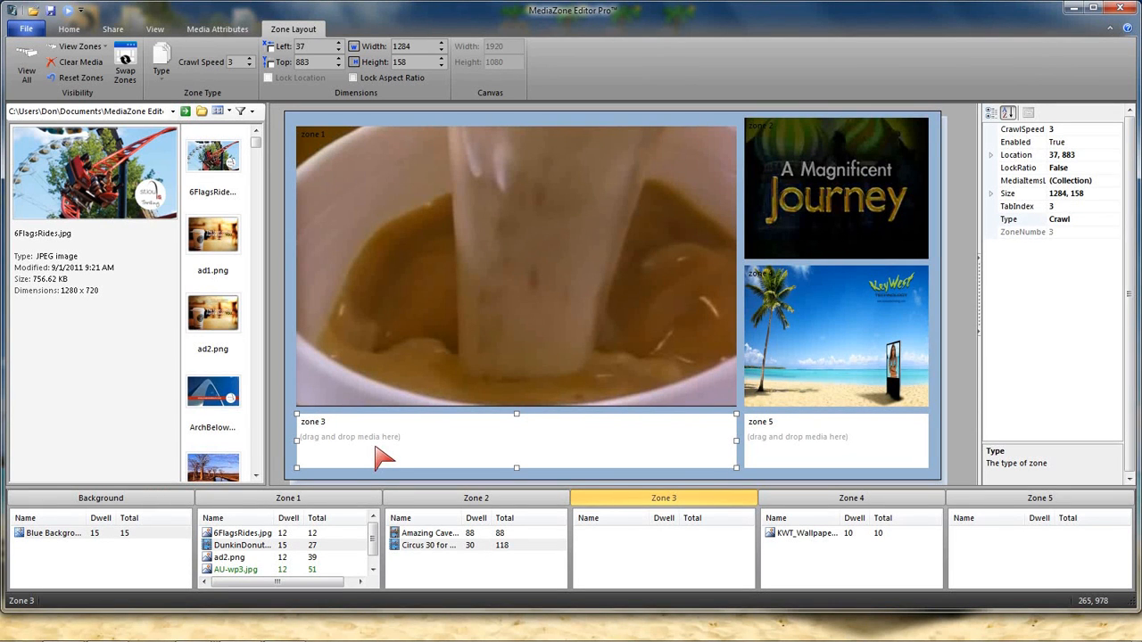
mouse_move(1093, 261)
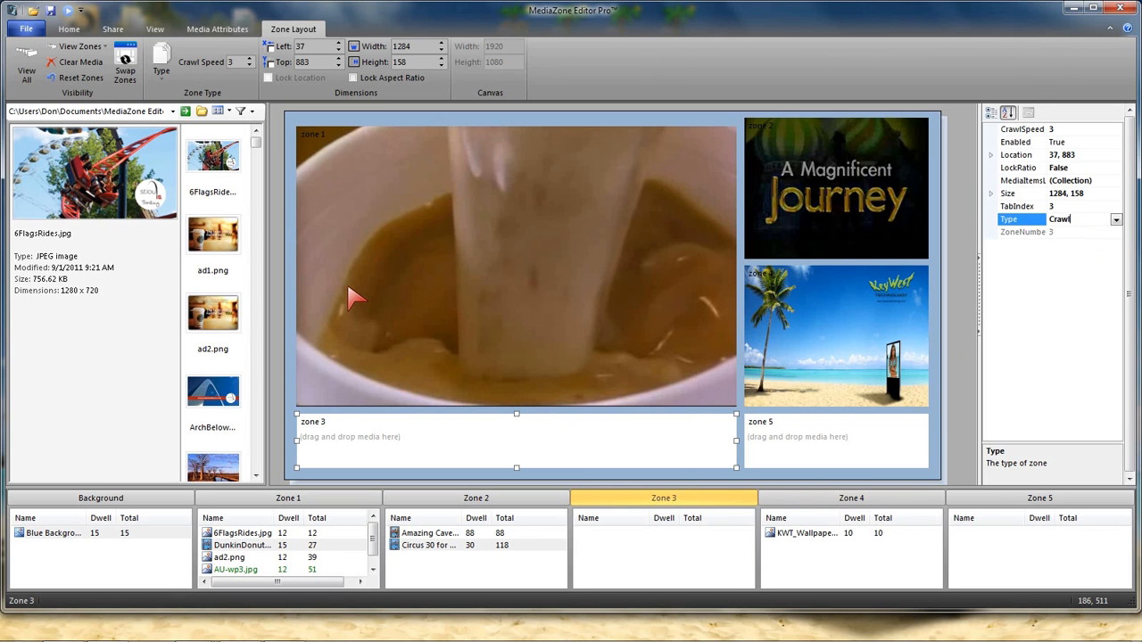
Switch the ribbon to the Home tab to reveal the Create Content group
click(69, 28)
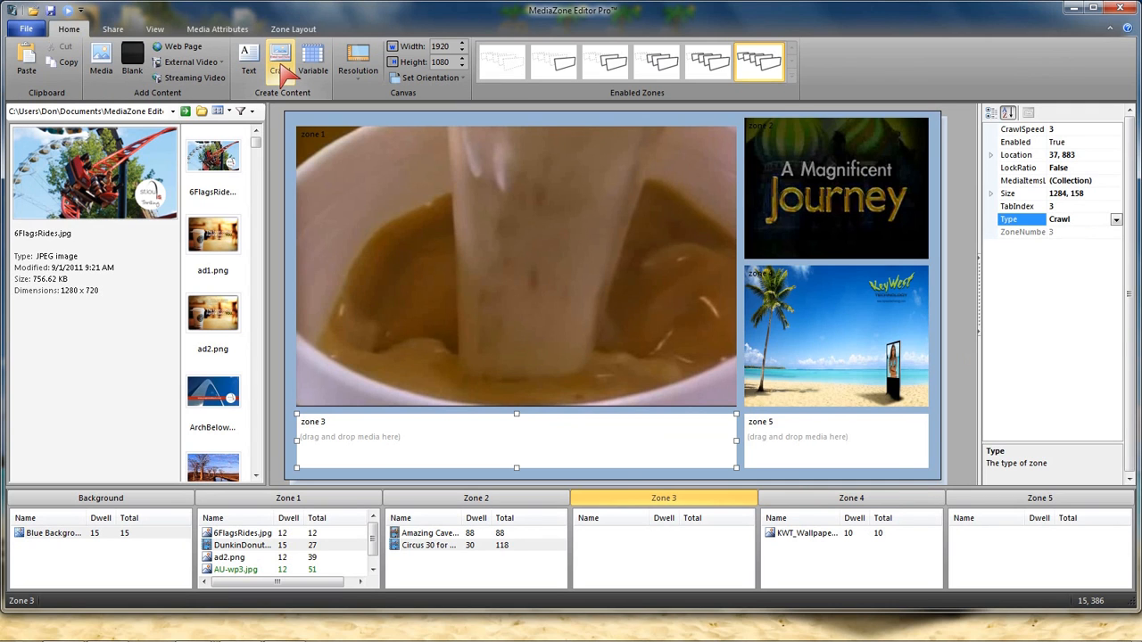
Start a new crawl reading 'Welcome to MediaZone Editor' in white text with an edge effect
click(280, 58)
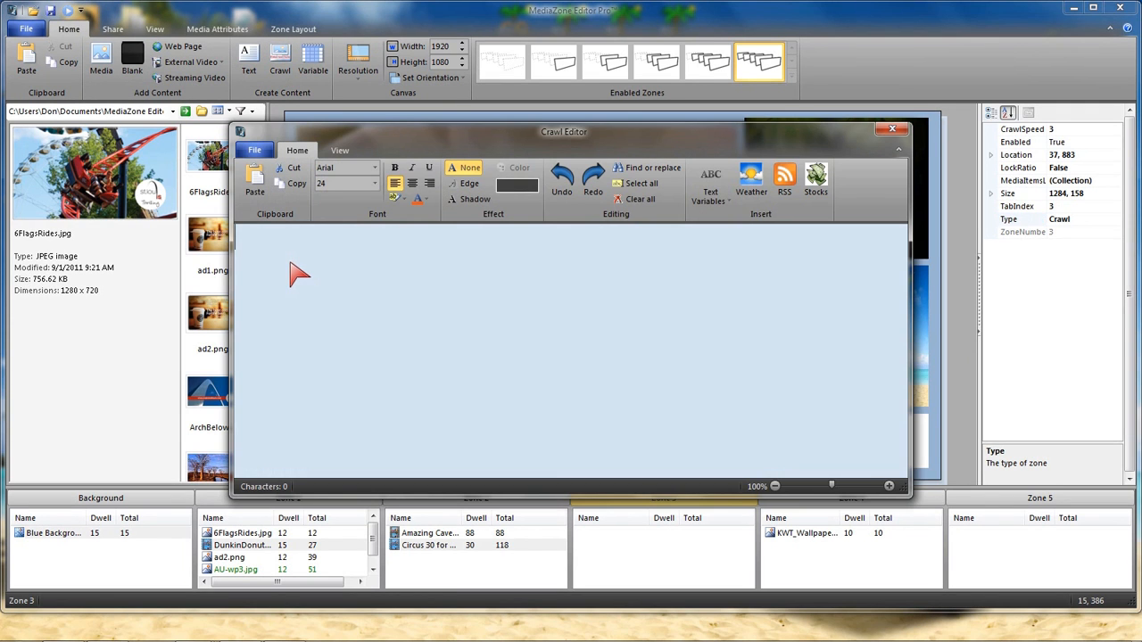
text(We)
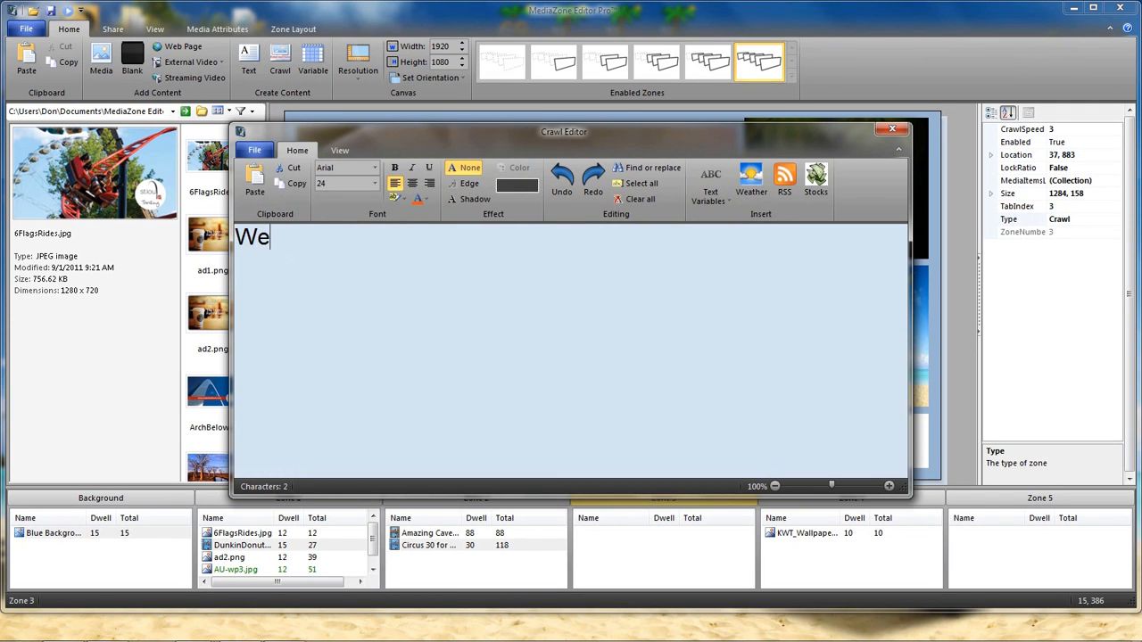
text(lc)
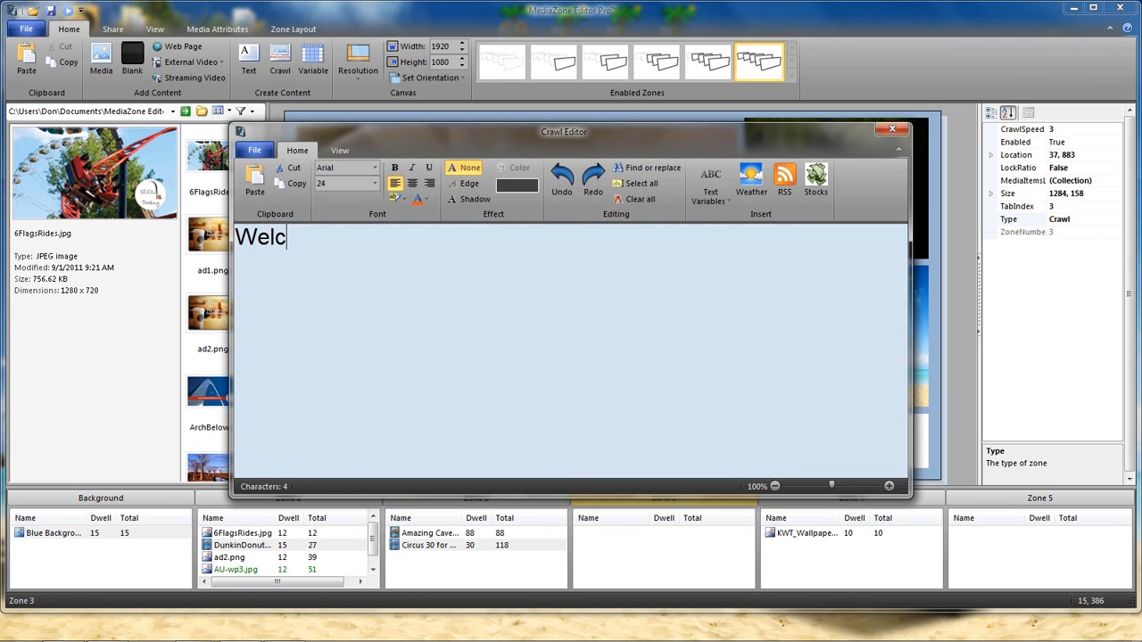
text(ome to Med)
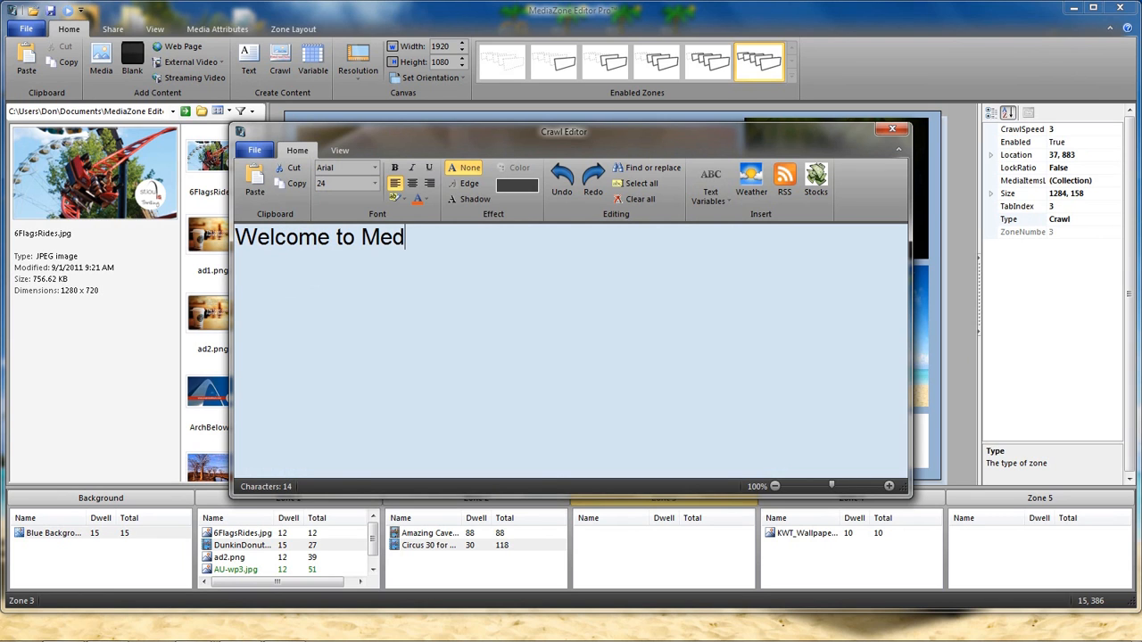
text(iaZone)
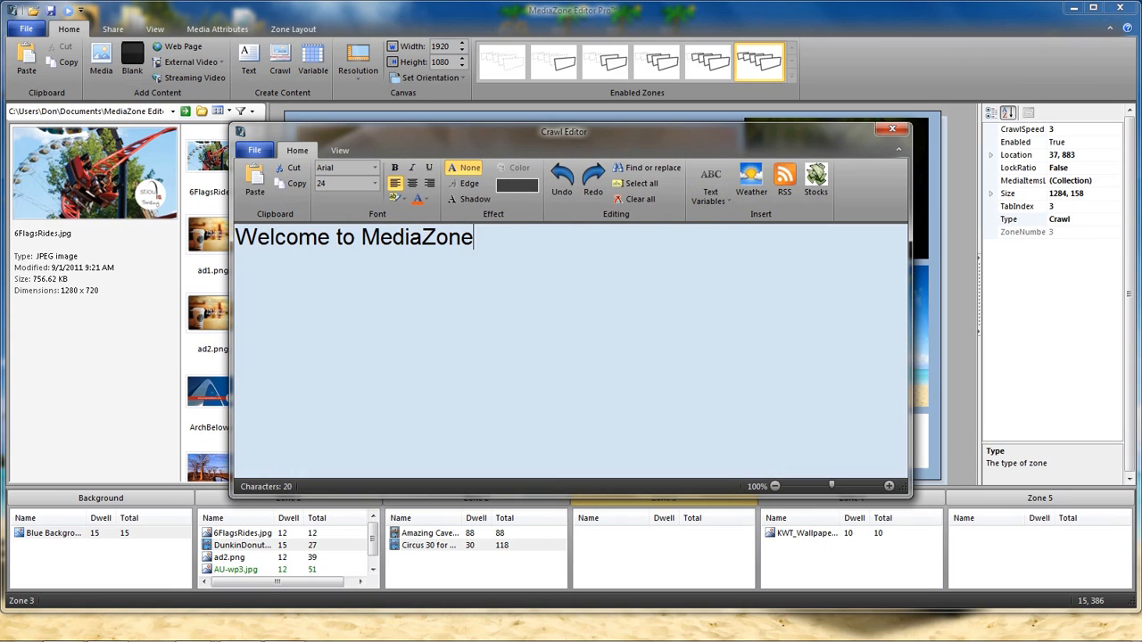
text(Editor PRO)
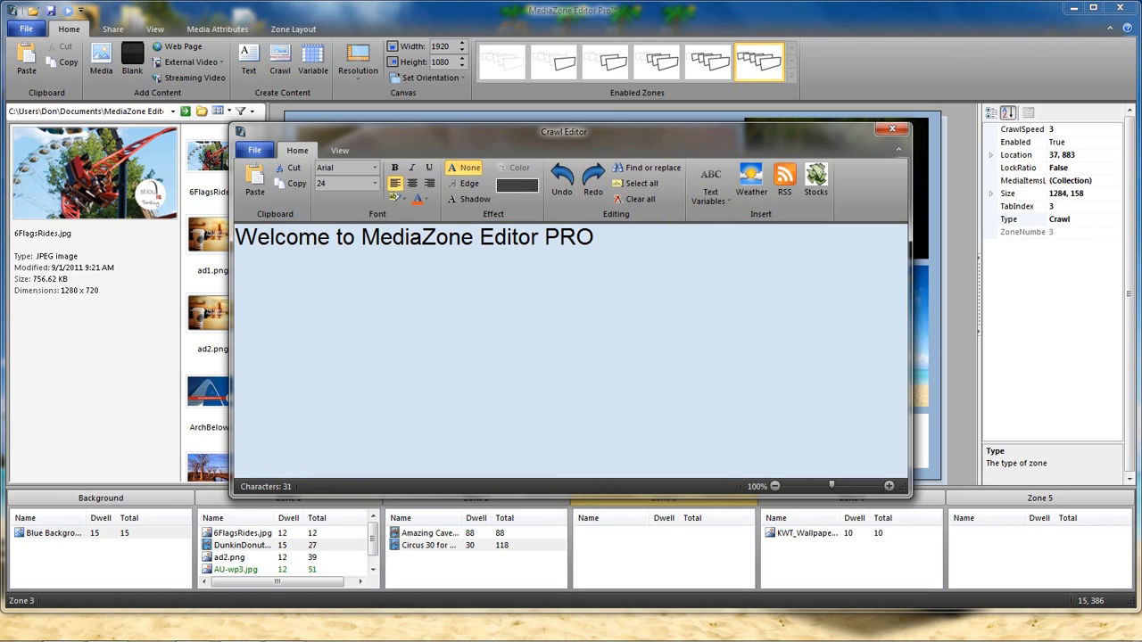
click(593, 236)
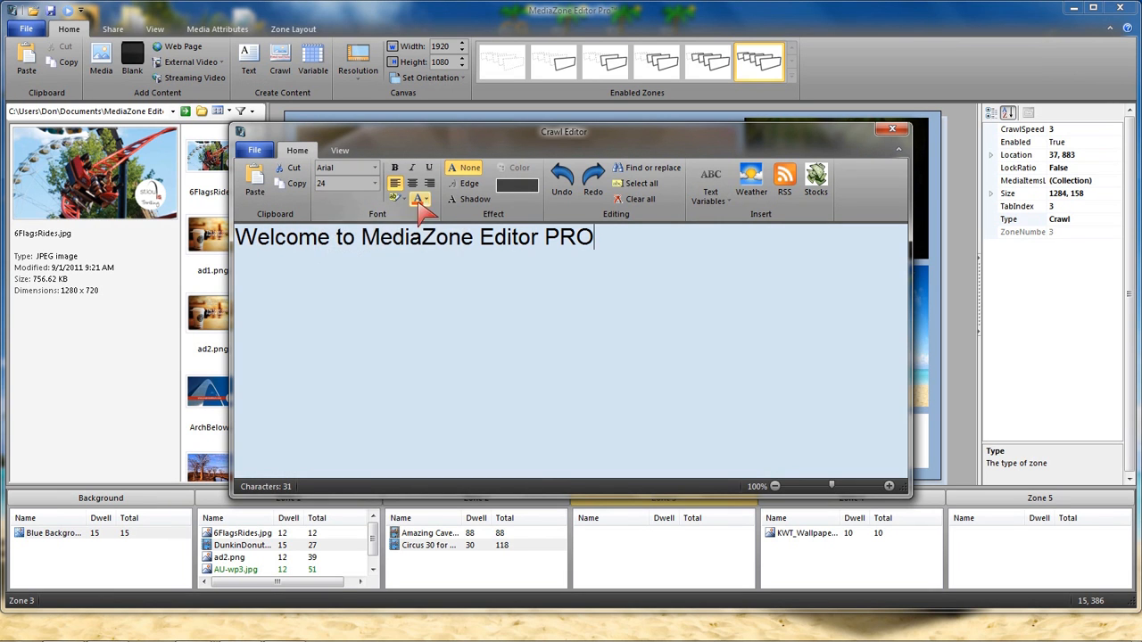
click(427, 198)
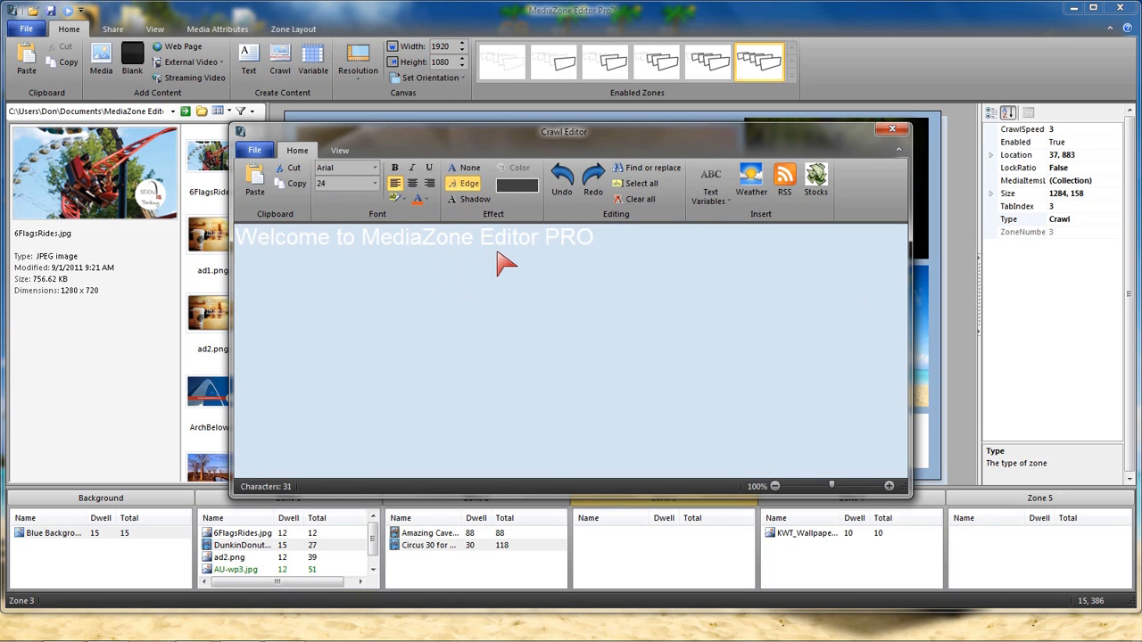
mouse_move(638, 290)
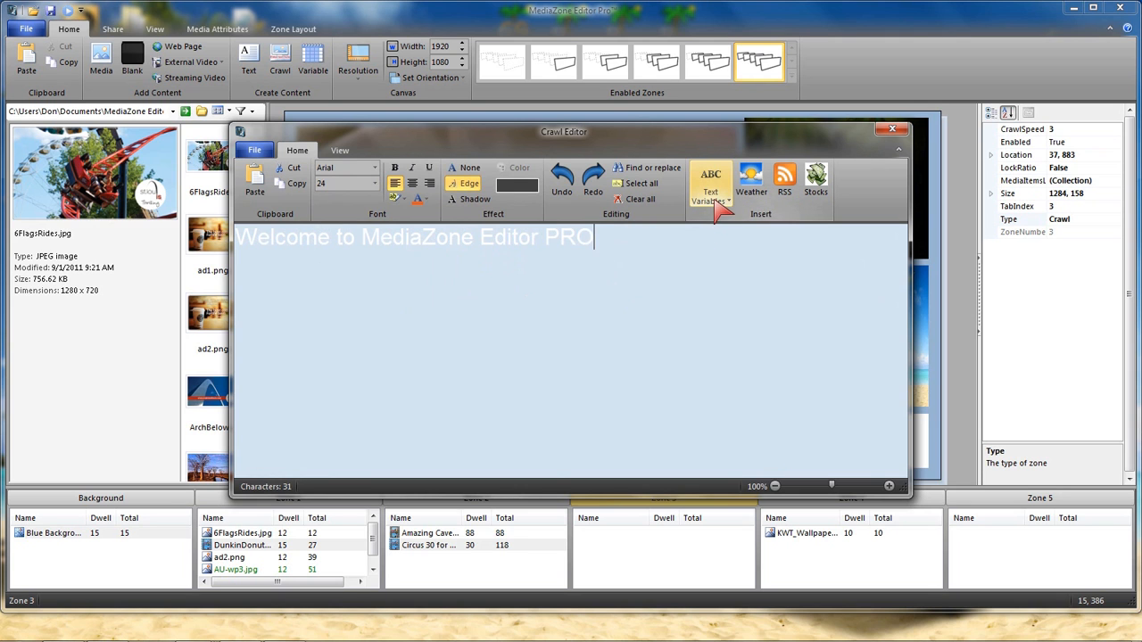
mouse_move(711, 183)
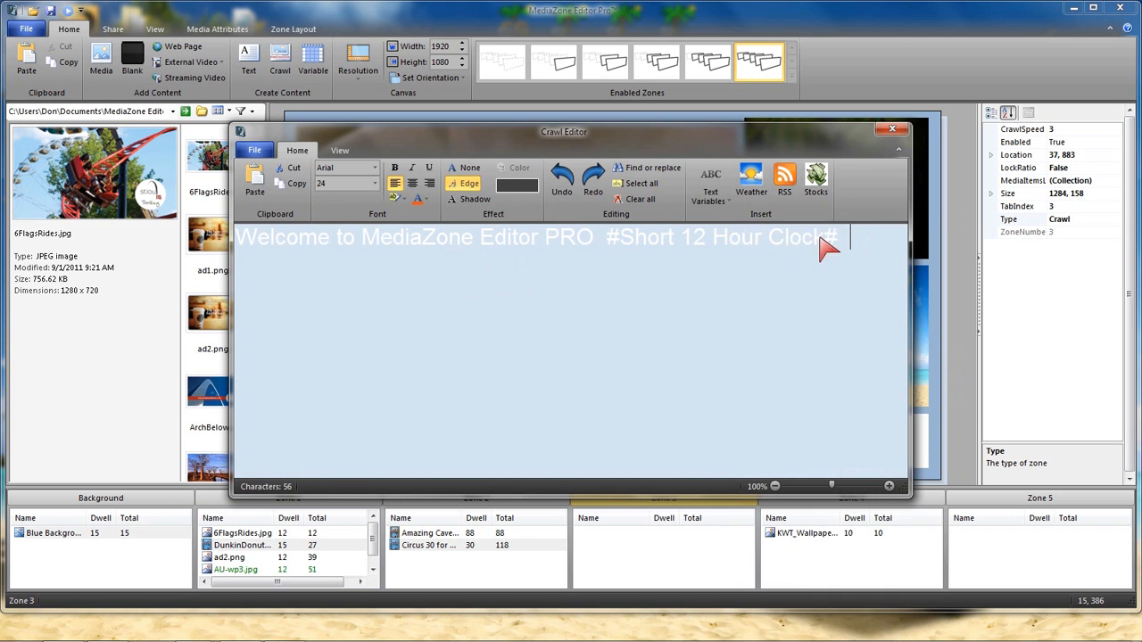
Insert the Date Full and Temperature Fahrenheit text variables into the crawl
click(710, 183)
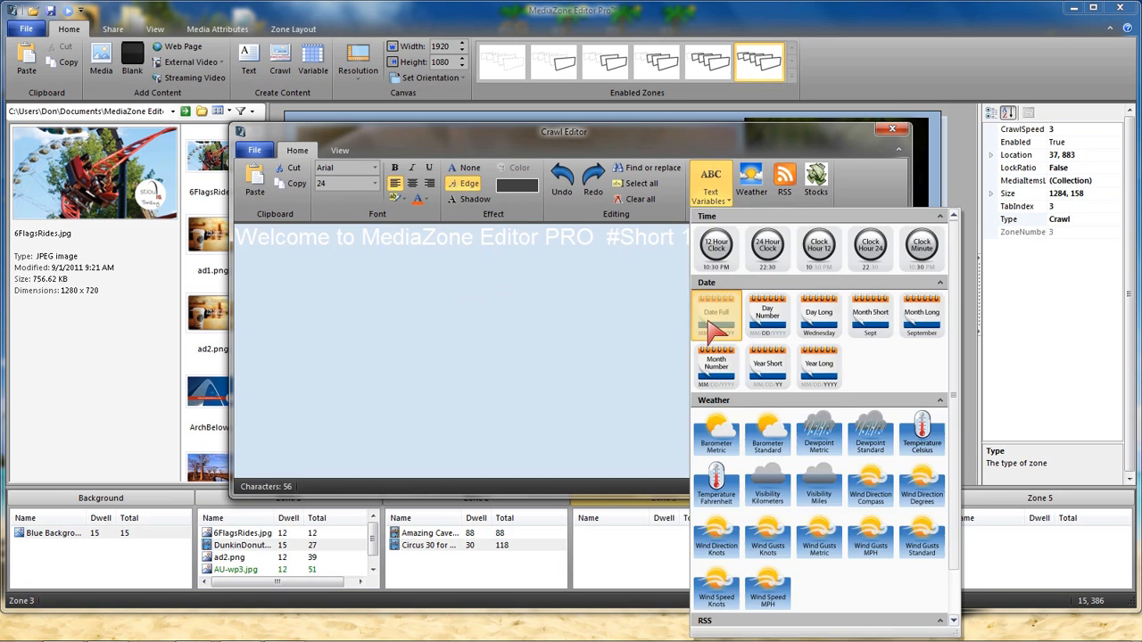
click(716, 247)
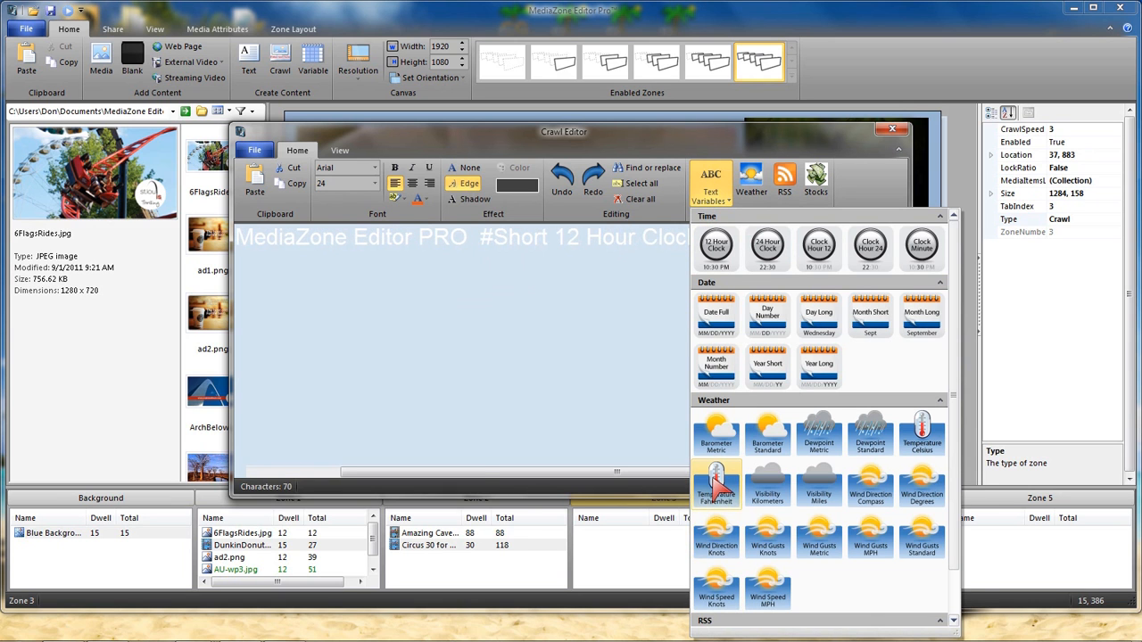
click(715, 482)
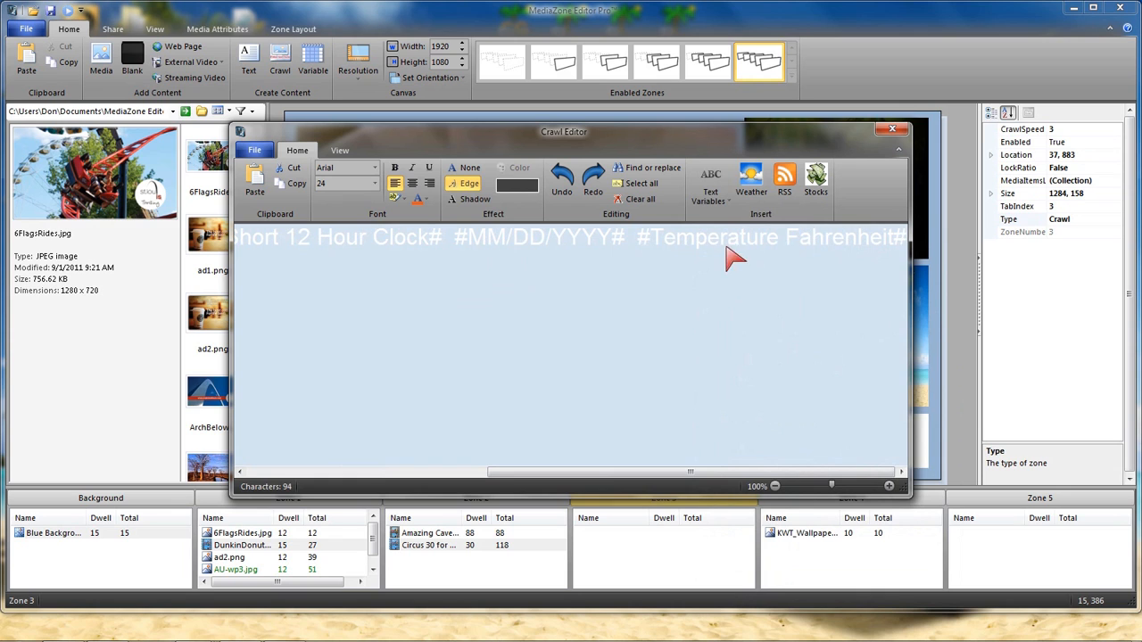
mouse_move(366, 253)
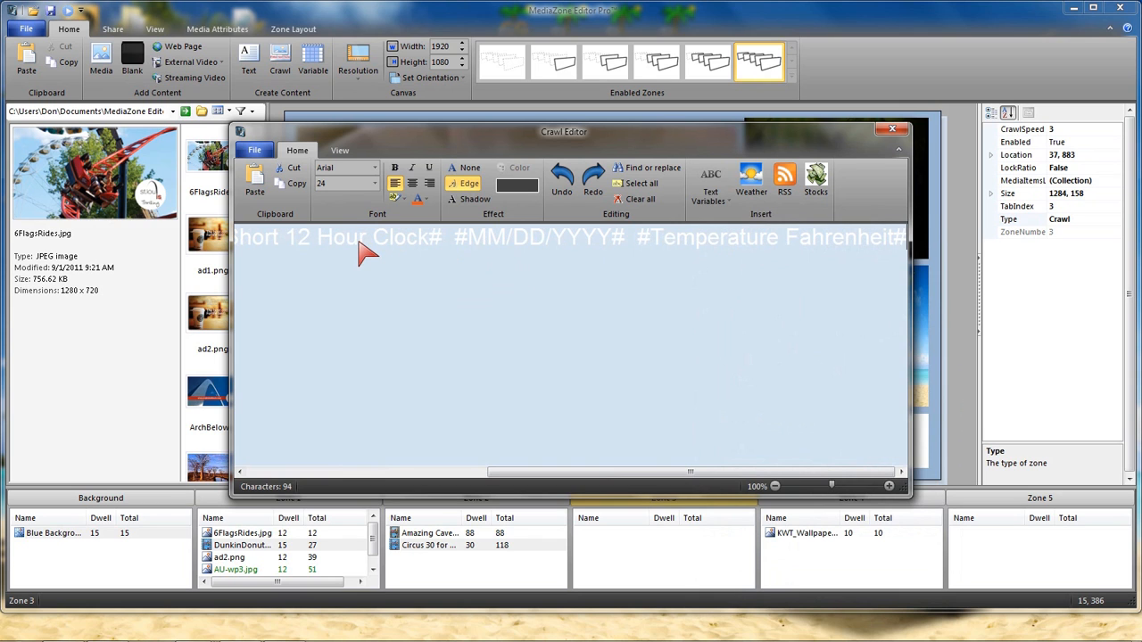
click(254, 150)
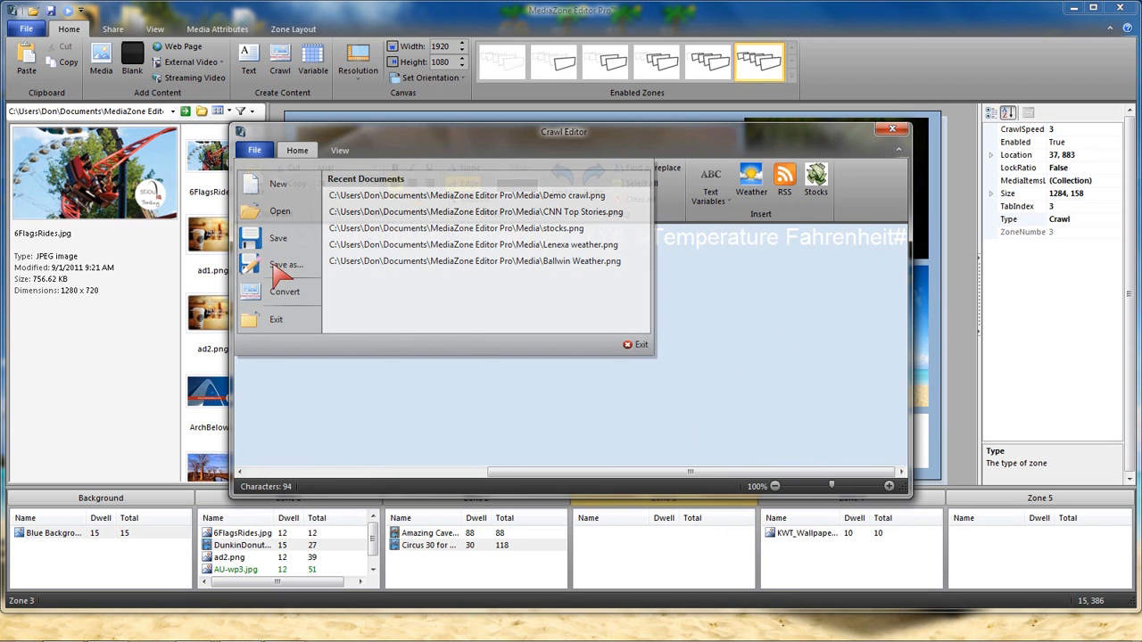
Save the crawl as 'welcome crawl' in the Media folder
click(285, 265)
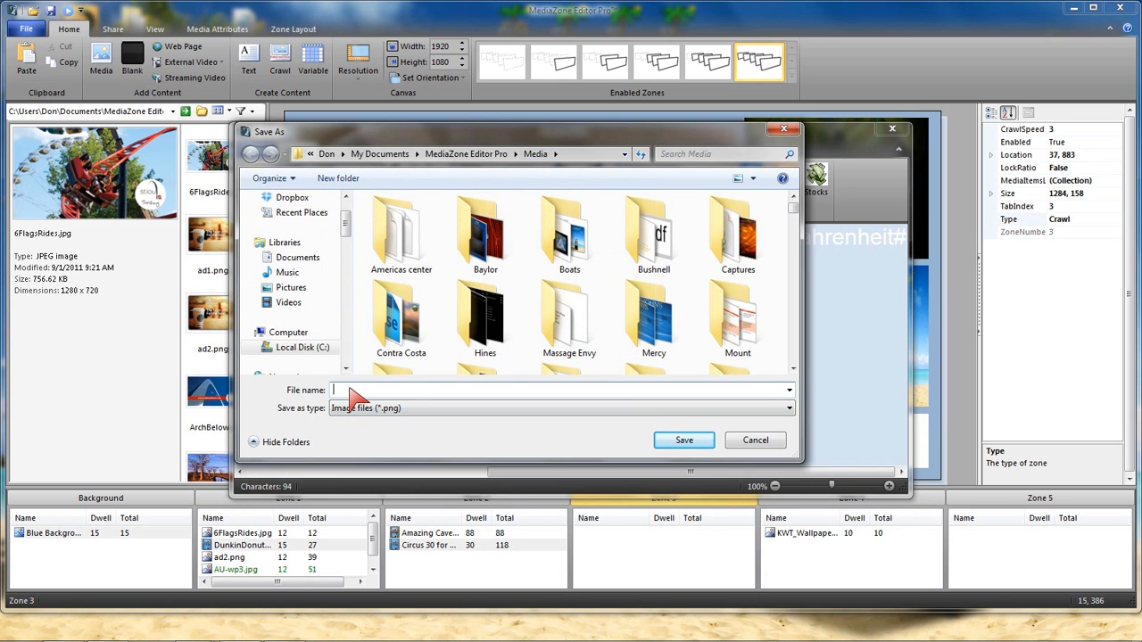
text(w)
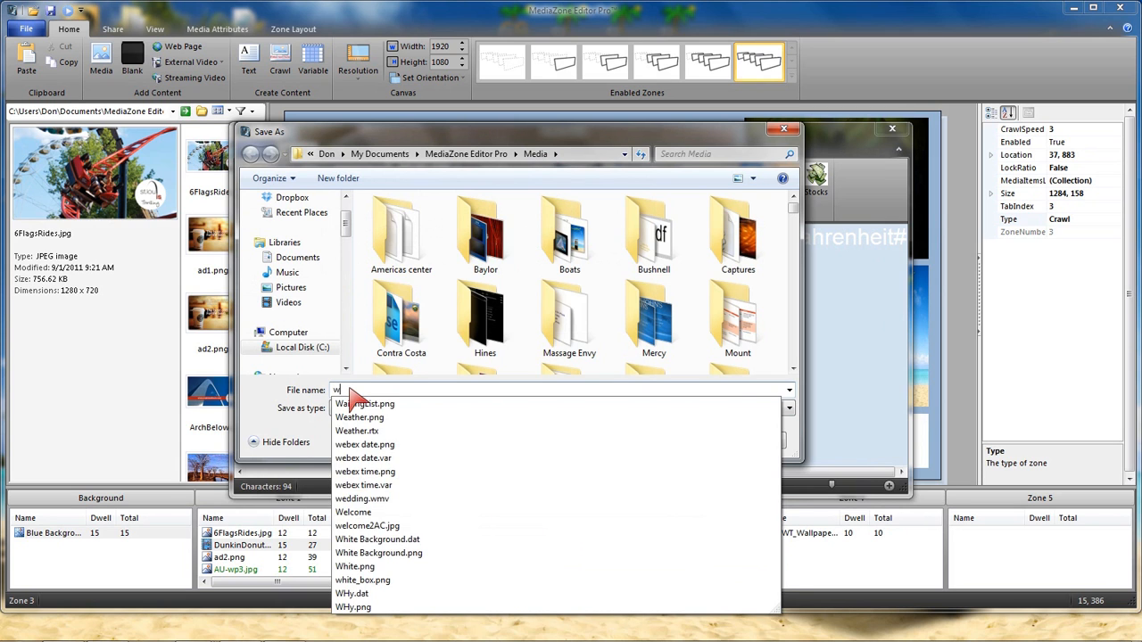
text(elcome crawl)
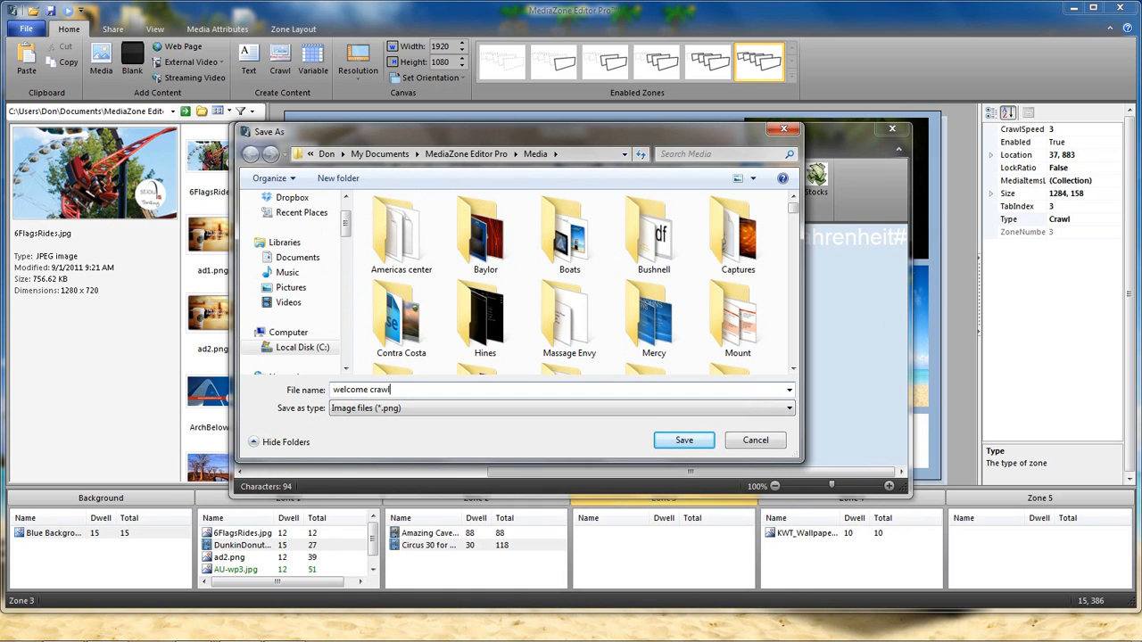
click(683, 440)
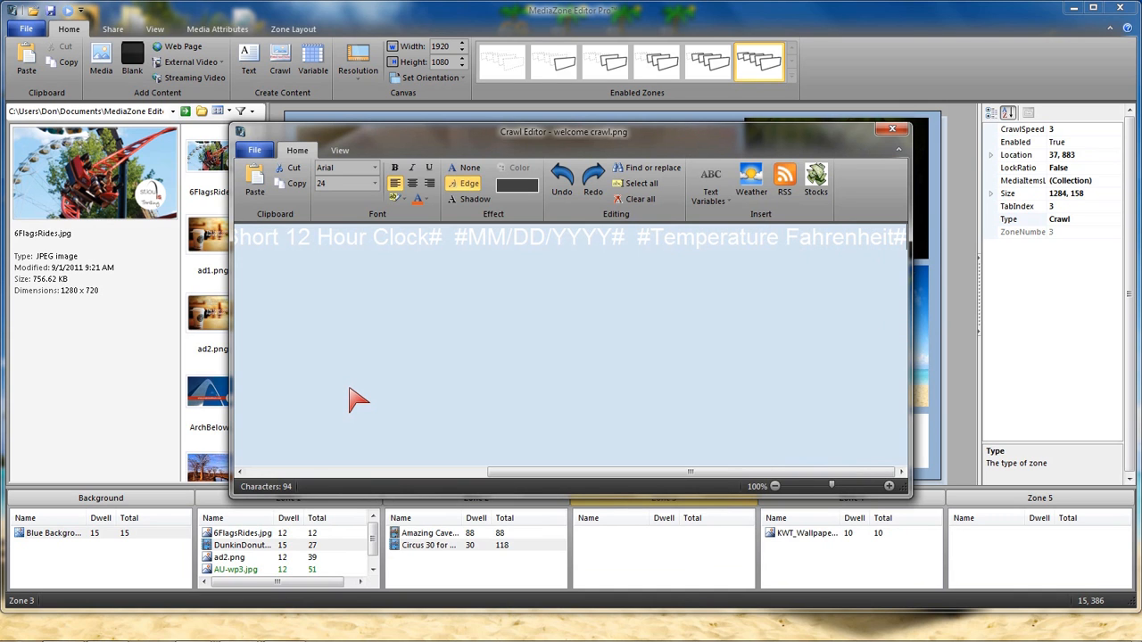
mouse_move(385, 390)
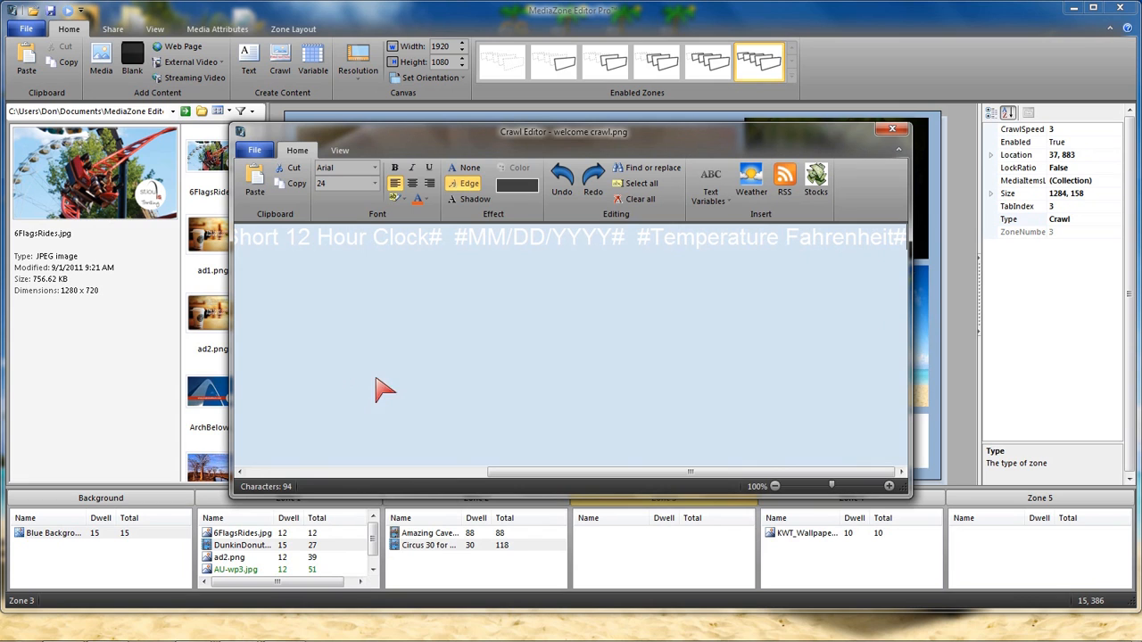
mouse_move(750, 178)
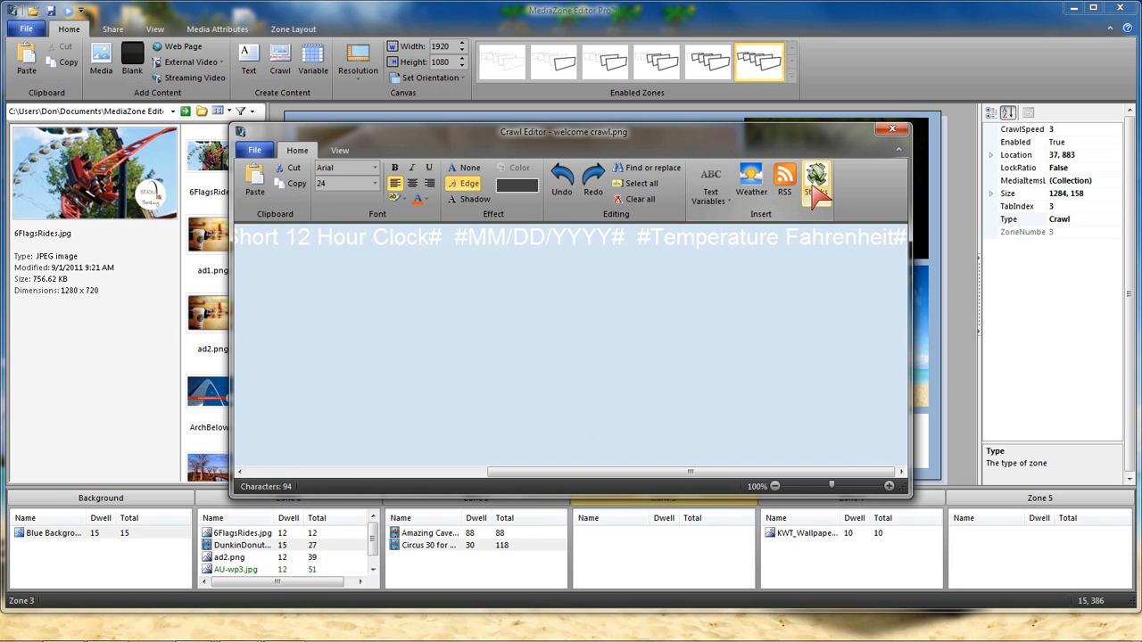
Replace the crawl text with a live weather report for ZIP code 66215
click(815, 183)
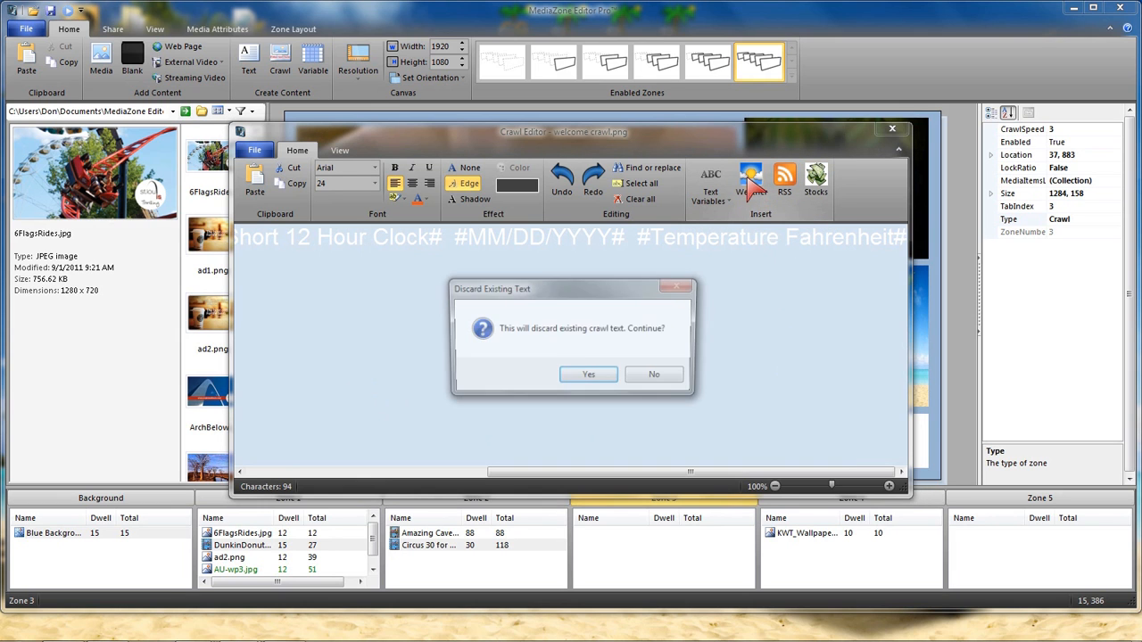
click(588, 374)
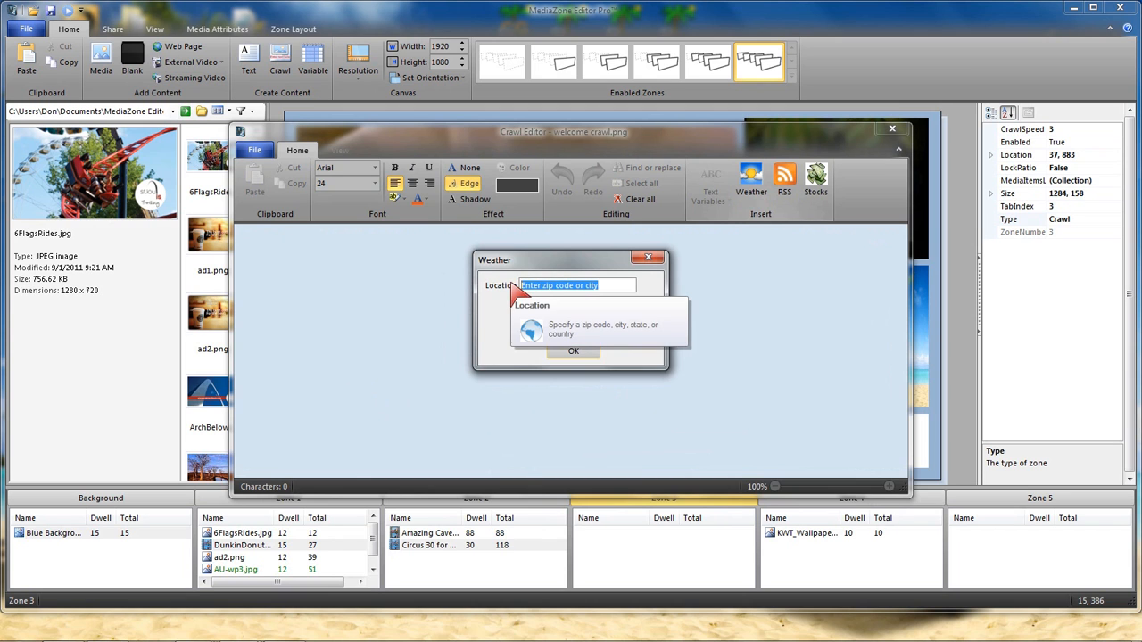
text(66215)
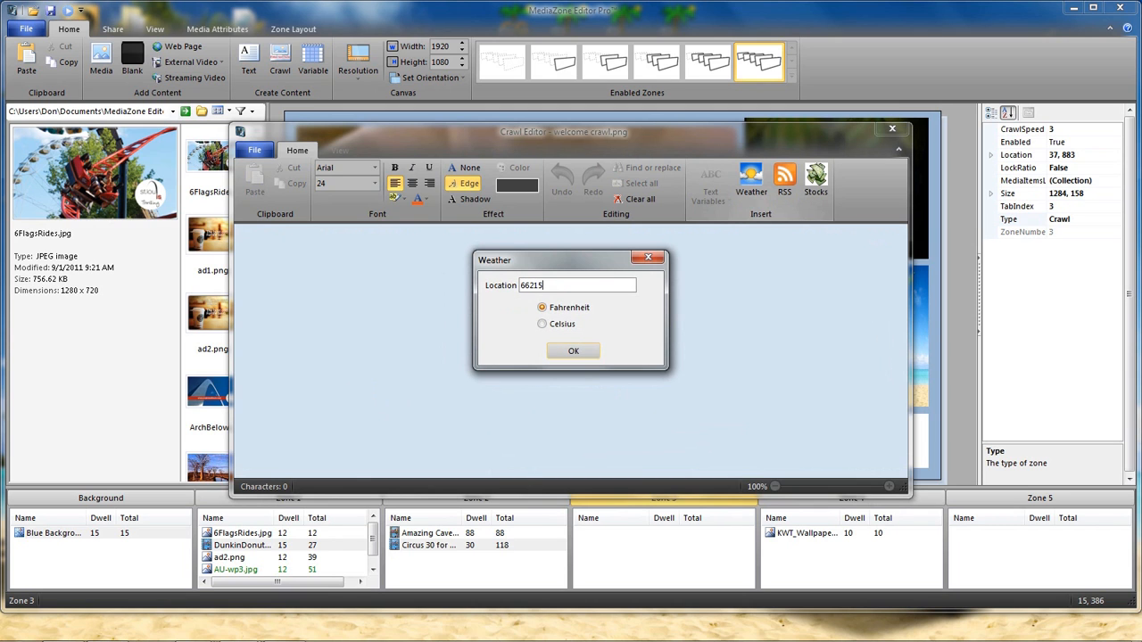
click(572, 349)
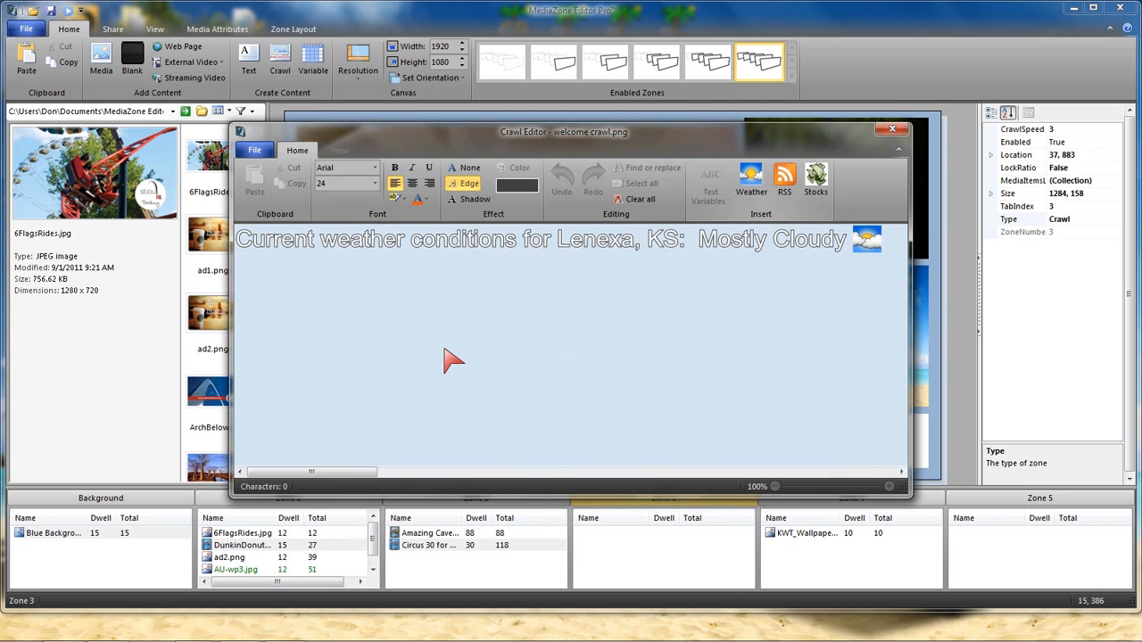
mouse_move(468, 263)
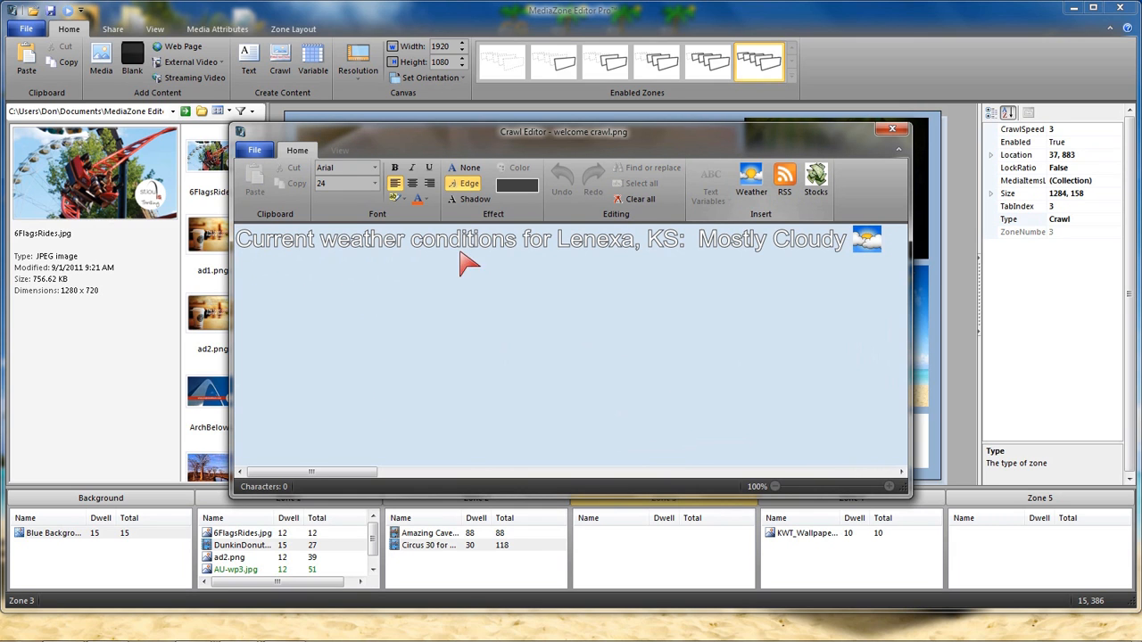
mouse_move(401, 469)
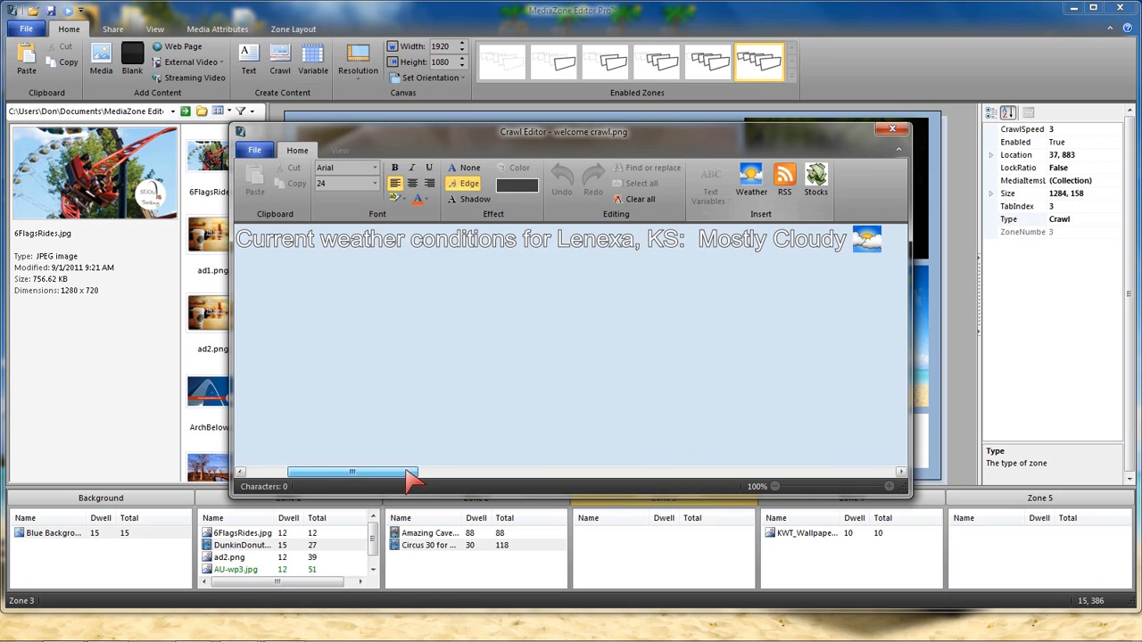
drag(353, 472, 442, 471)
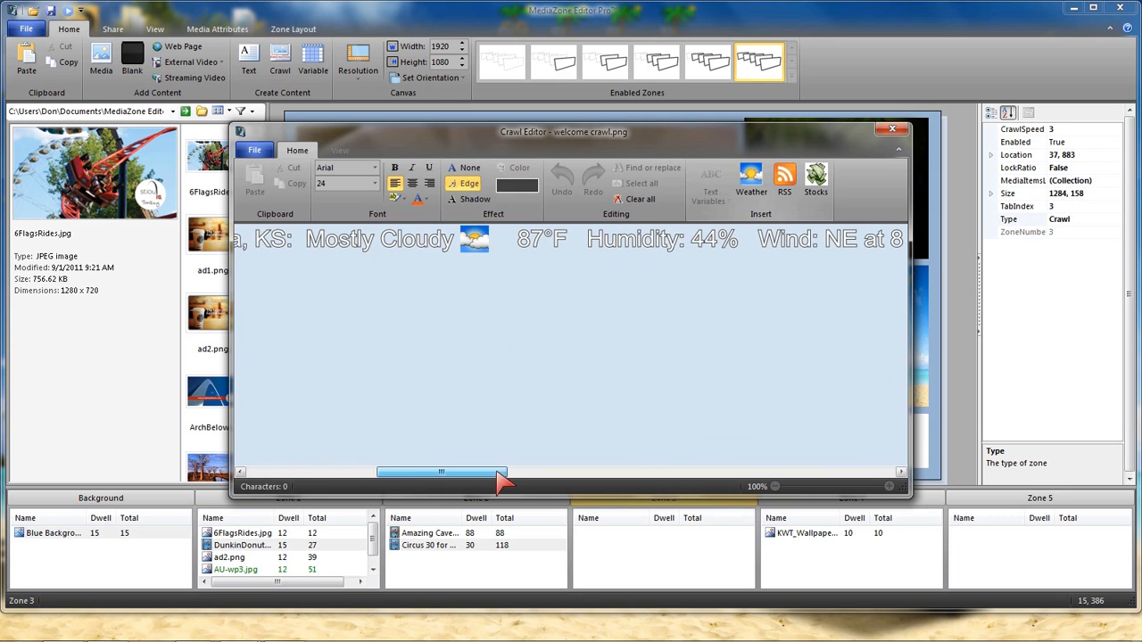
drag(441, 471, 571, 471)
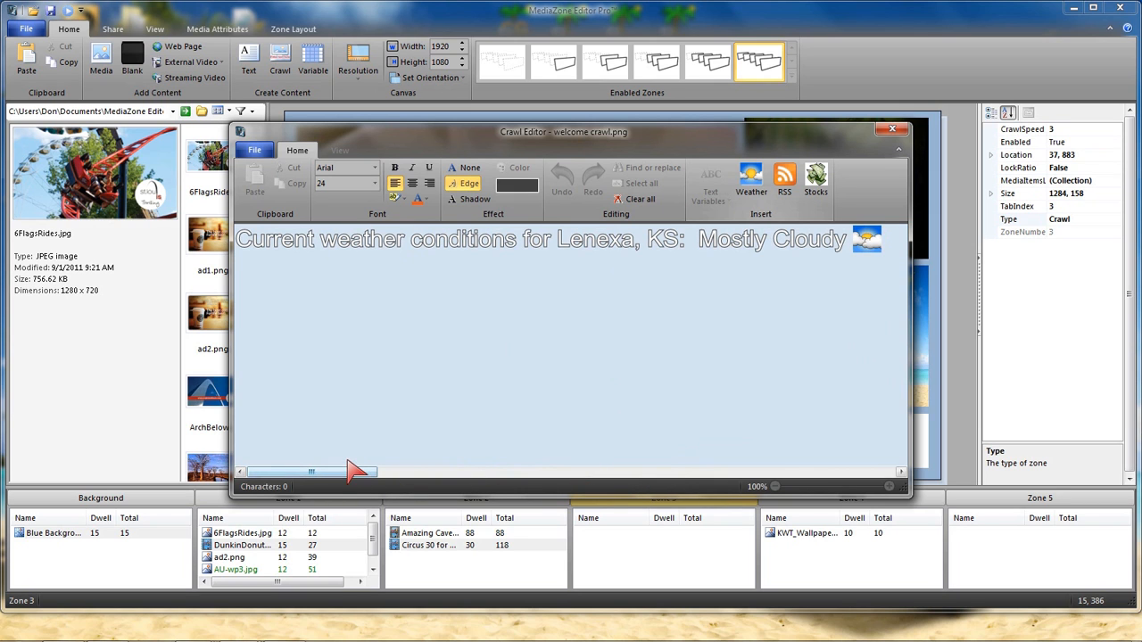
mouse_move(301, 382)
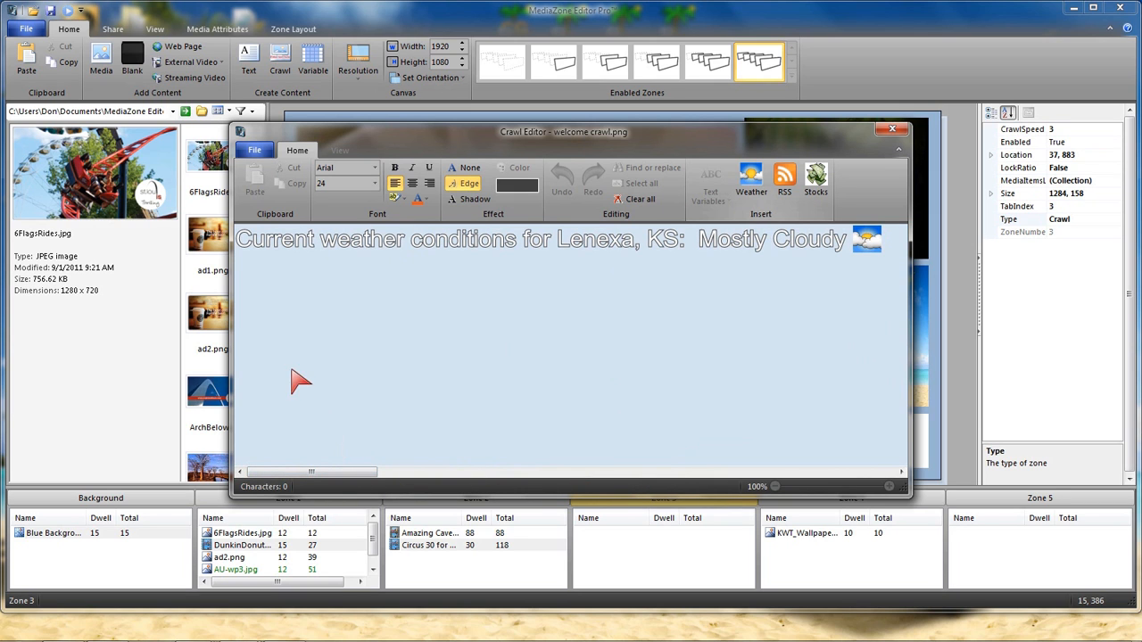
Save the weather crawl over the existing Lenexa weather.png
click(254, 150)
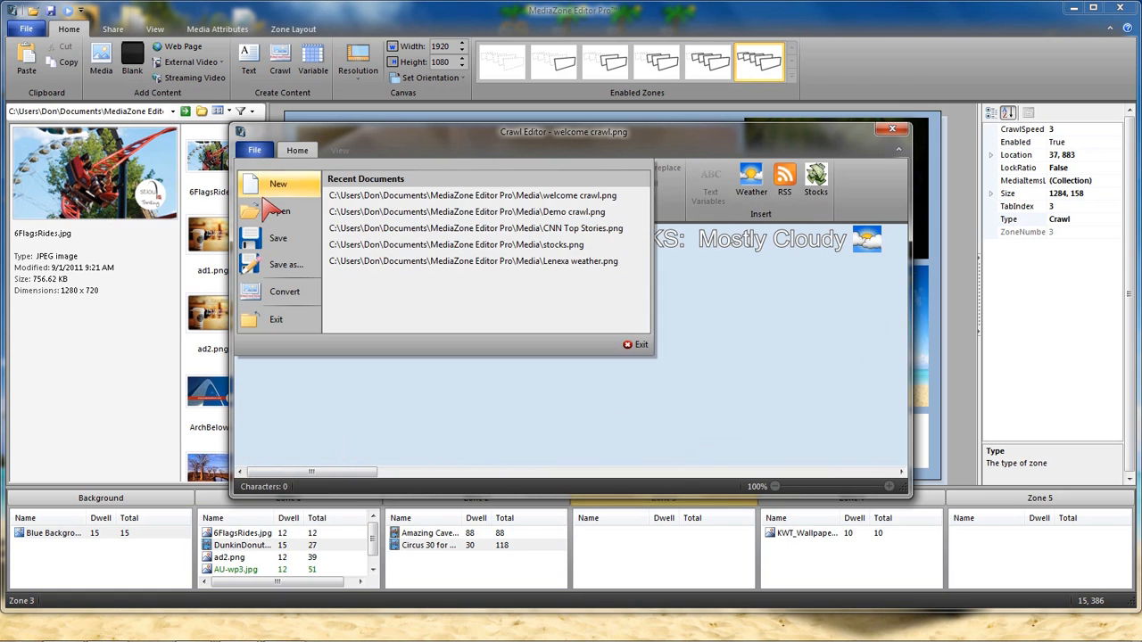
mouse_move(286, 264)
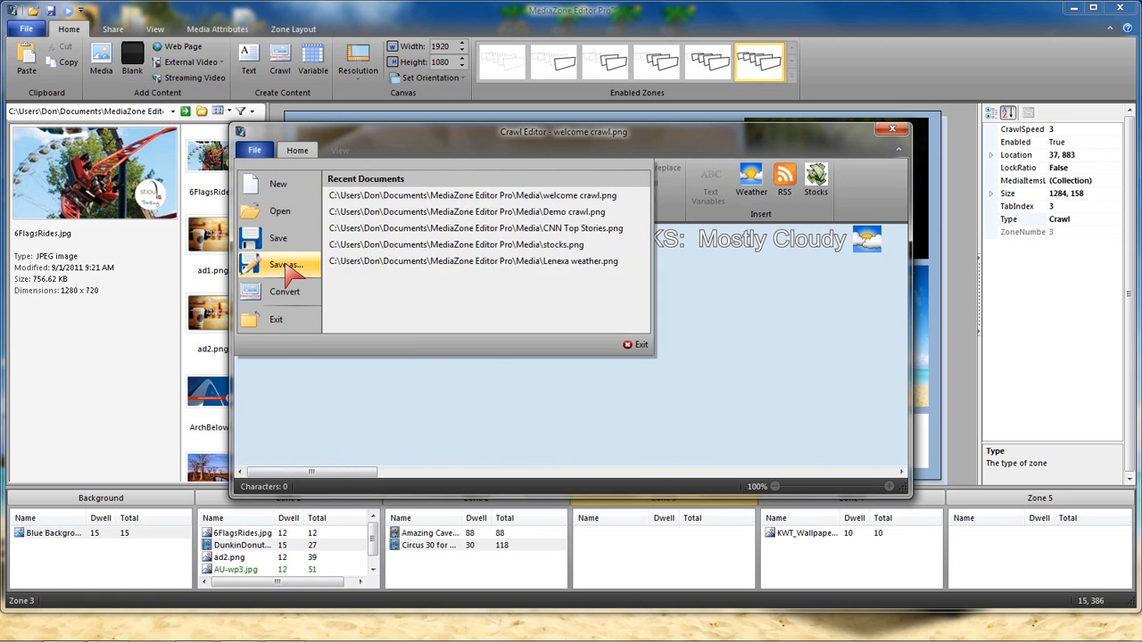
click(285, 264)
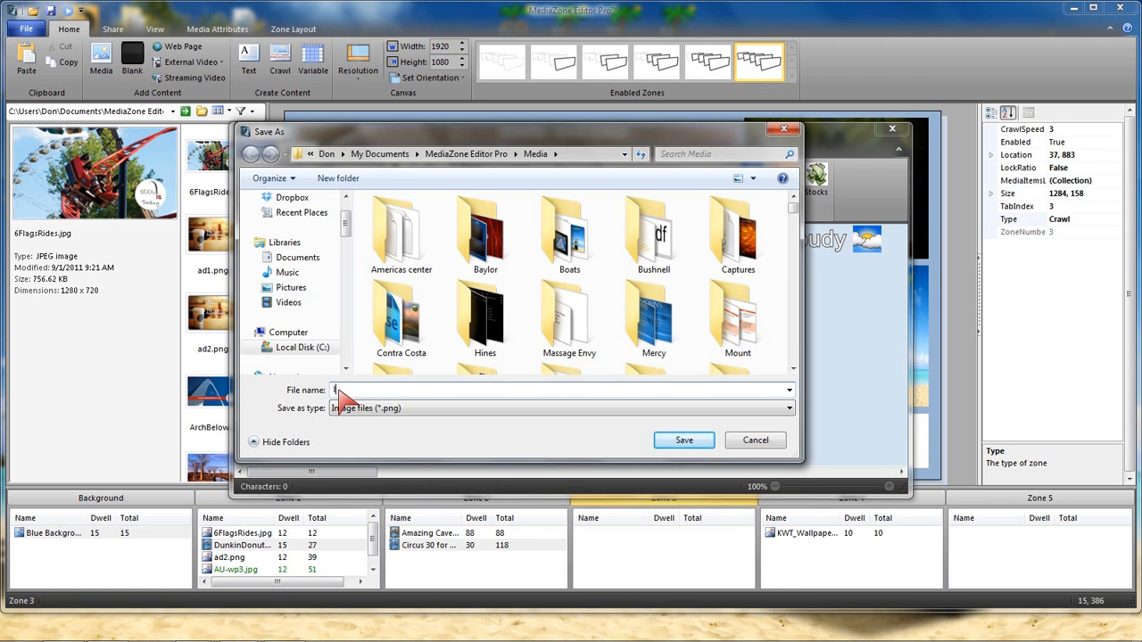
text(lenexa)
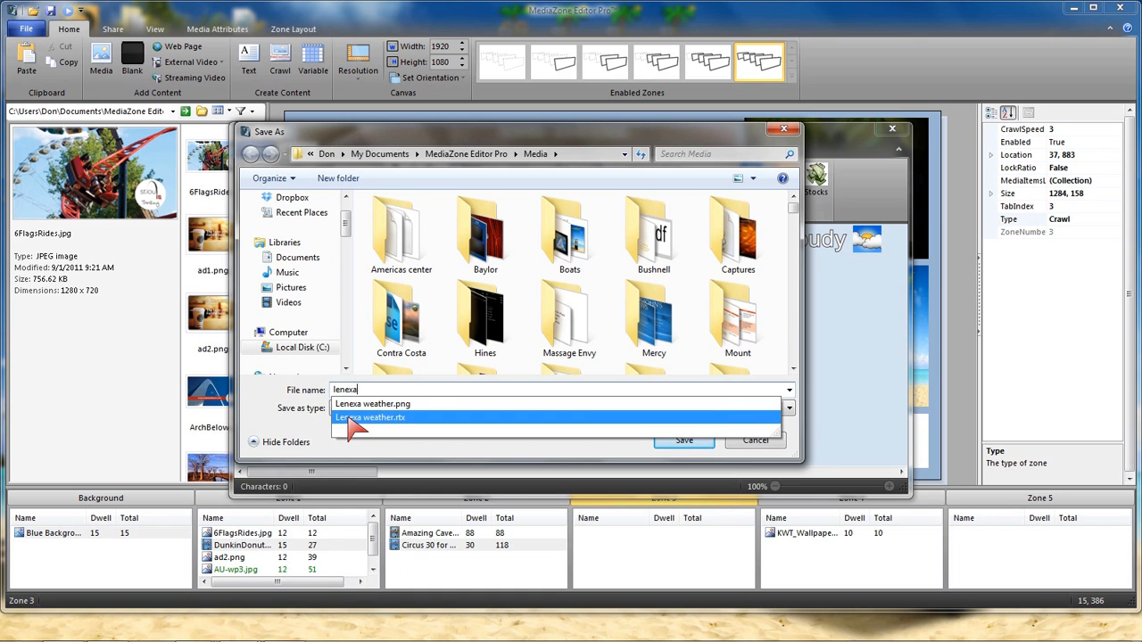
mouse_move(372, 403)
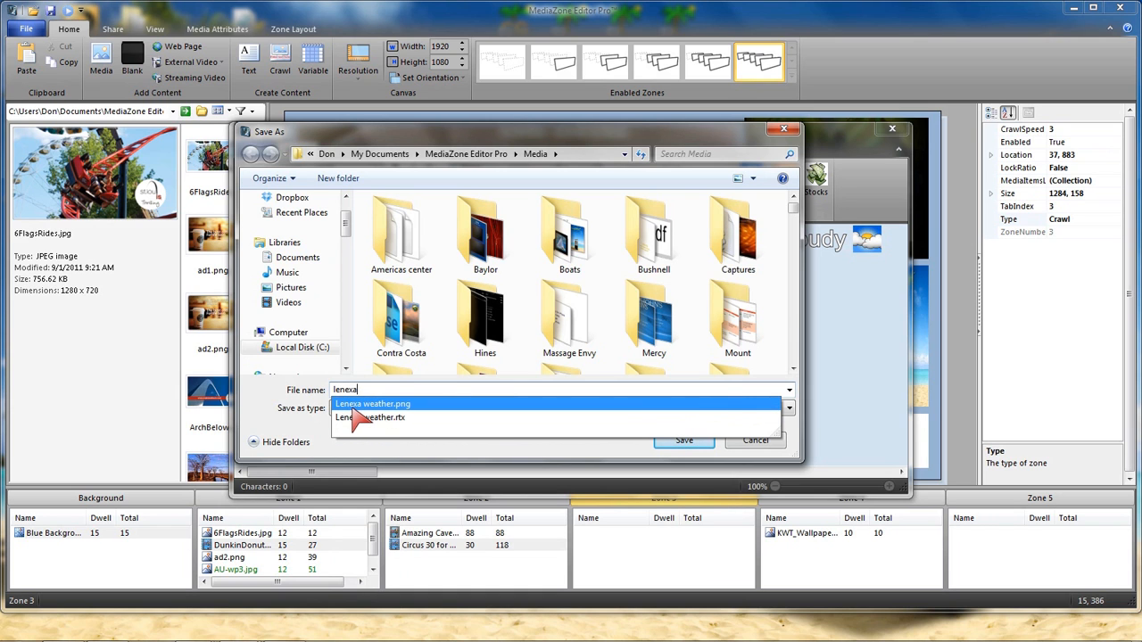
click(684, 440)
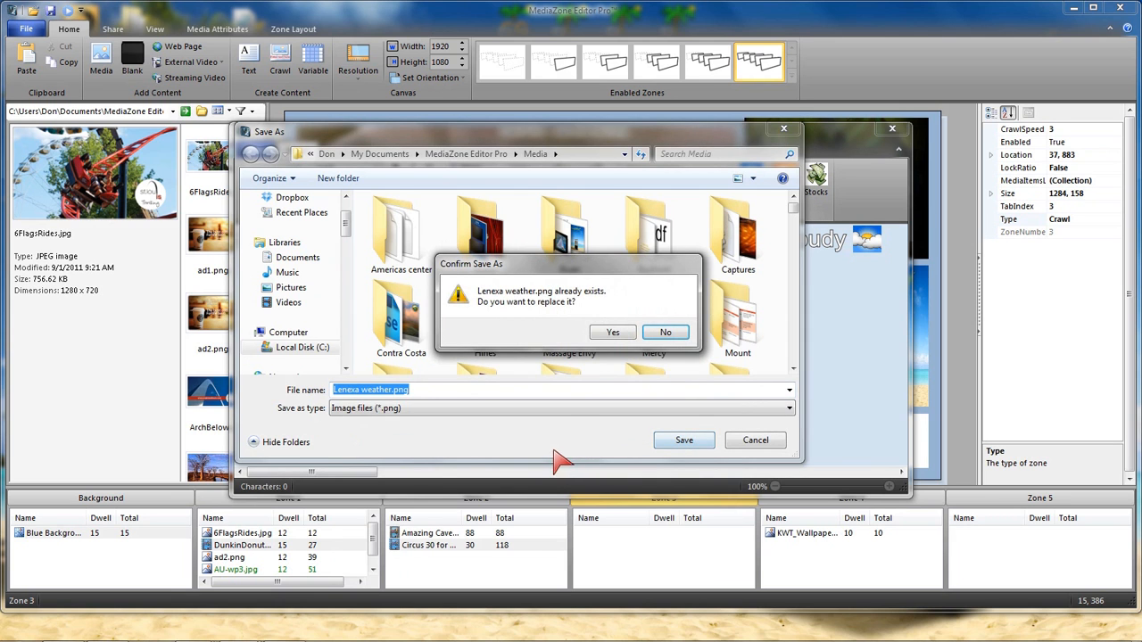
click(613, 332)
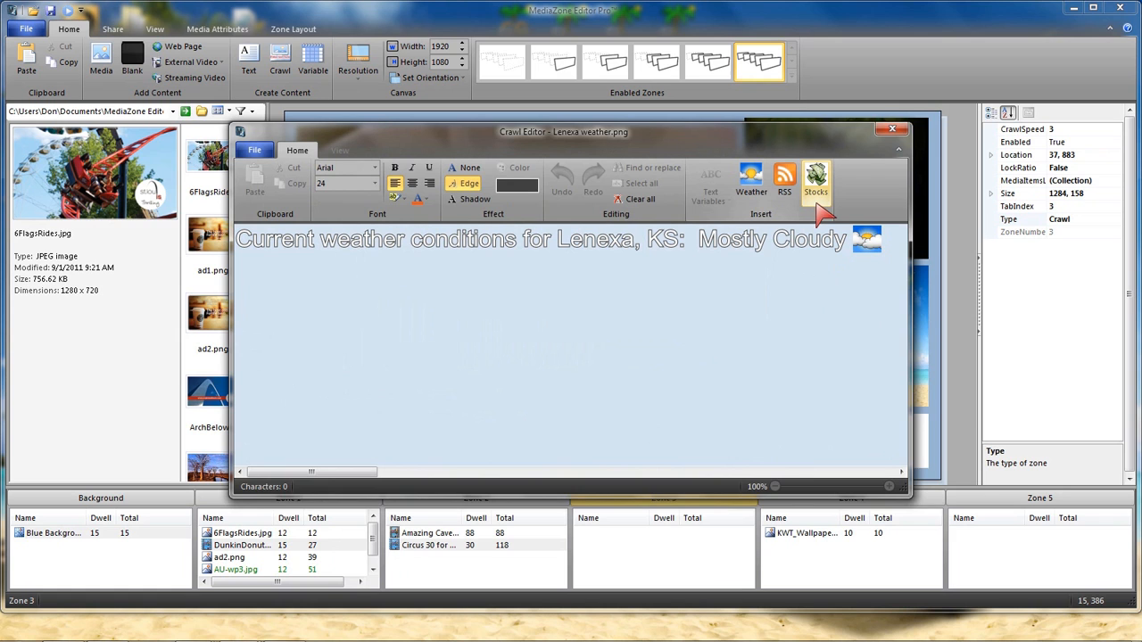
Replace the crawl with stock quotes for Microsoft, General Electric and the added symbol TGT
click(815, 181)
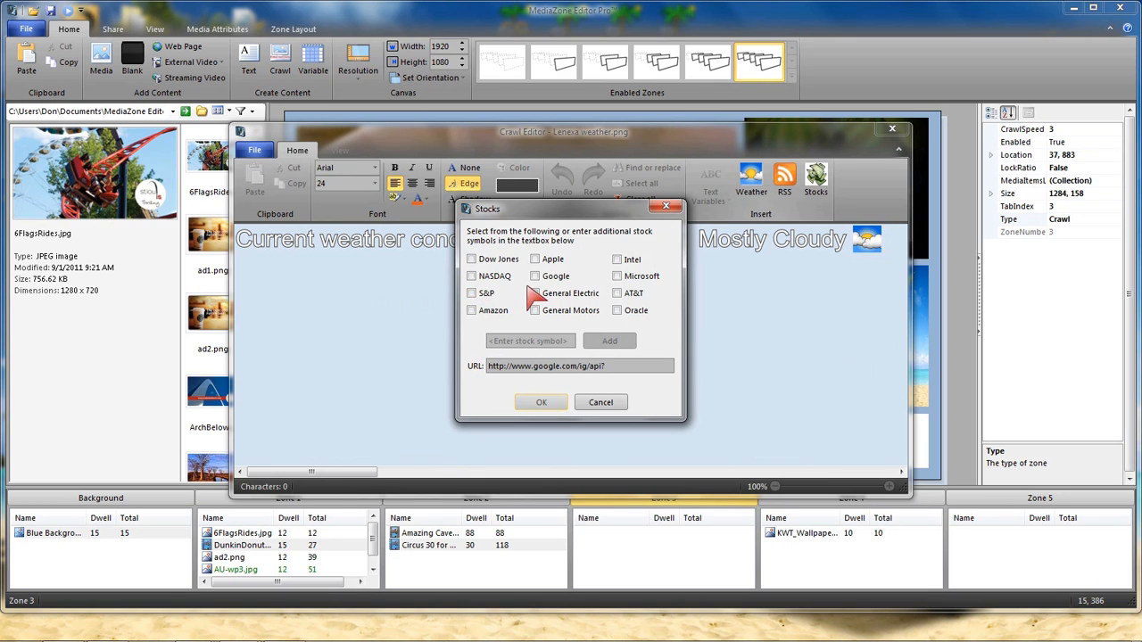
click(617, 276)
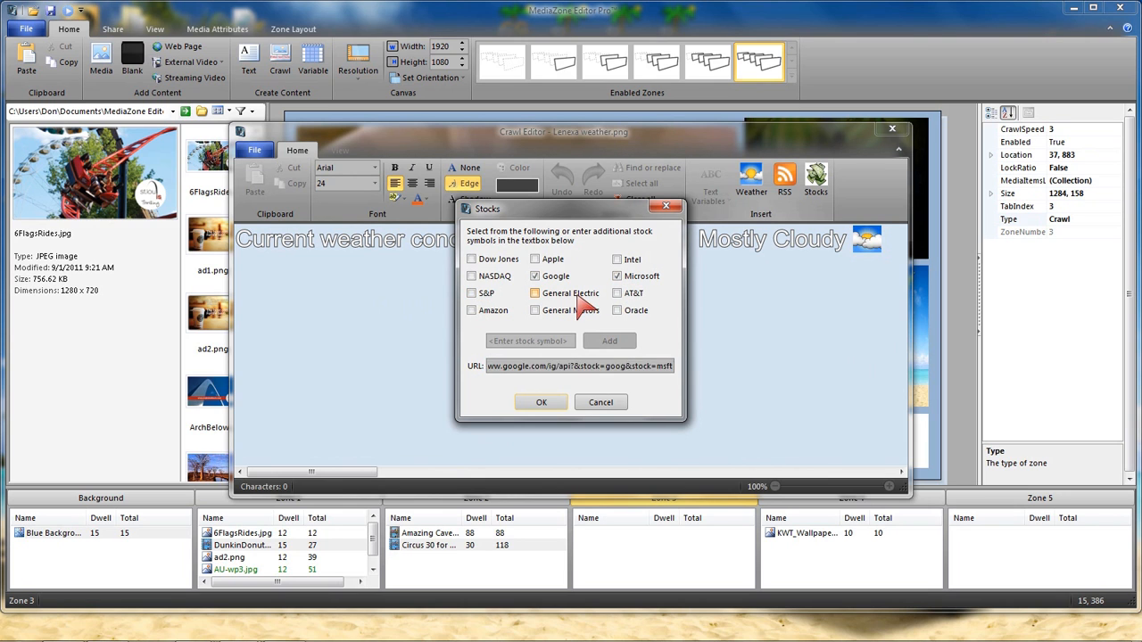
click(535, 310)
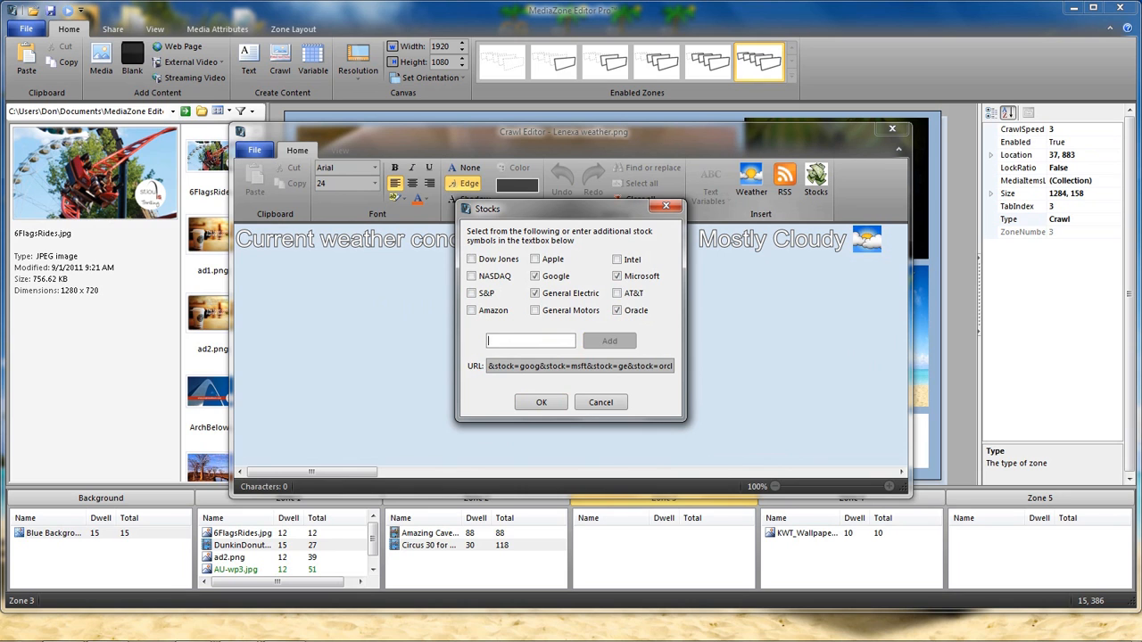
text(tgt)
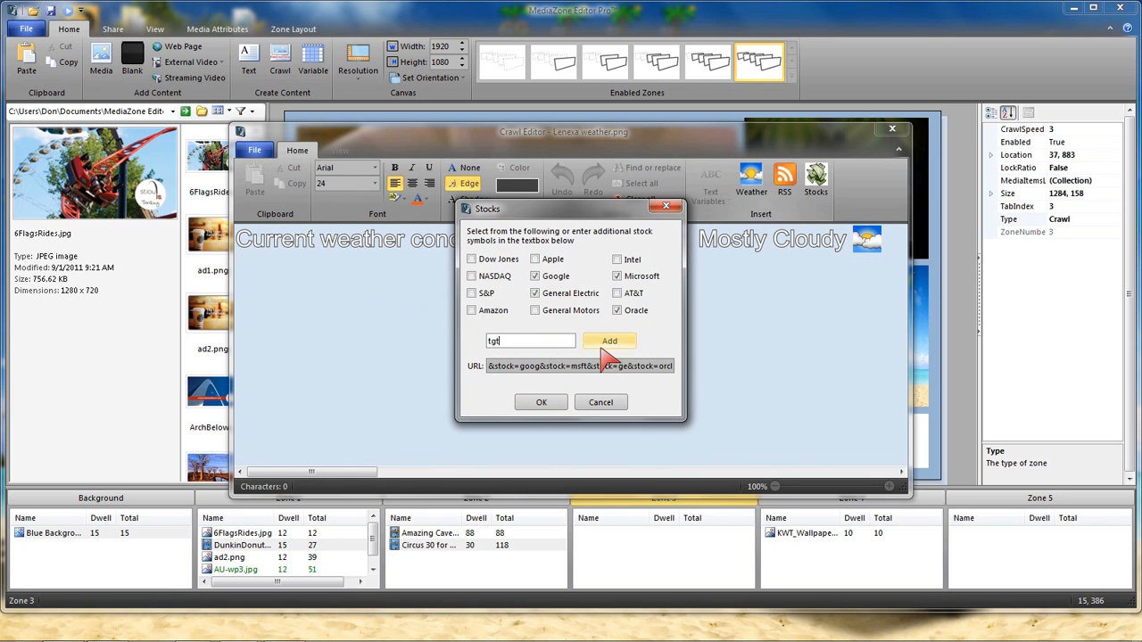
click(541, 402)
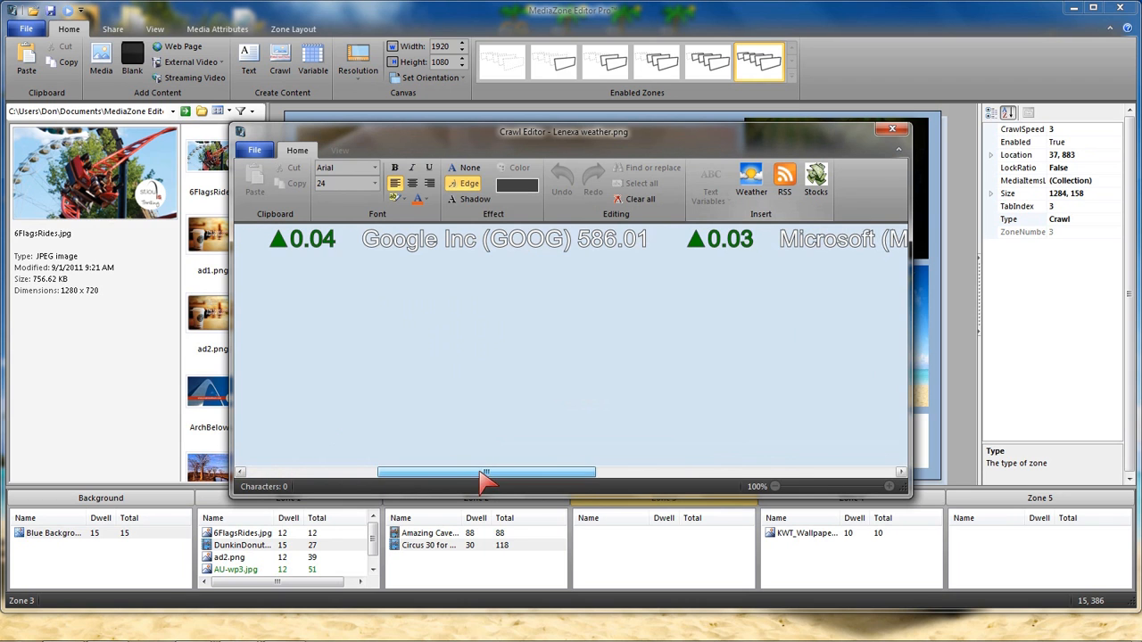
drag(486, 472, 722, 472)
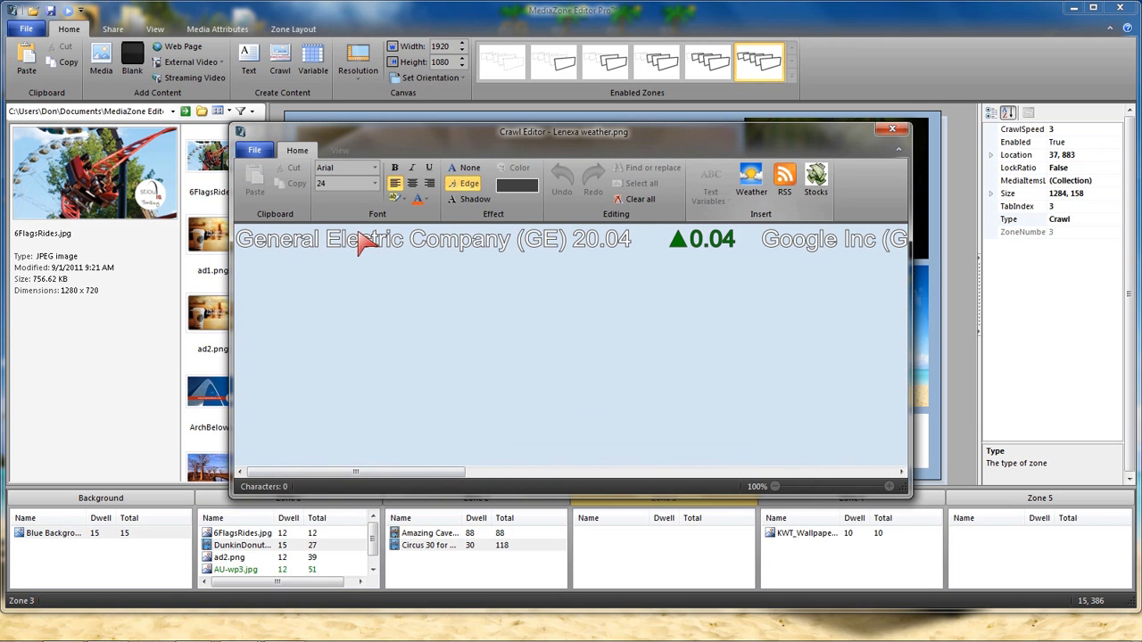
Save the stock ticker crawl over the existing stocks.png
click(255, 149)
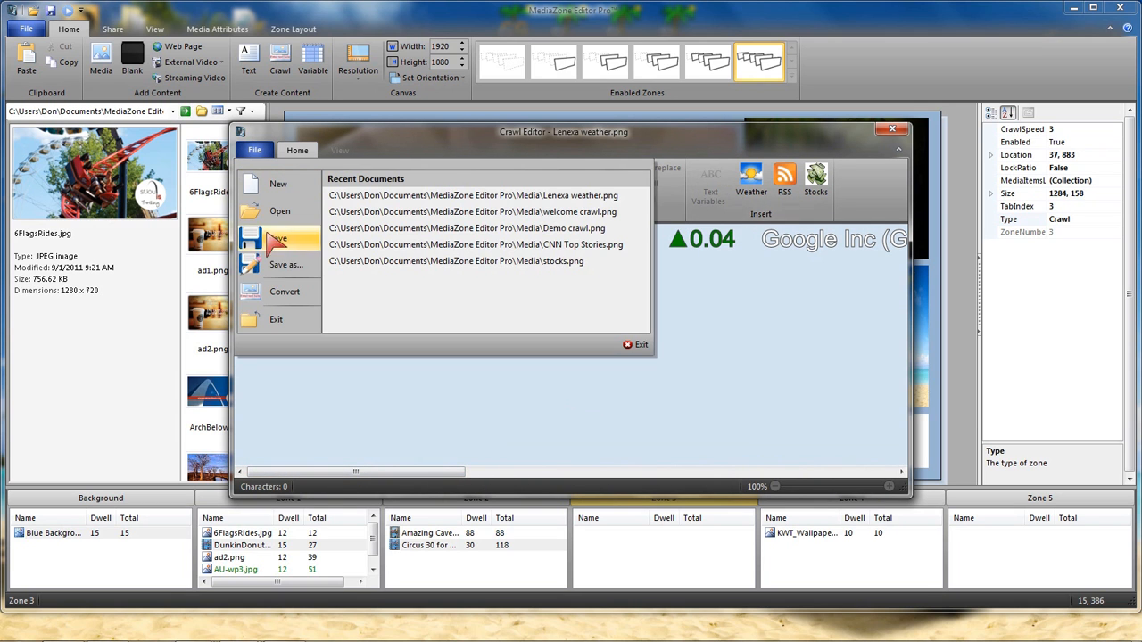
mouse_move(285, 265)
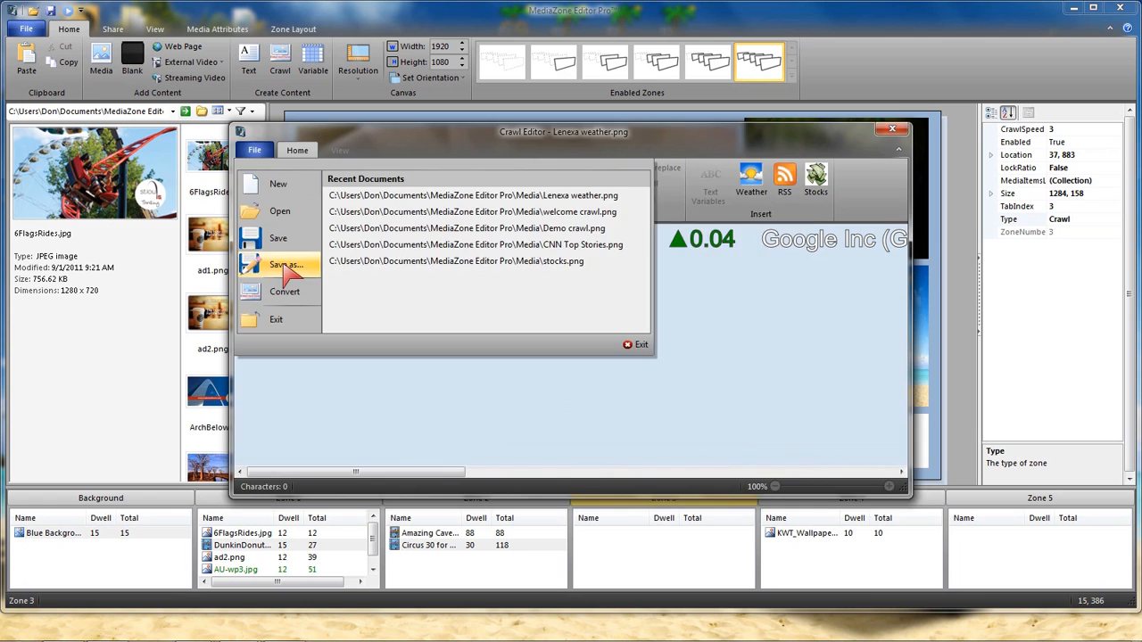
click(285, 265)
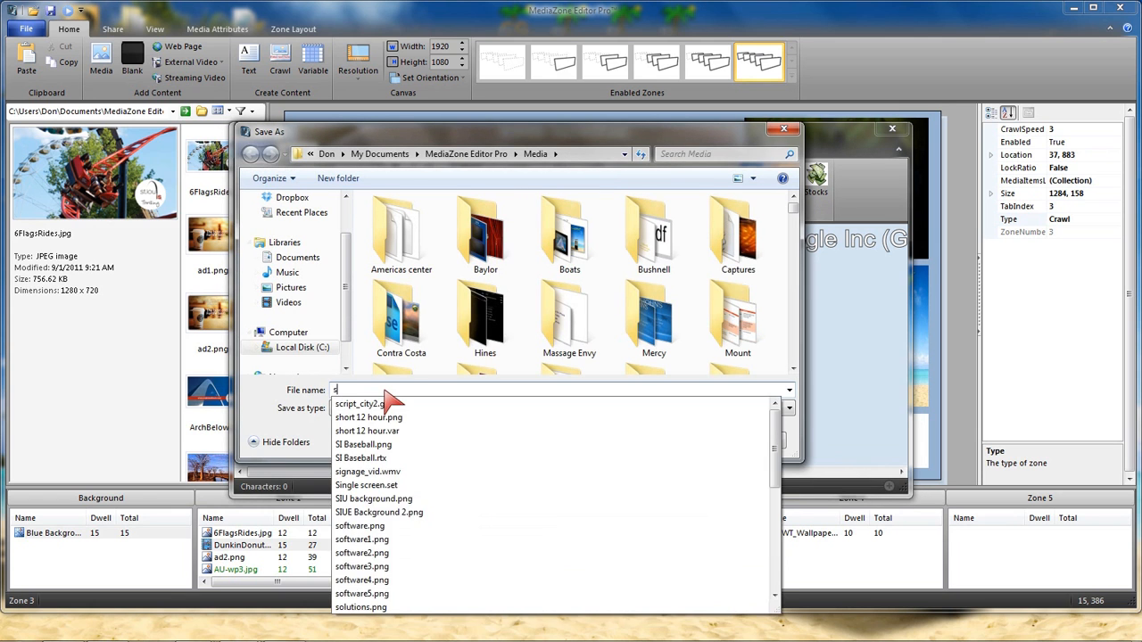
text(tock)
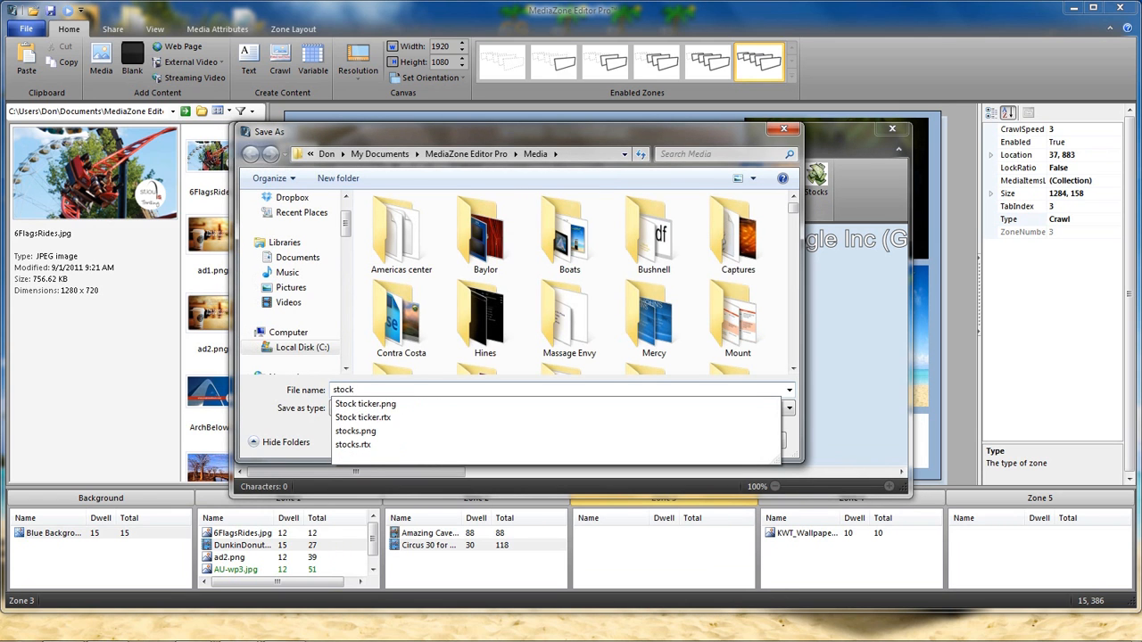
click(355, 431)
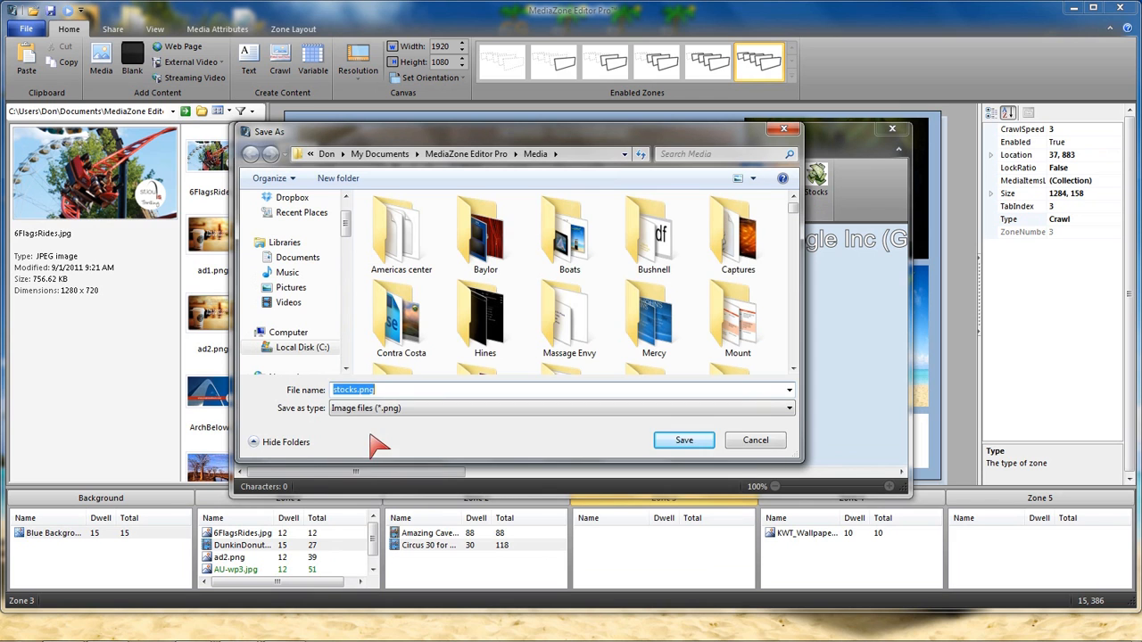
click(684, 440)
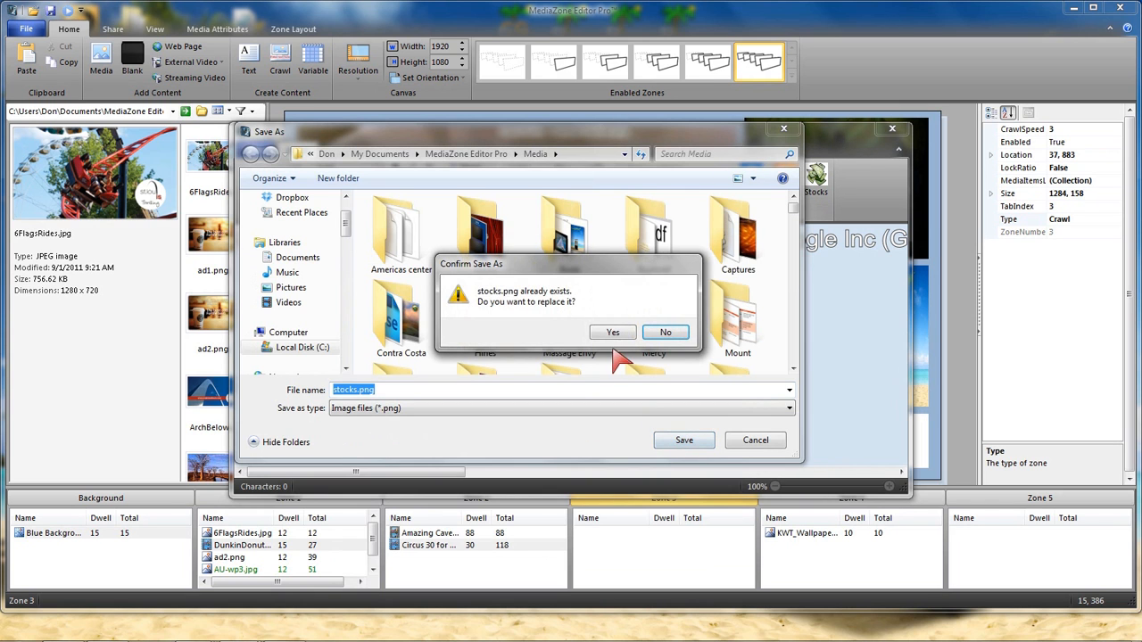
click(613, 332)
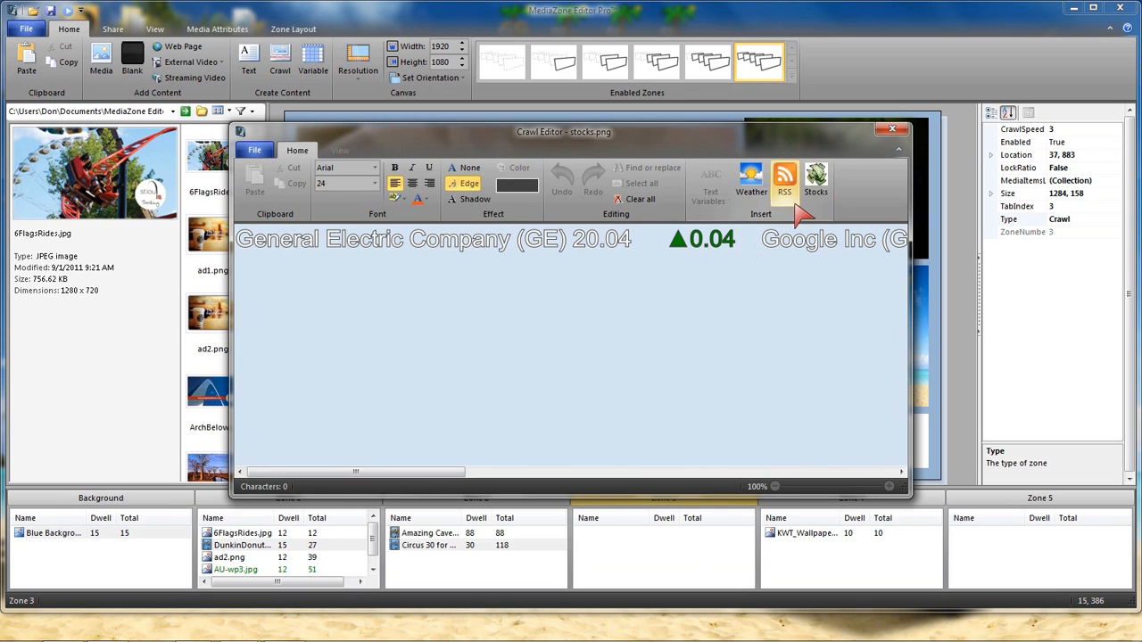
Open the RSS feed prompt from the crawl editor's Insert group
click(785, 181)
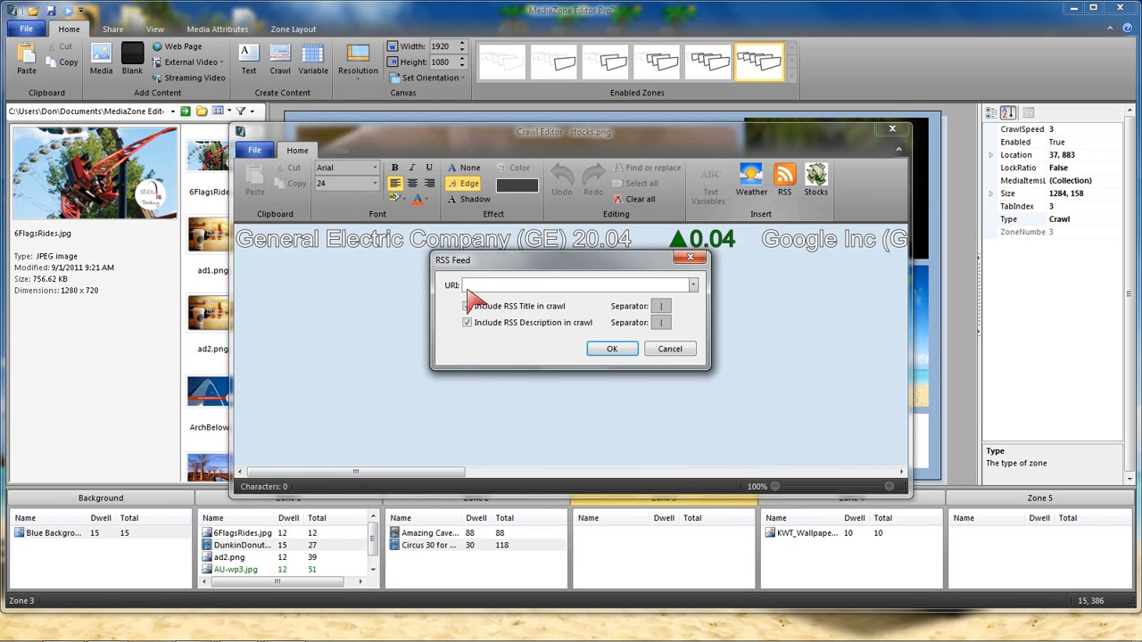
click(467, 307)
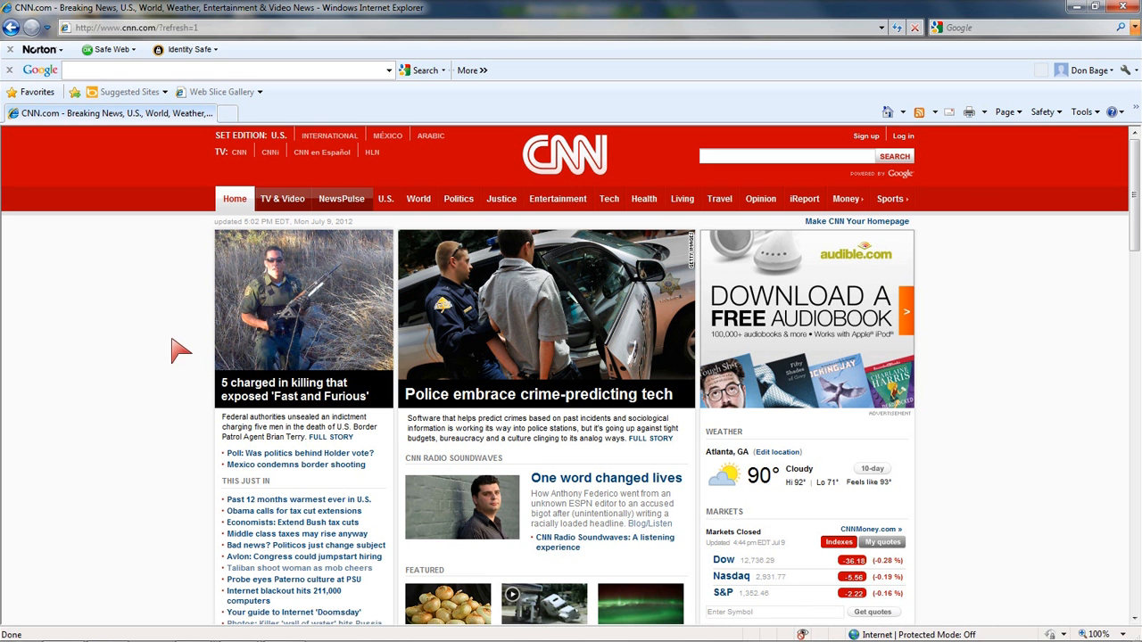
mouse_move(152, 331)
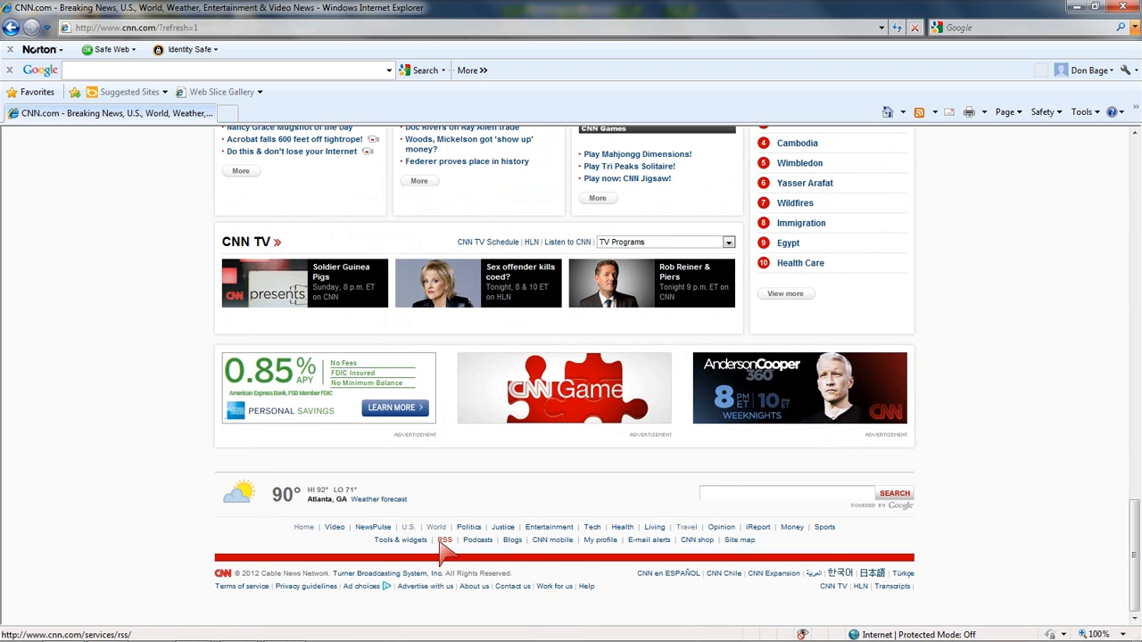
Open CNN's RSS page and copy the Top Stories feed URL
click(445, 541)
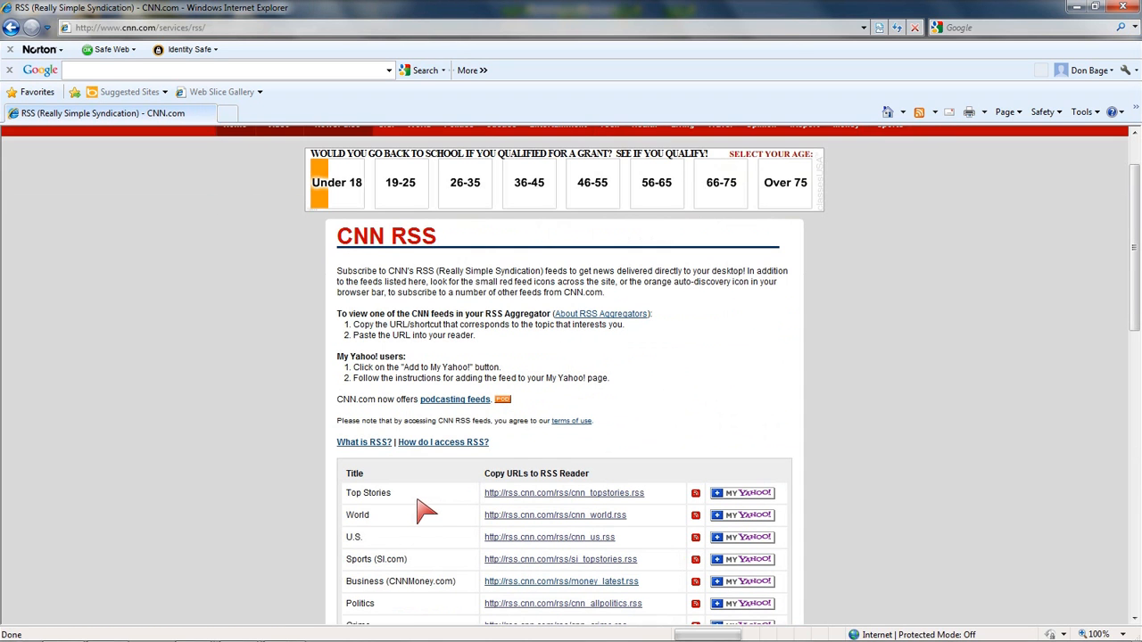
scroll(down, 3)
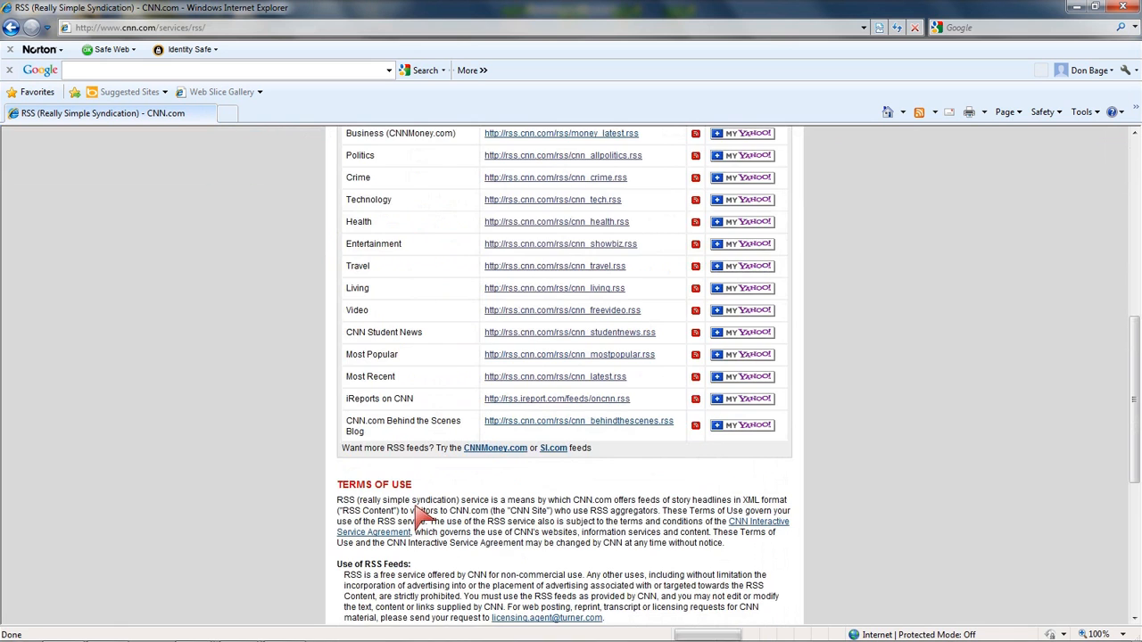
scroll(up, 3)
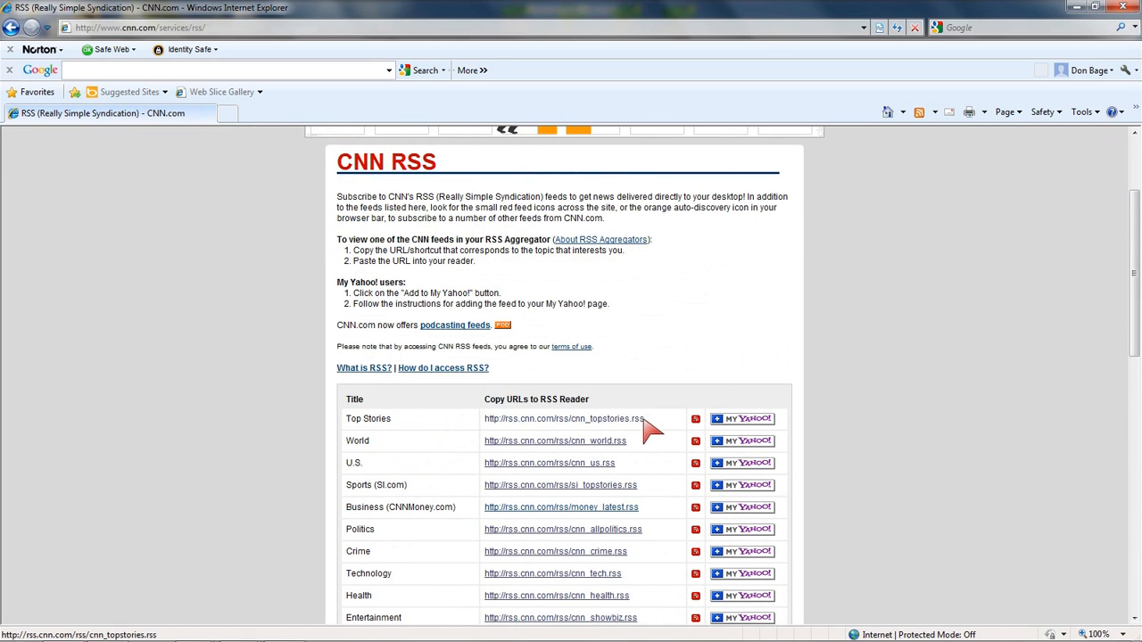
double_click(563, 419)
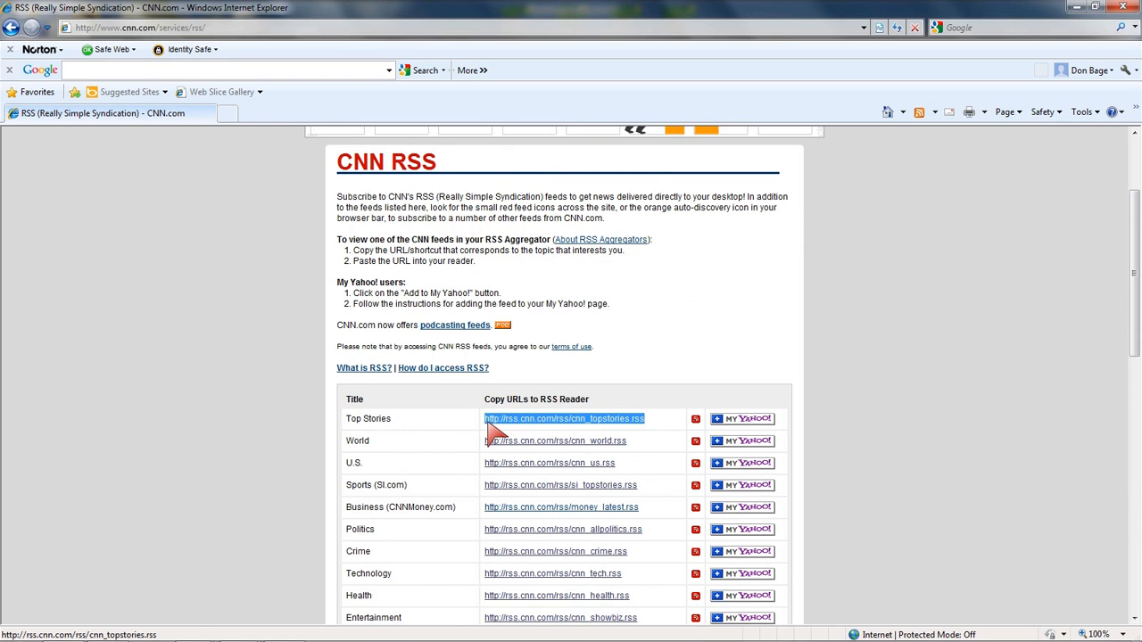
right_click(563, 418)
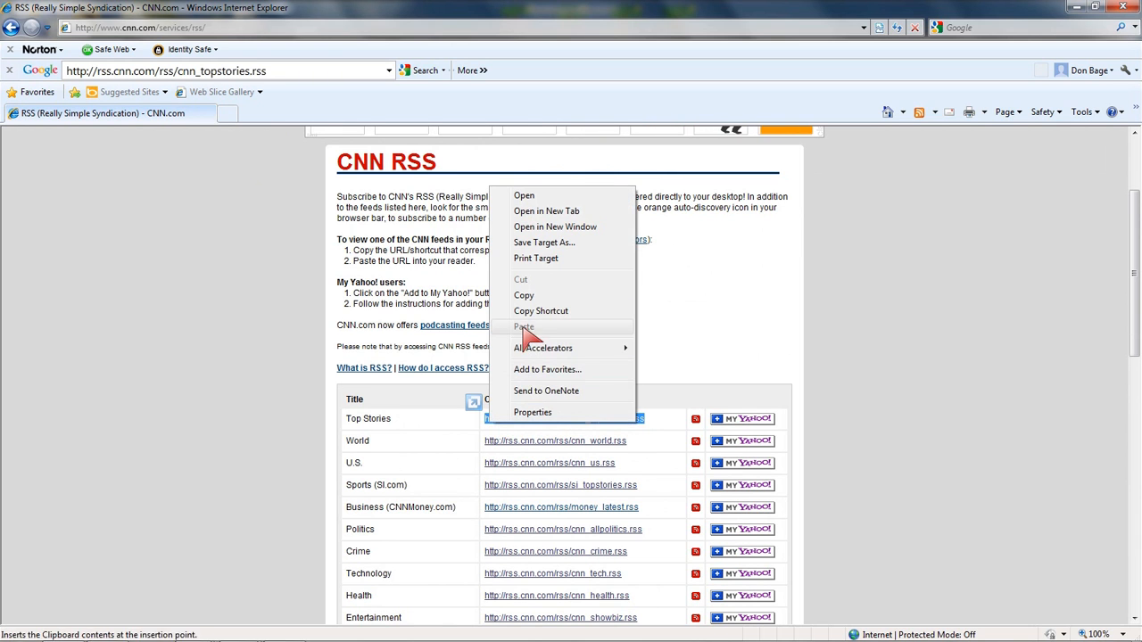
click(541, 310)
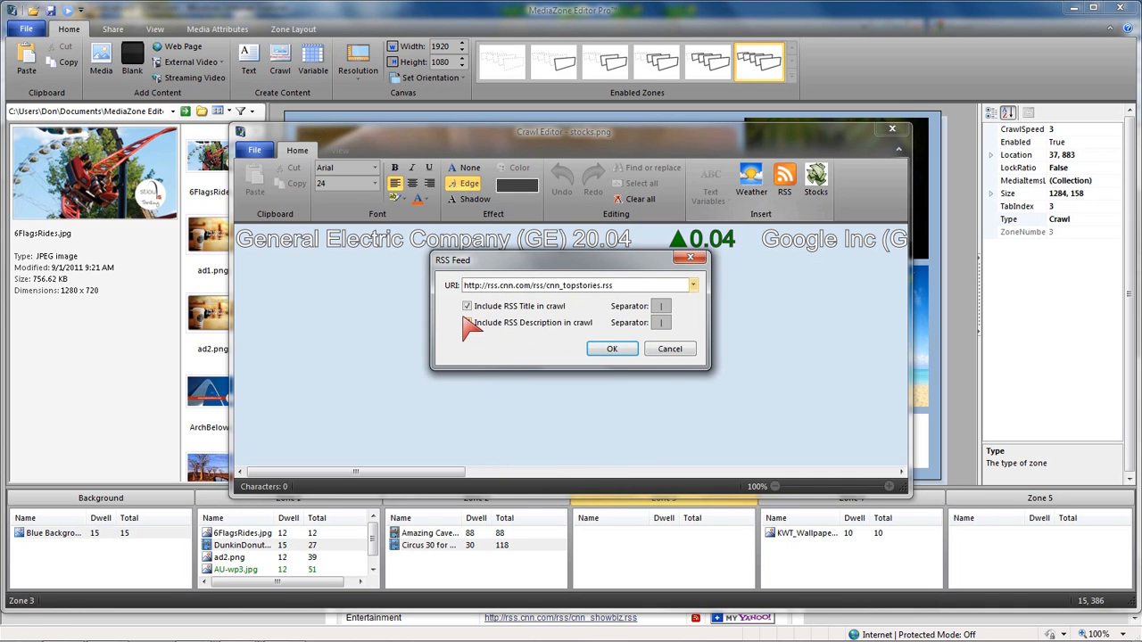
Include both story titles and descriptions from the CNN Top Stories feed, then confirm
click(467, 322)
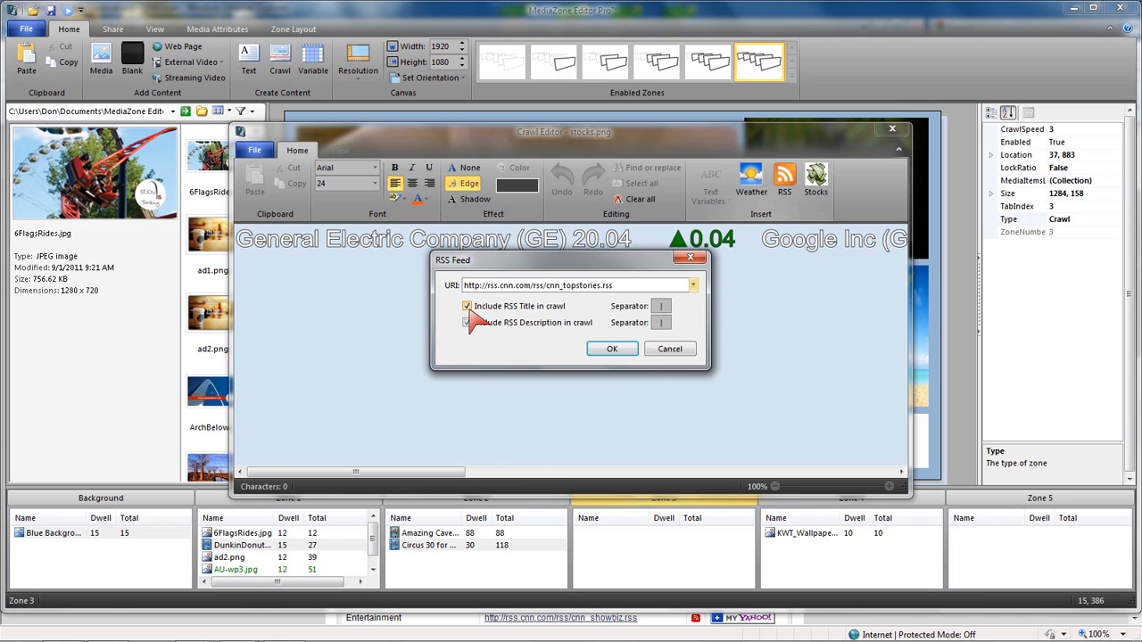
click(466, 323)
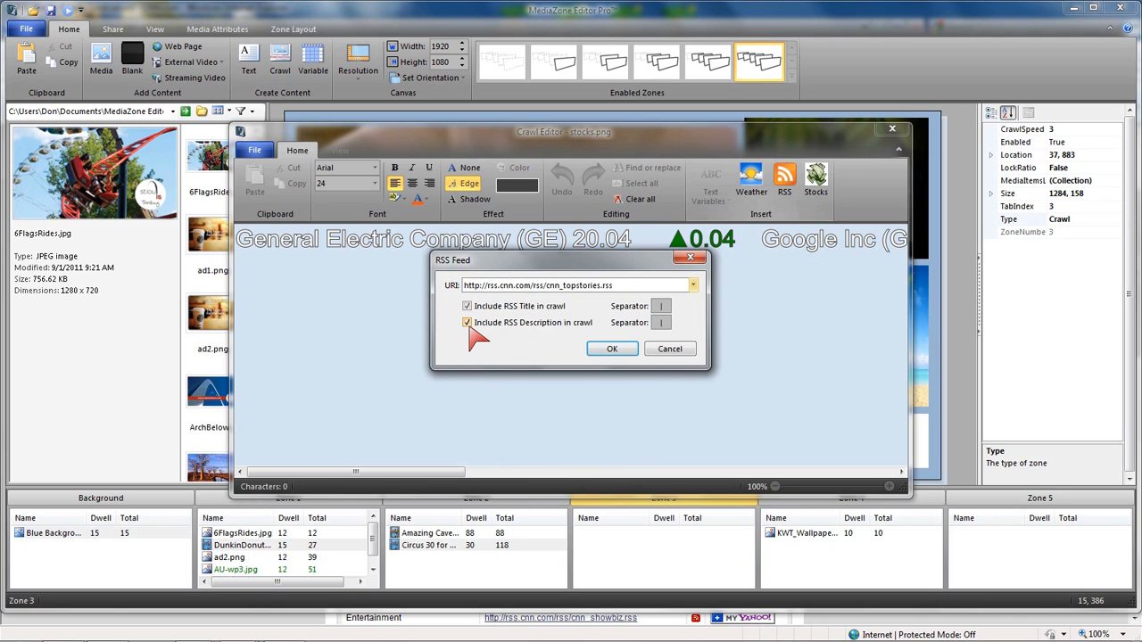
click(466, 322)
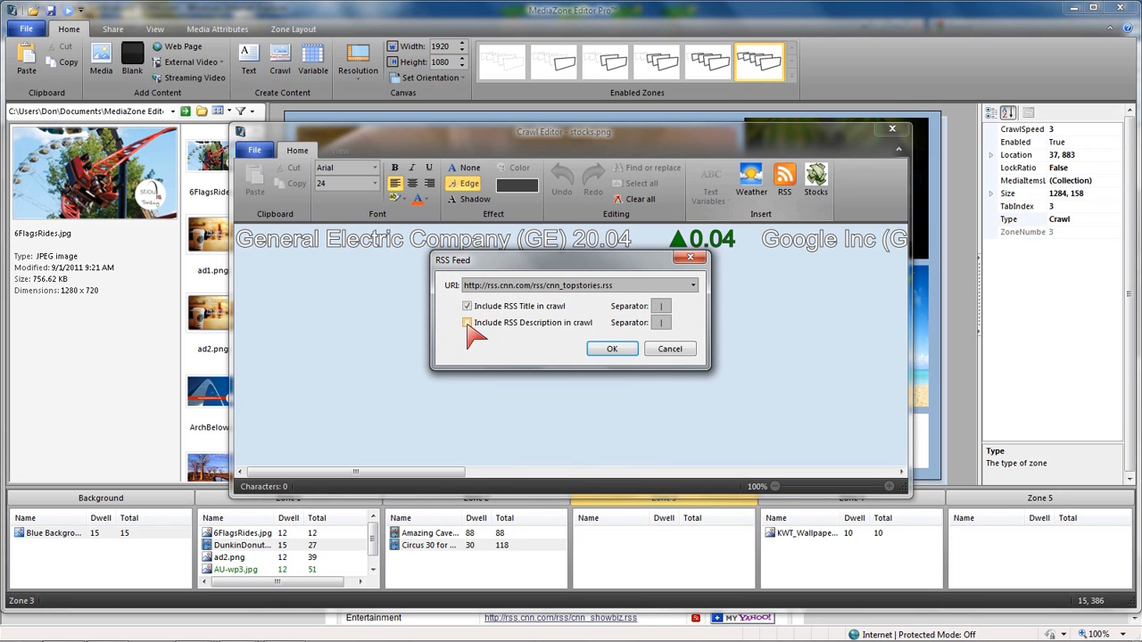
click(467, 322)
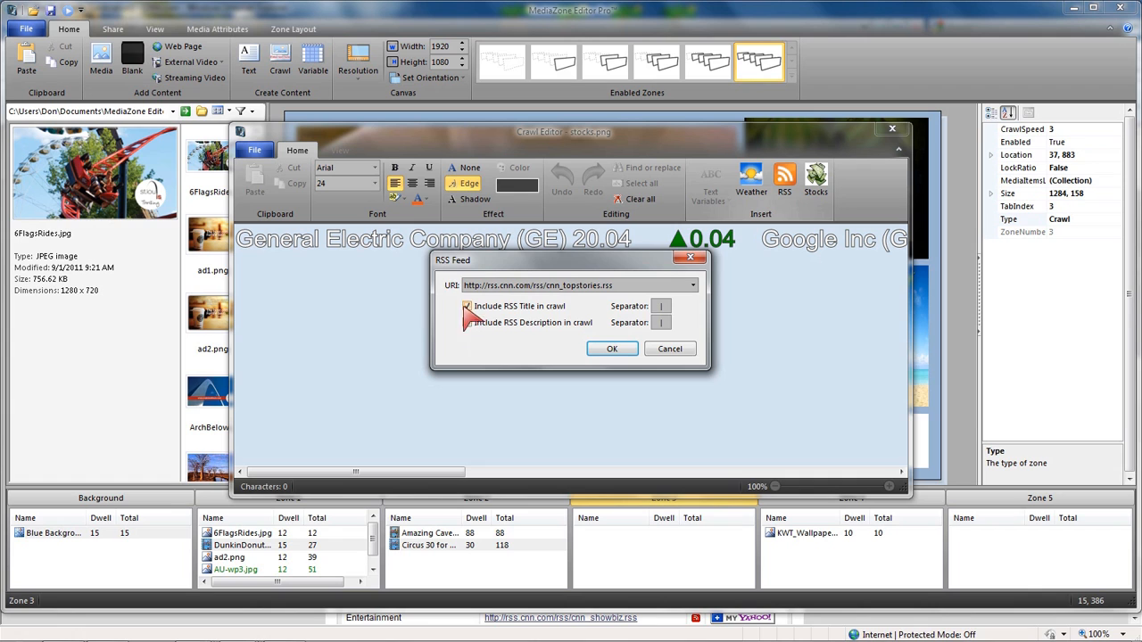
click(467, 306)
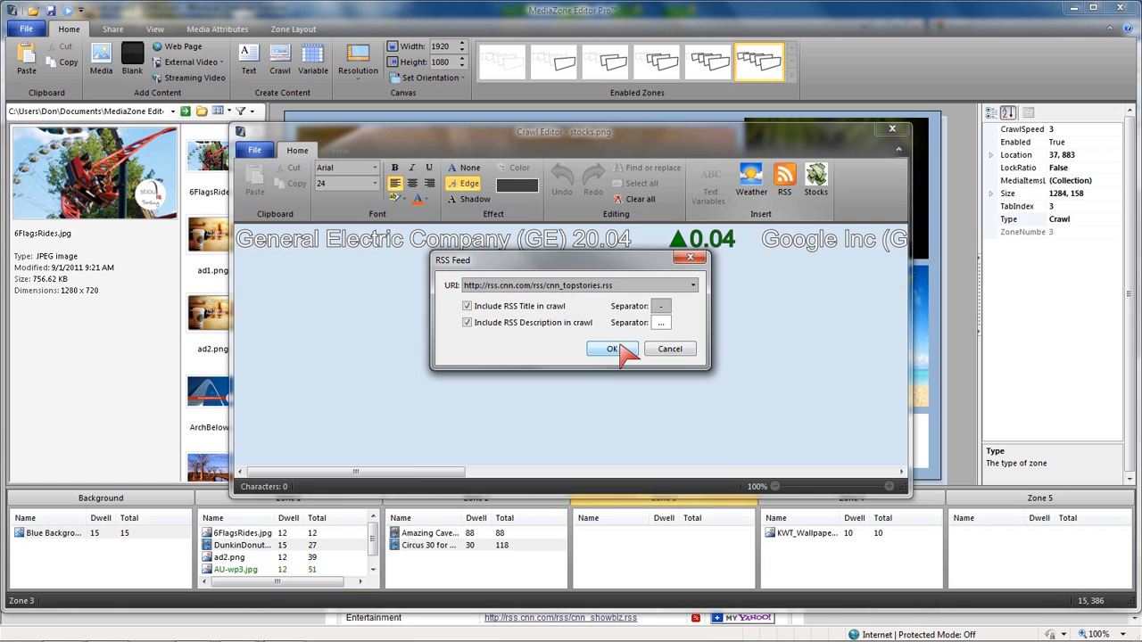
click(611, 349)
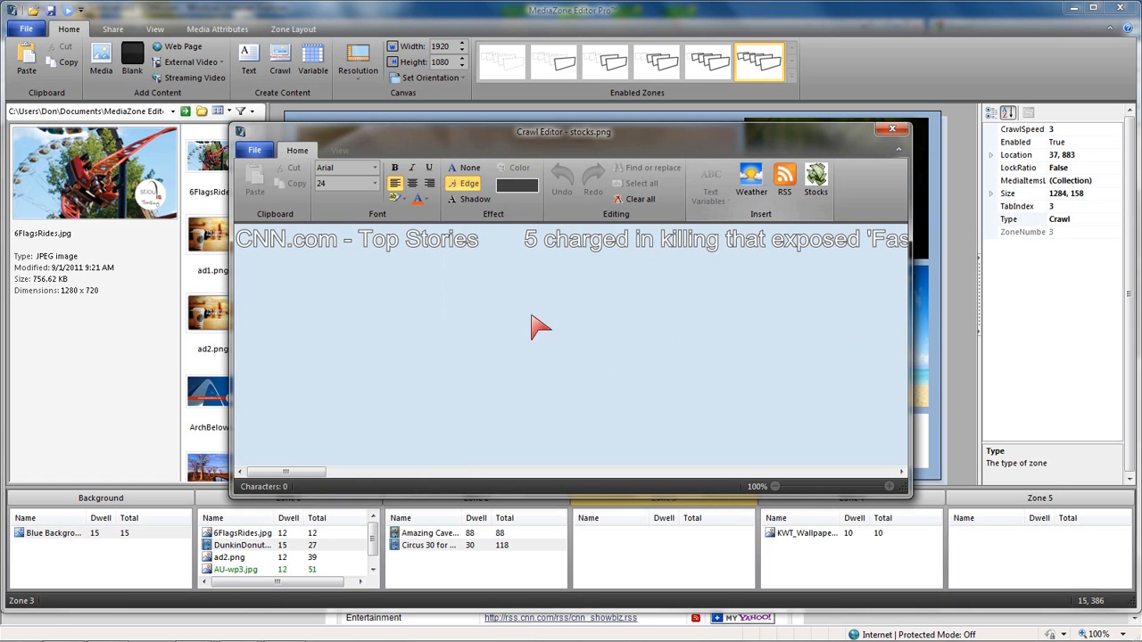
mouse_move(319, 473)
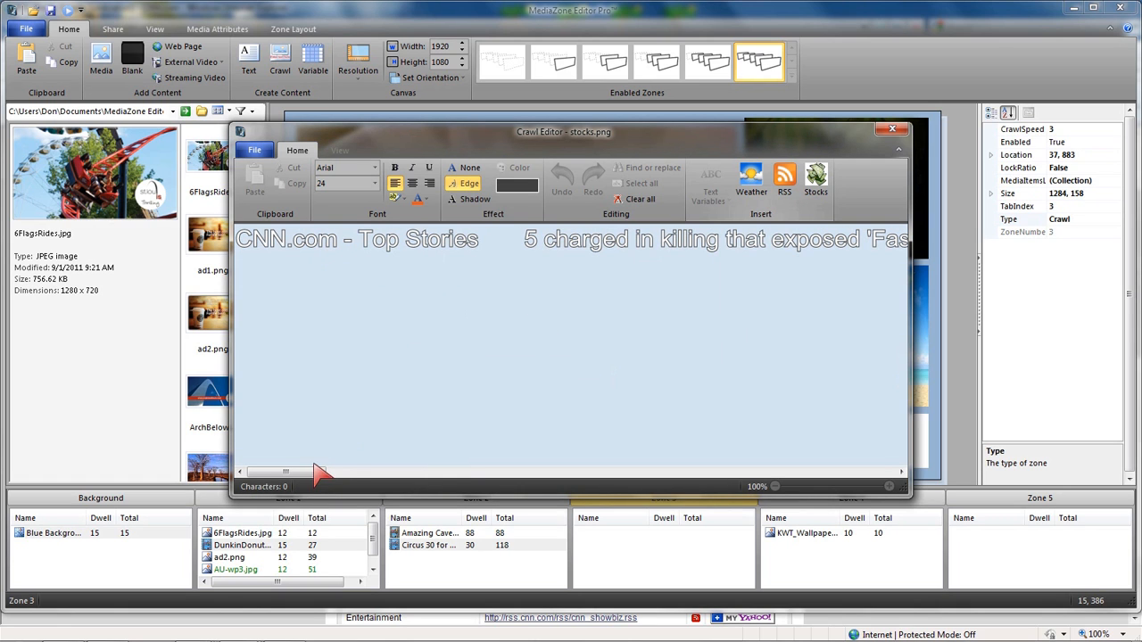
Scroll through the CNN crawl preview and bring up the Crawl Editor's File menu
drag(286, 471, 493, 471)
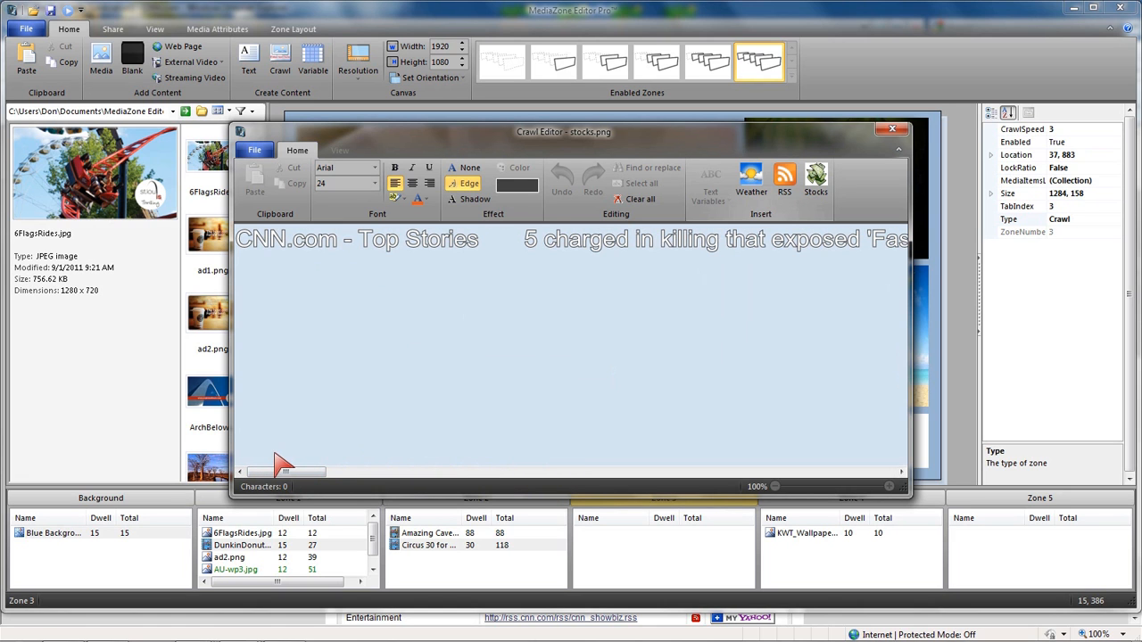
mouse_move(288, 283)
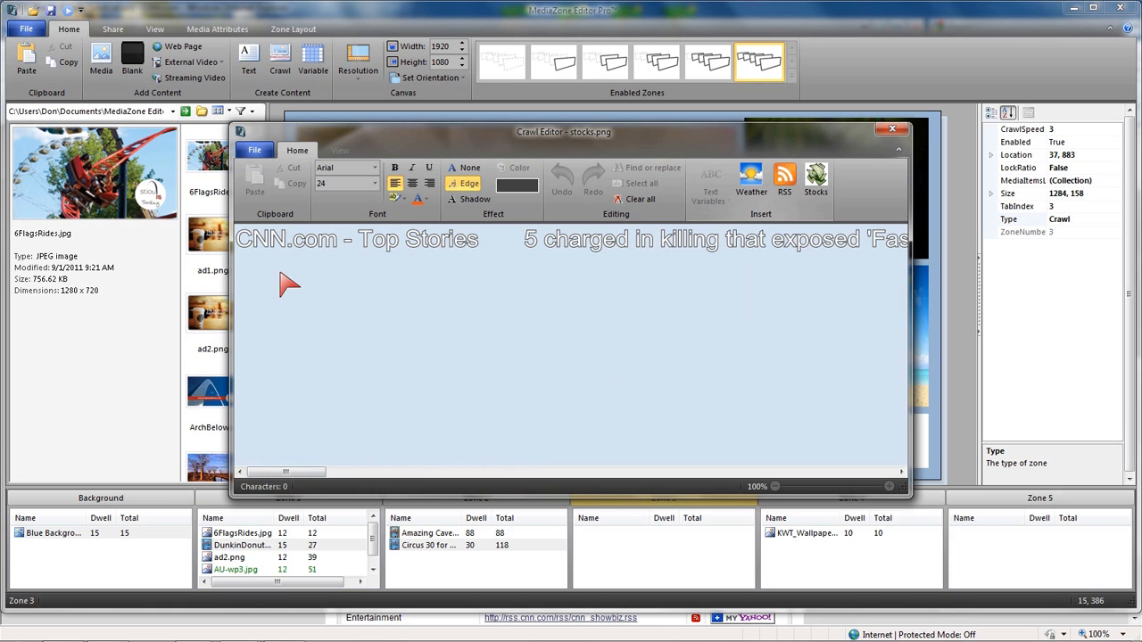
mouse_move(286, 278)
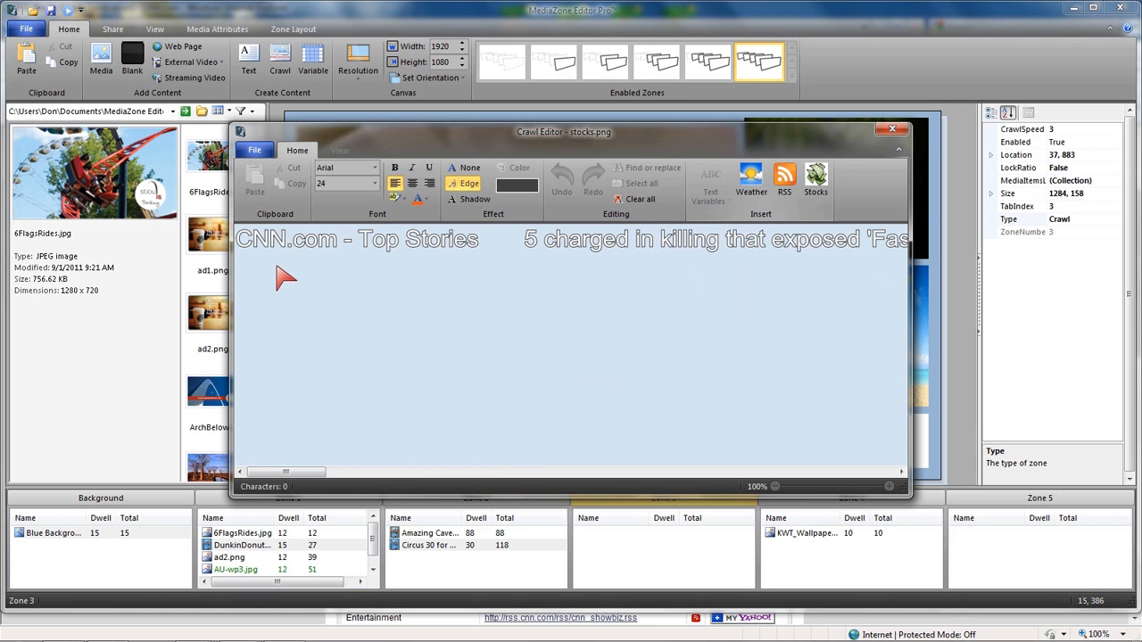
click(254, 150)
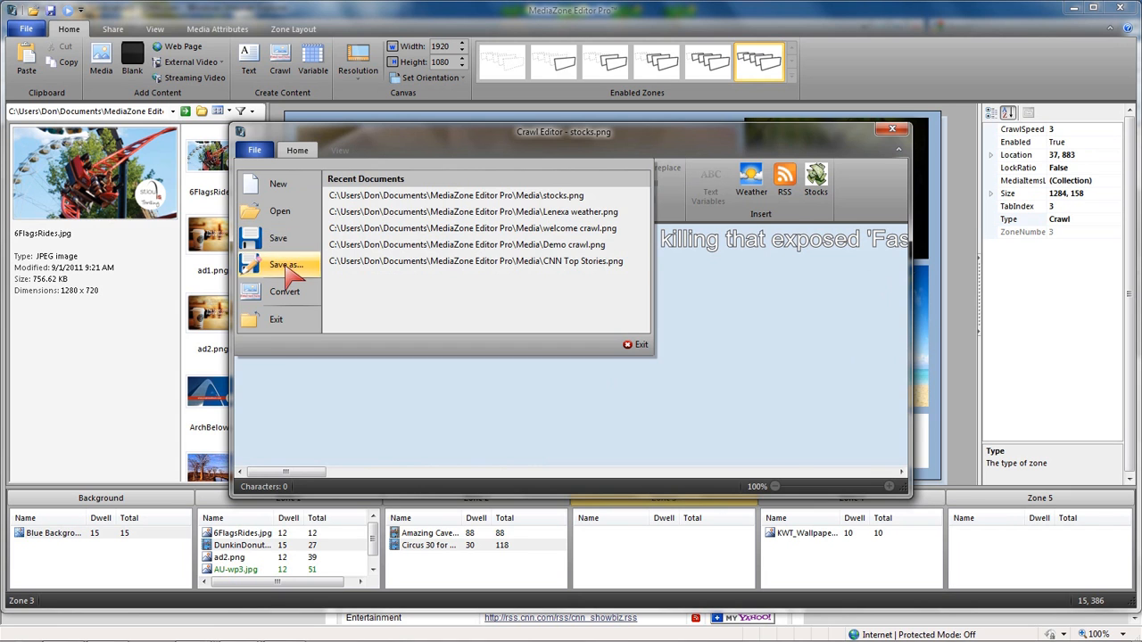
Save the crawl as CNN Top Stories.png, replacing the old file, and close the editor
click(286, 265)
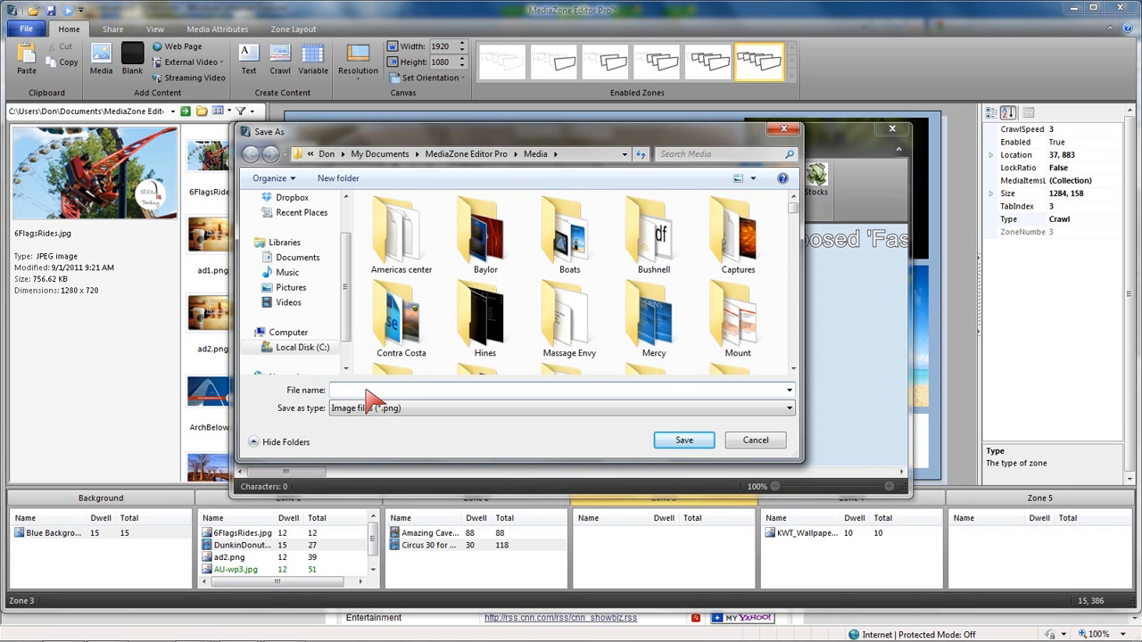
text(cnn)
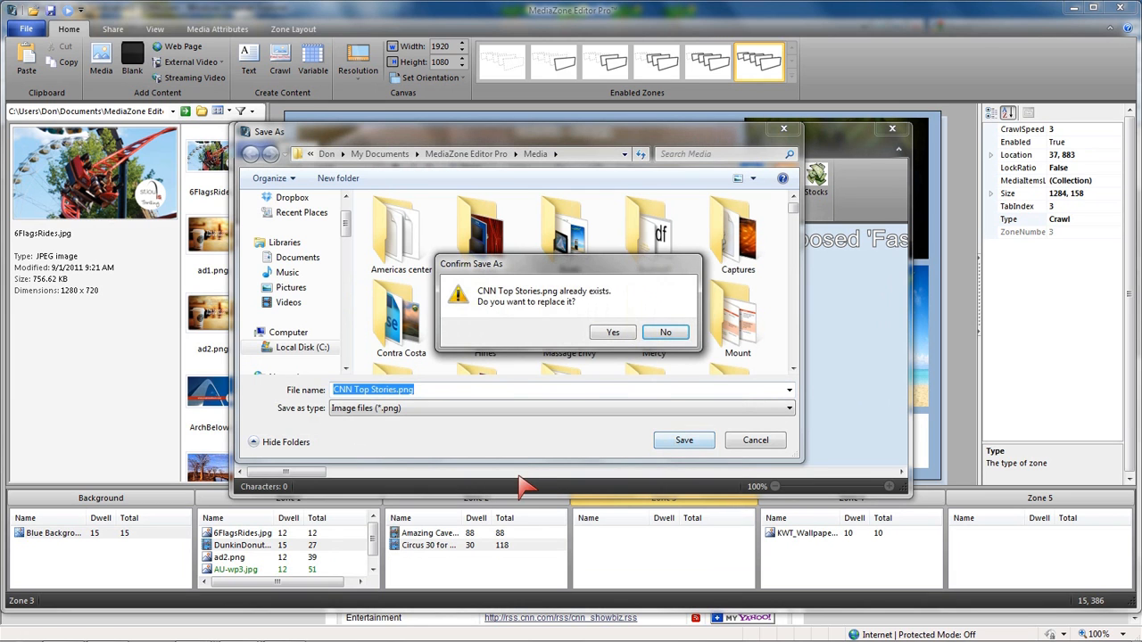
click(613, 332)
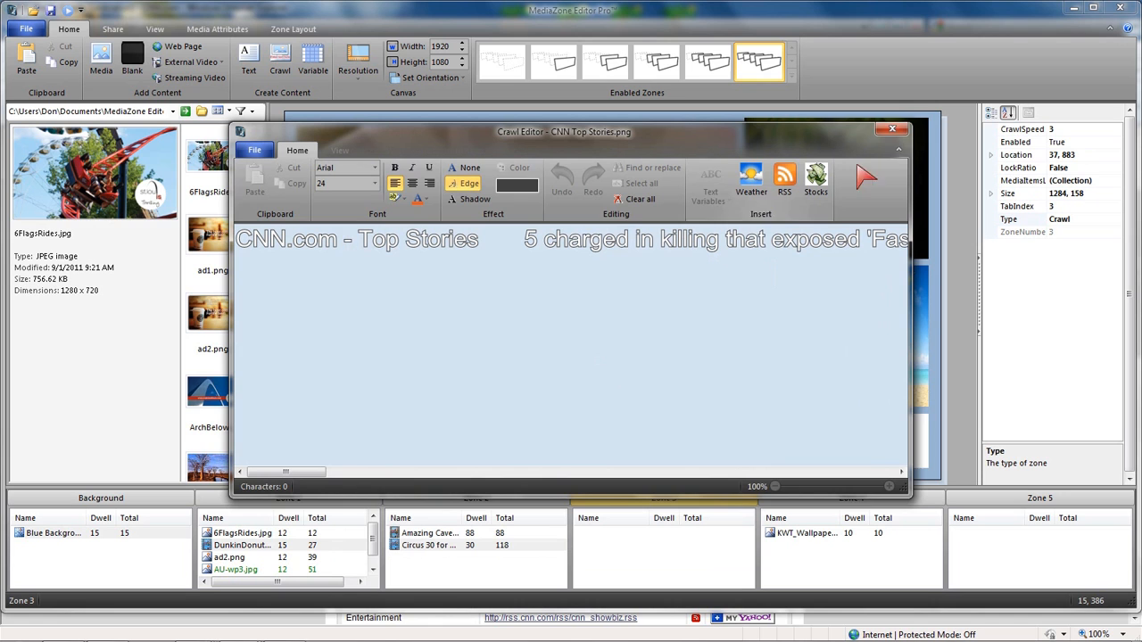
click(892, 128)
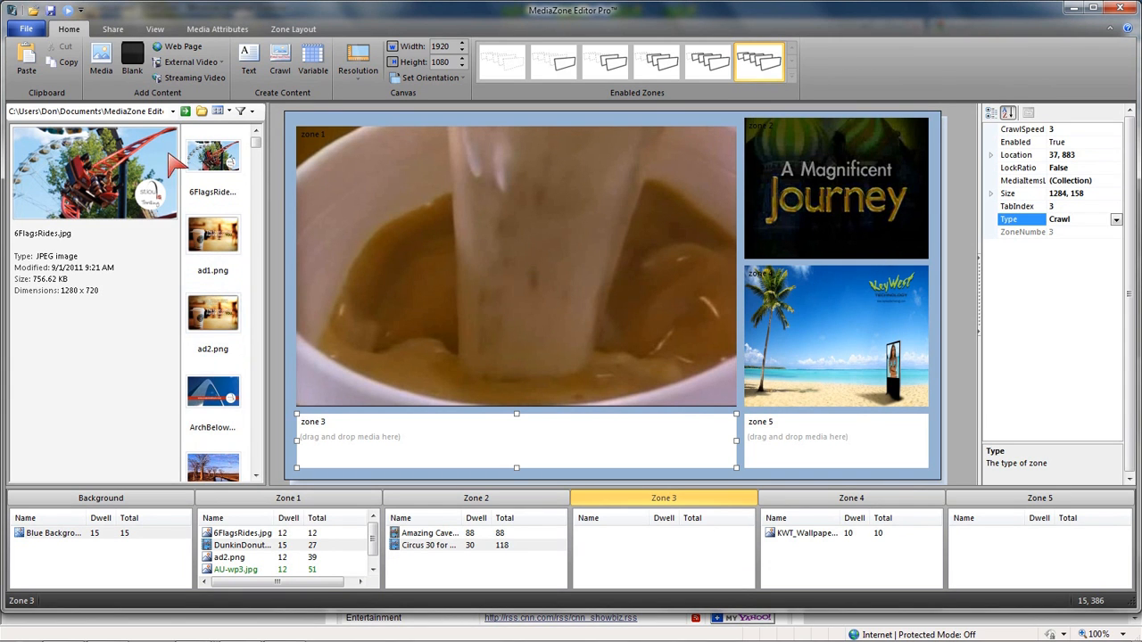
mouse_move(259, 134)
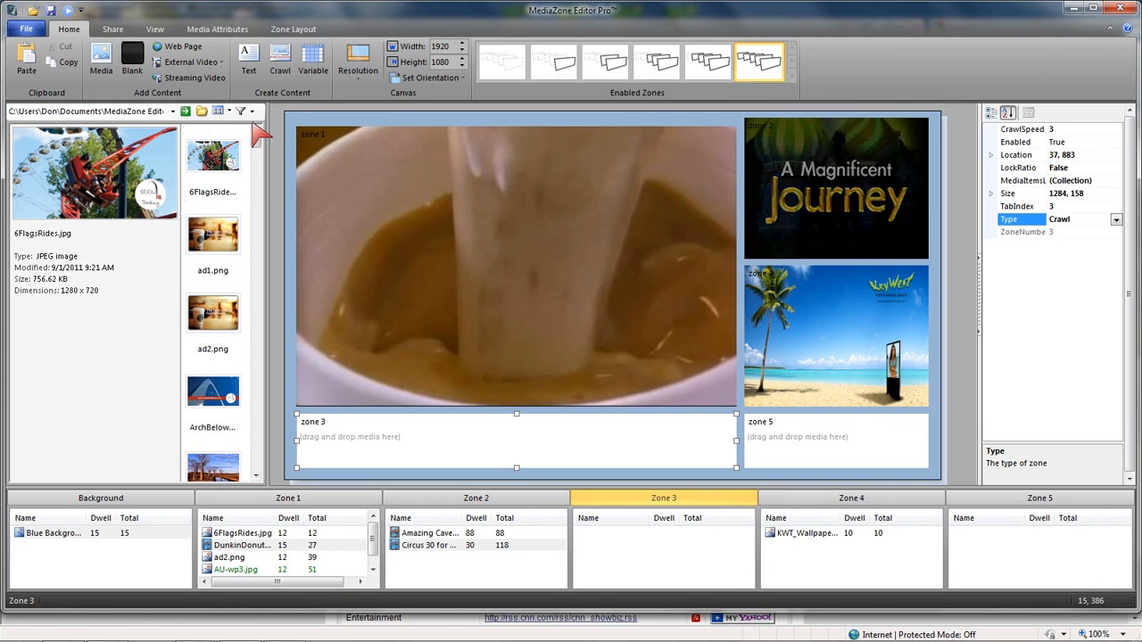
Filter the media library to list crawl images such as CNN Top Stories
click(242, 111)
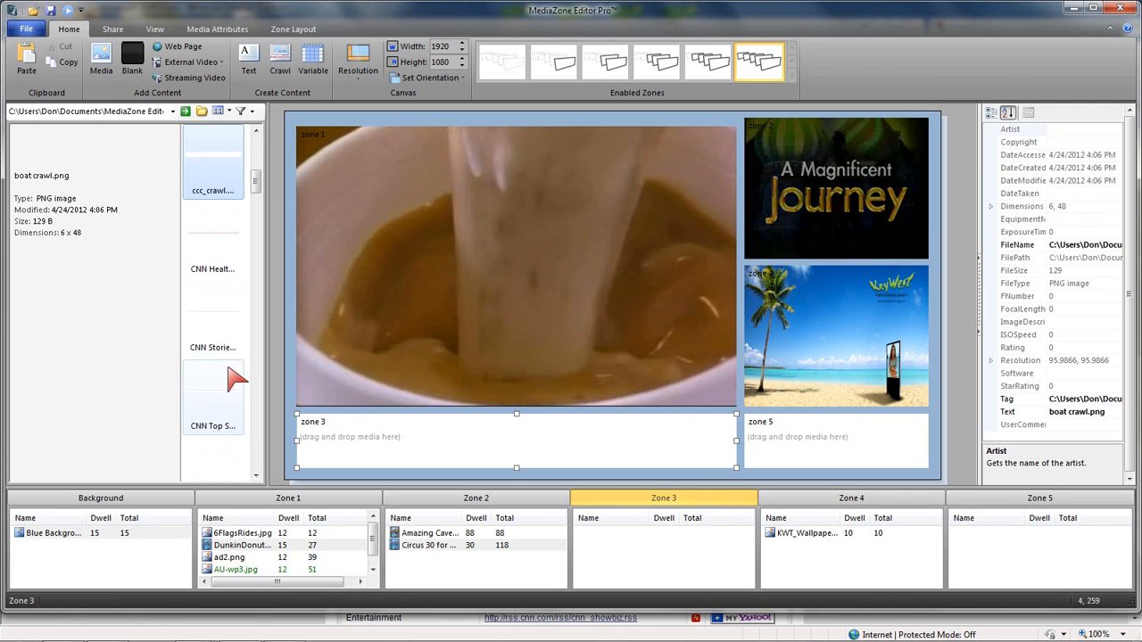
mouse_move(221, 407)
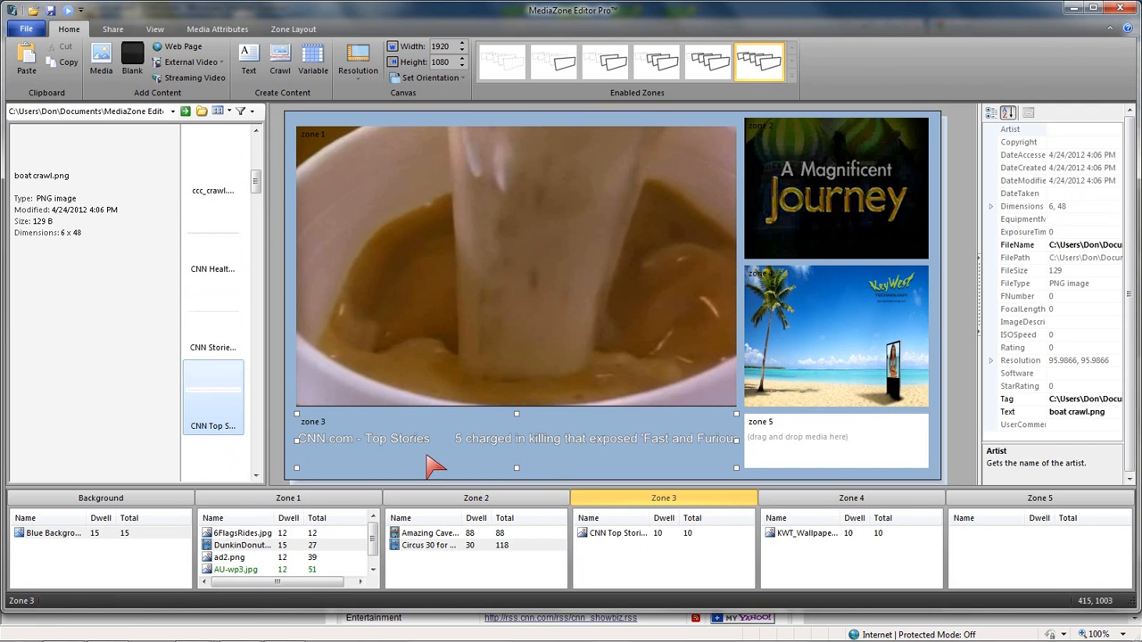
Select stocks.png in the media library and scroll down toward the other crawls
click(212, 397)
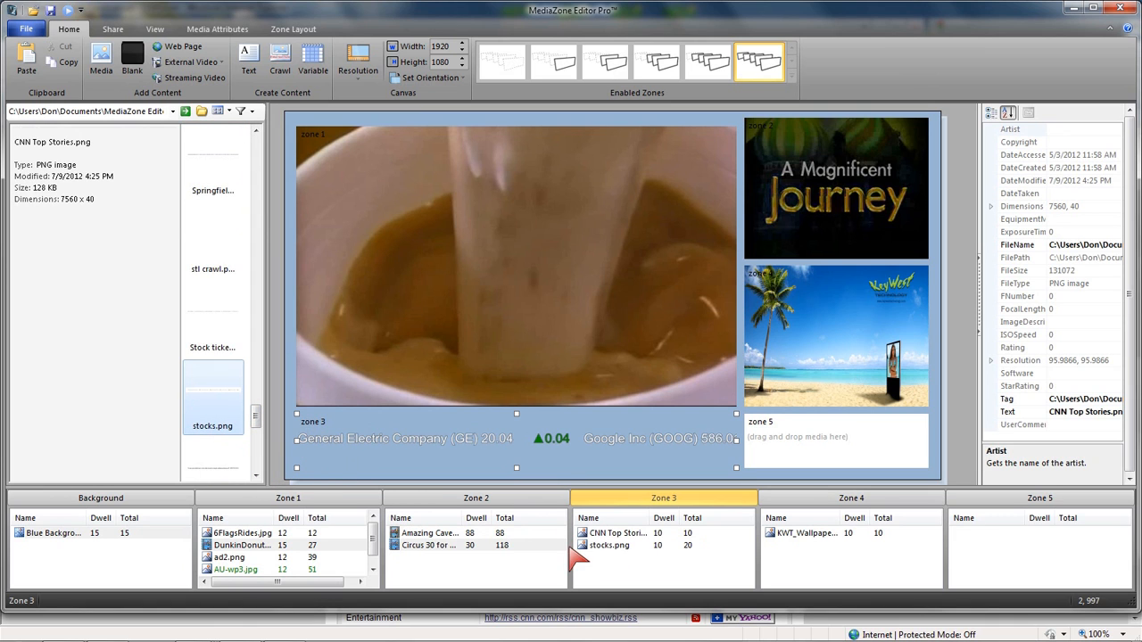
click(212, 397)
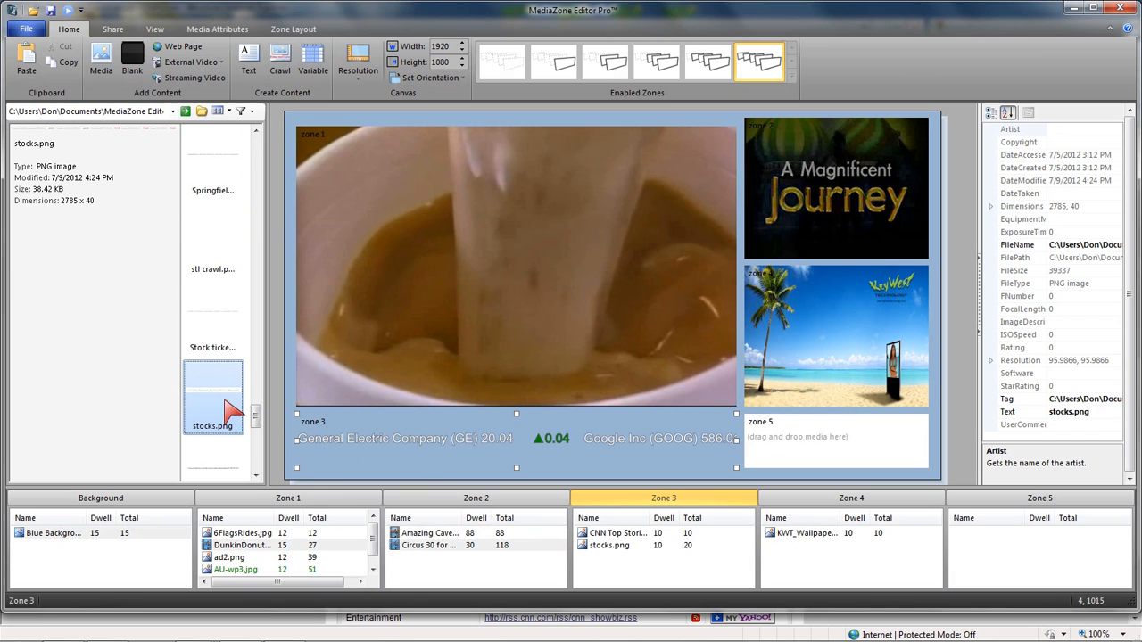
scroll(down, 3)
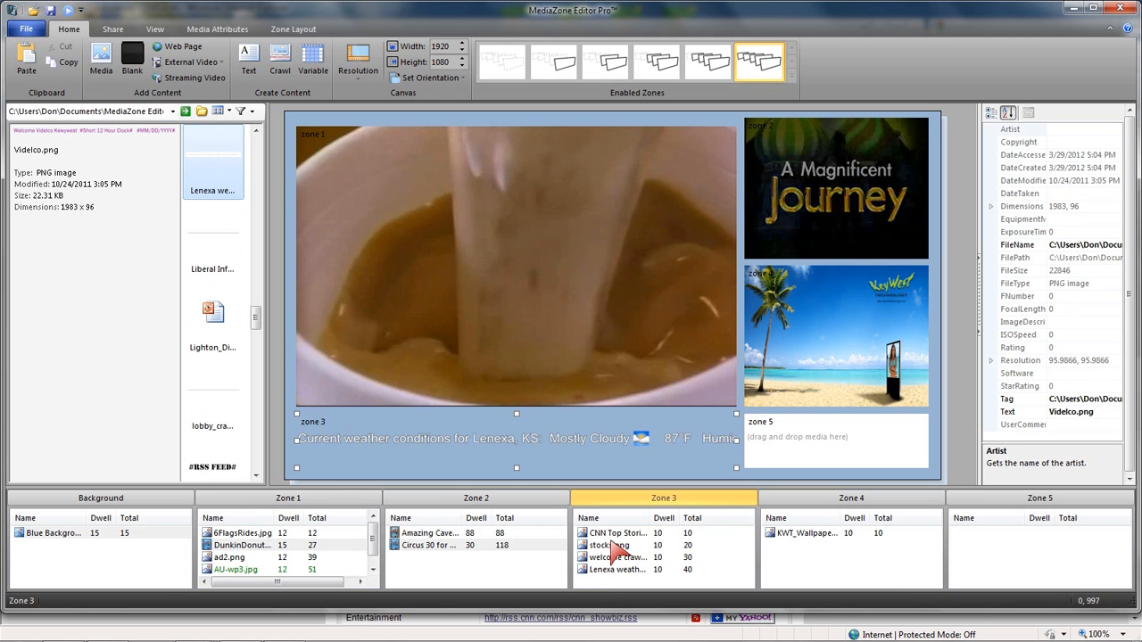
click(610, 545)
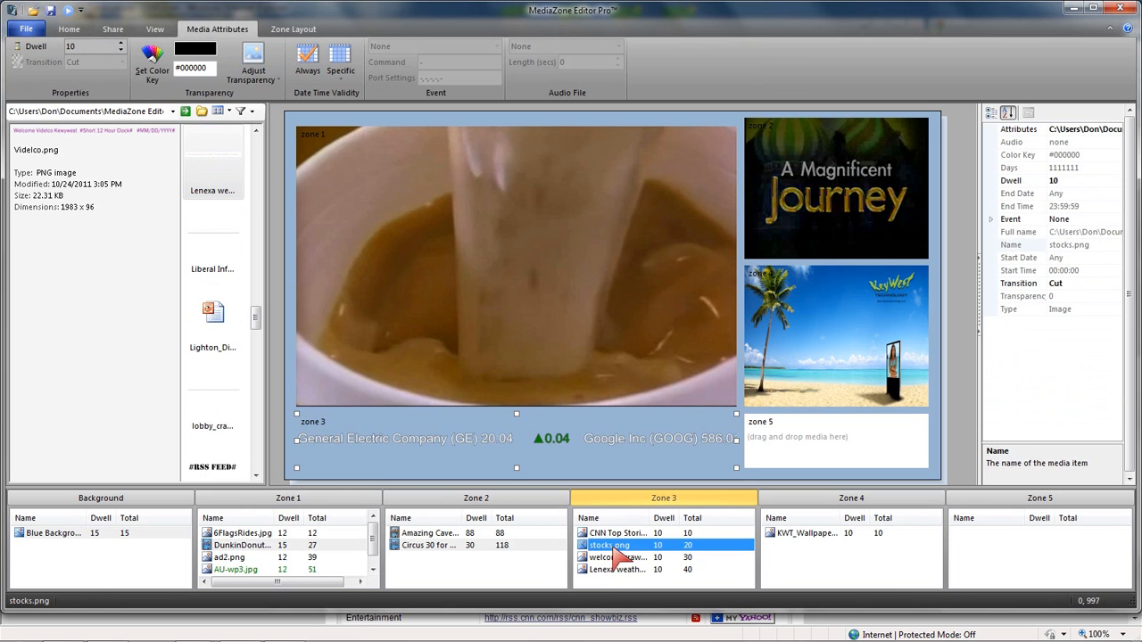
click(616, 569)
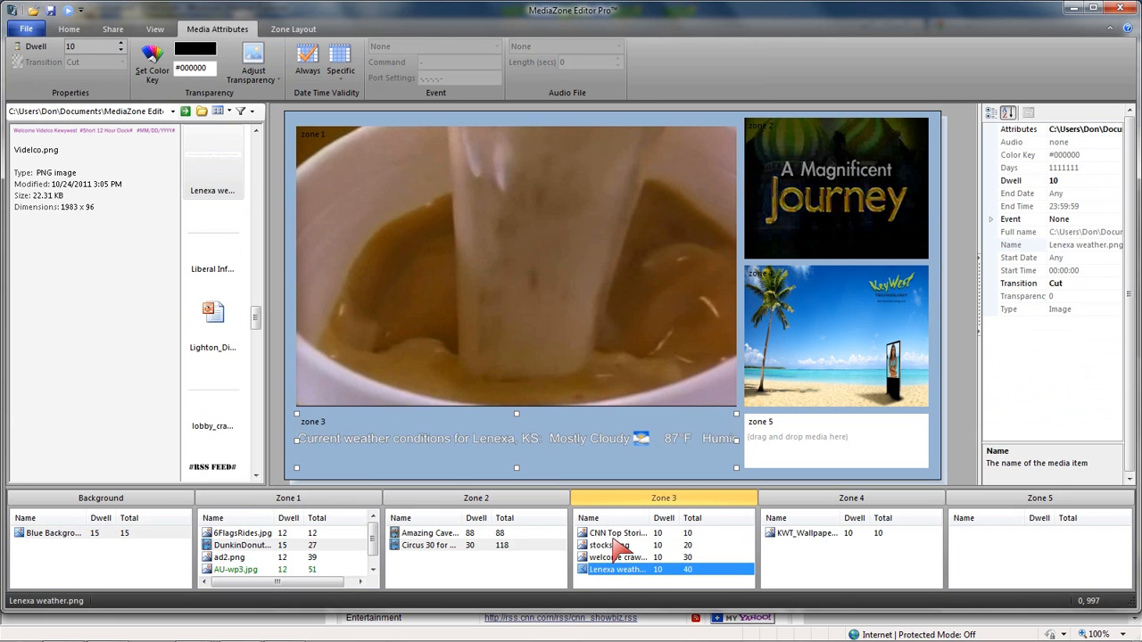
click(610, 545)
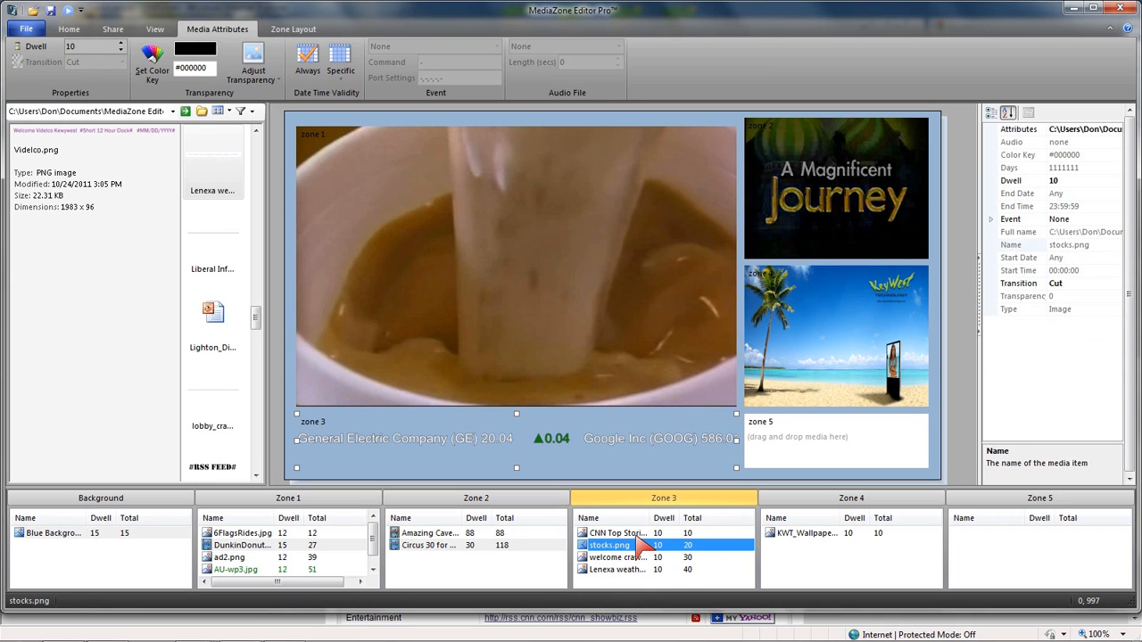
mouse_move(544, 473)
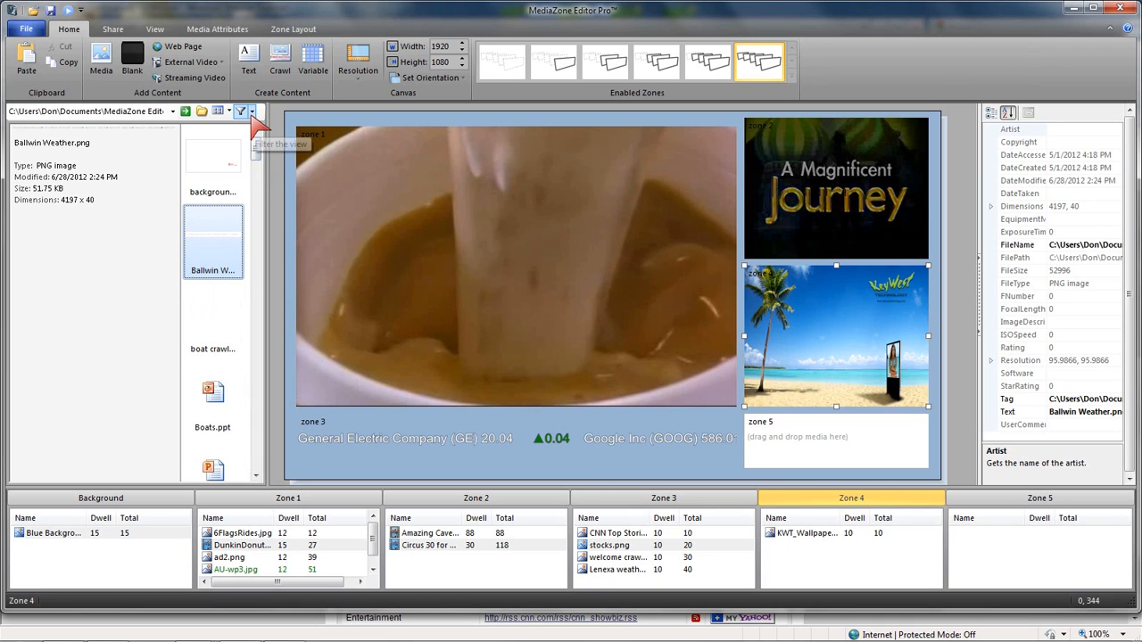
Clear the media library filter so regular images like ad1.png are listed
click(242, 111)
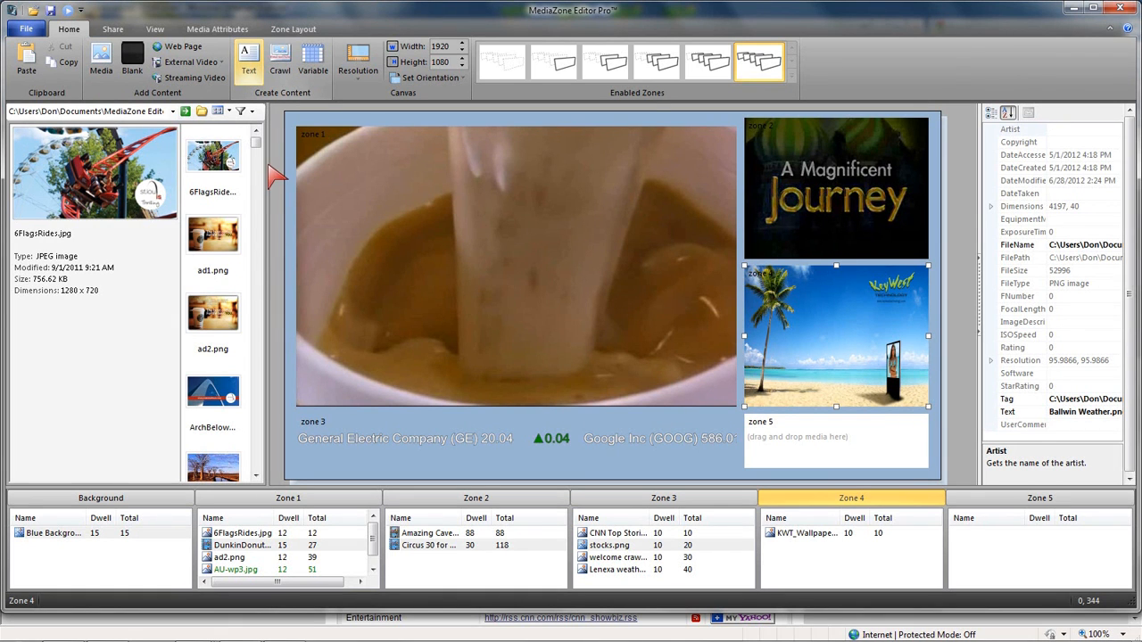
Start a text image on the AU-wp1.jpg baobab background, resized to fit, editor maximized
click(249, 70)
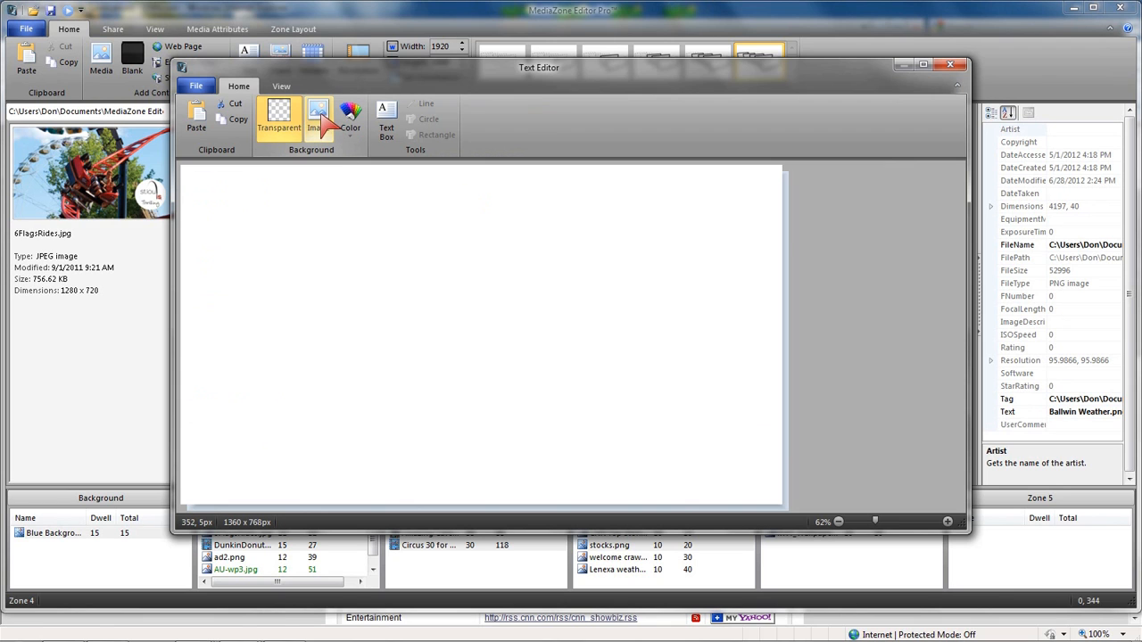
click(317, 120)
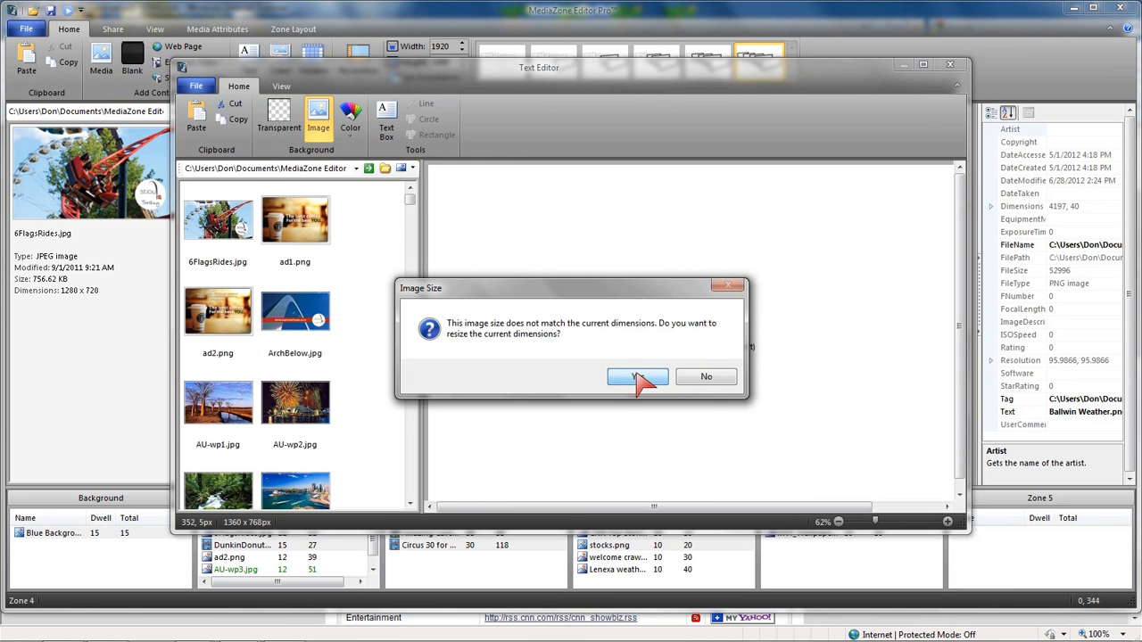
click(637, 376)
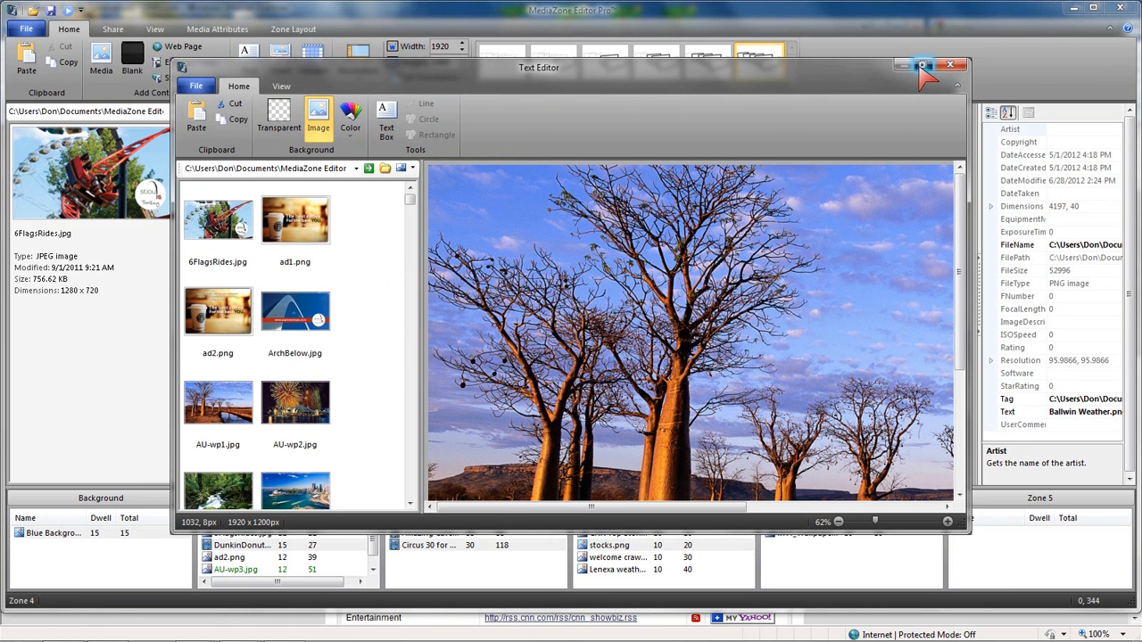
click(924, 66)
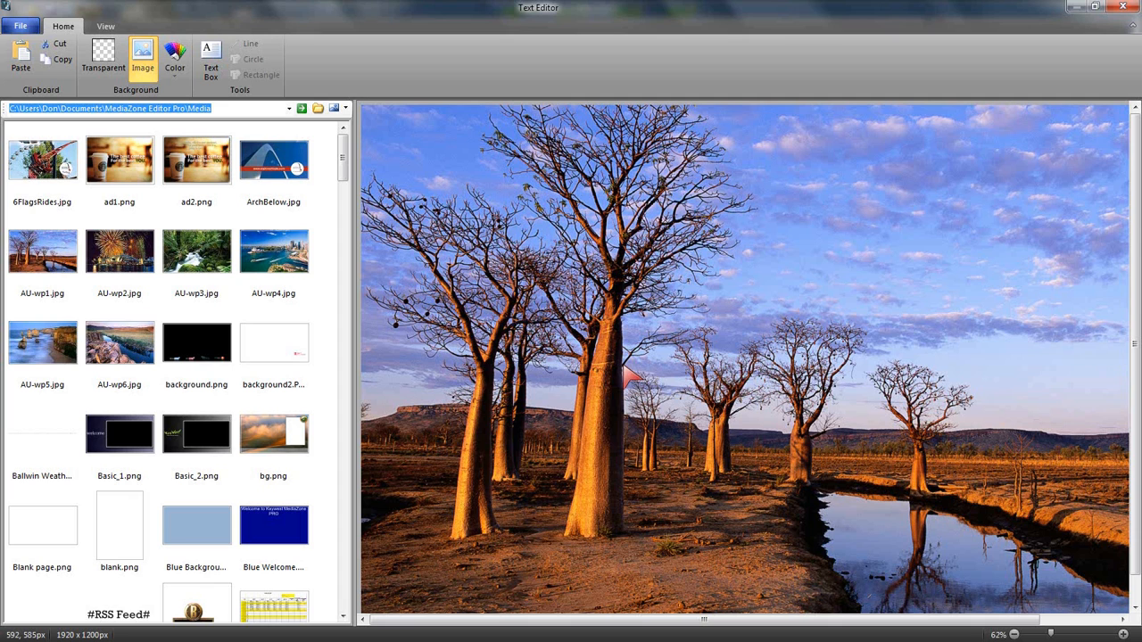
mouse_move(571, 375)
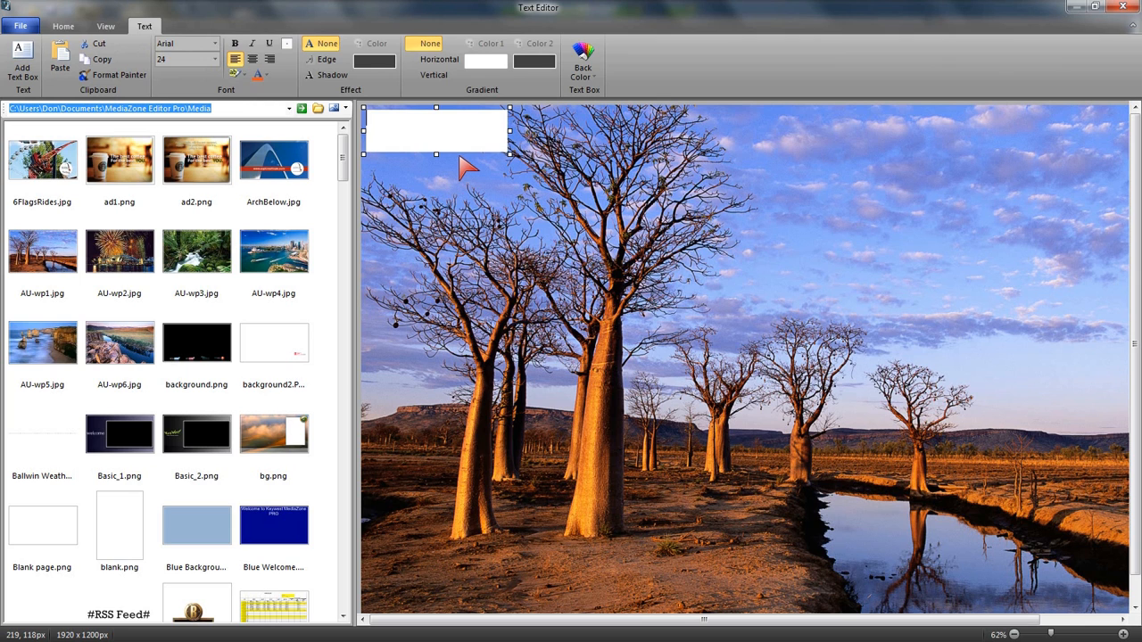
Draw a text box right of the tallest tree reading 'And add my text to the box'
drag(435, 131, 814, 296)
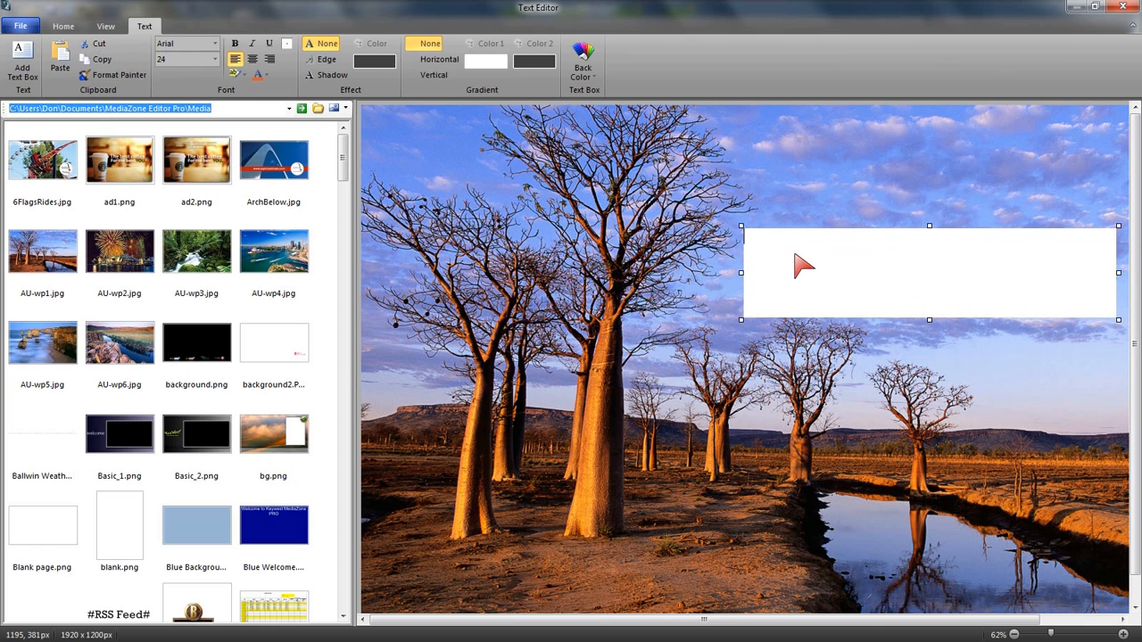
text(And add m)
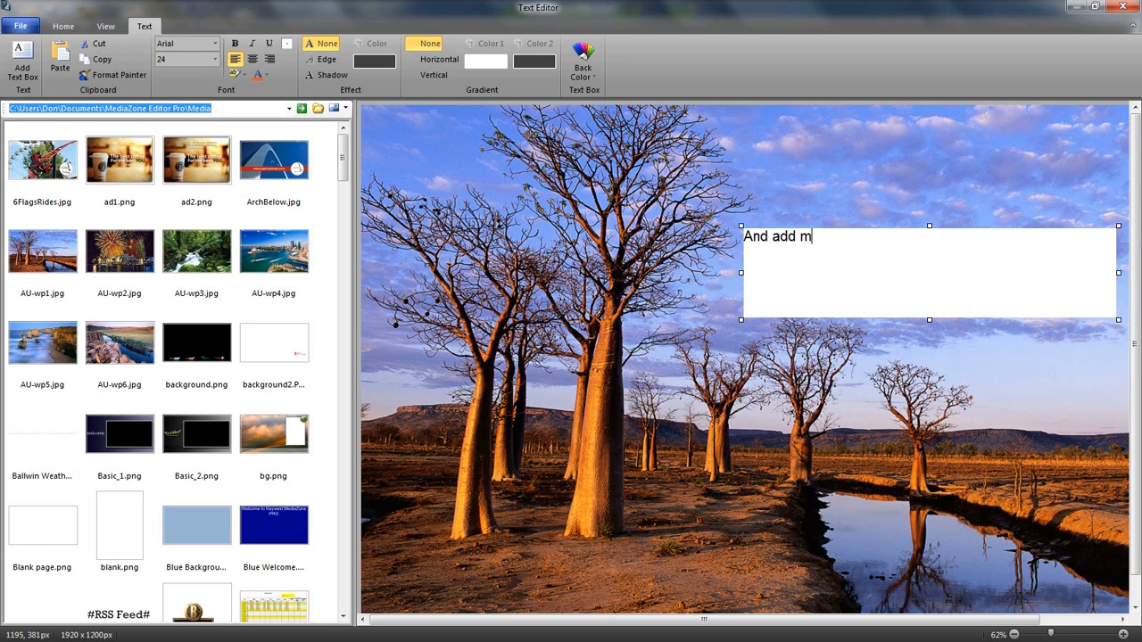
text(y text to the)
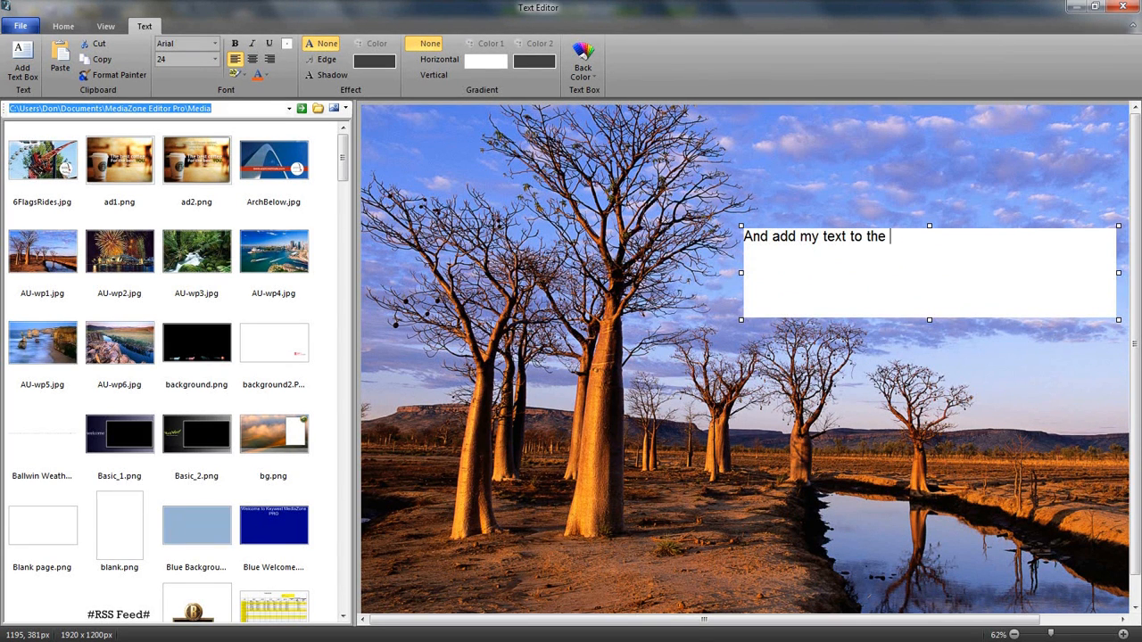
text(box)
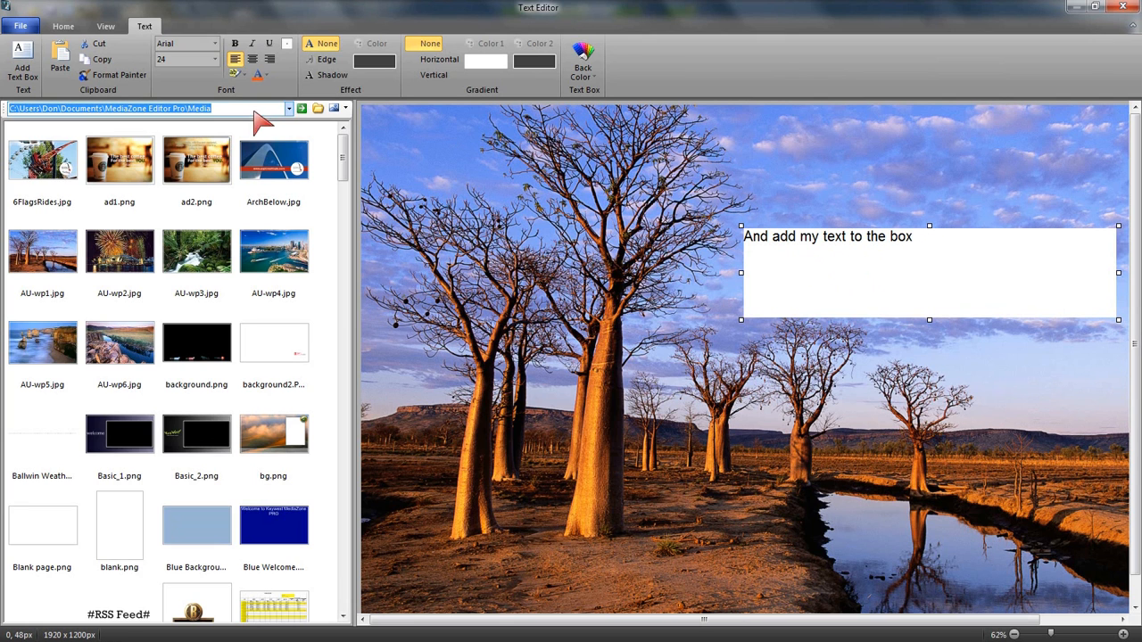
Set the caption font to Bauhaus 93 at size 36
click(214, 43)
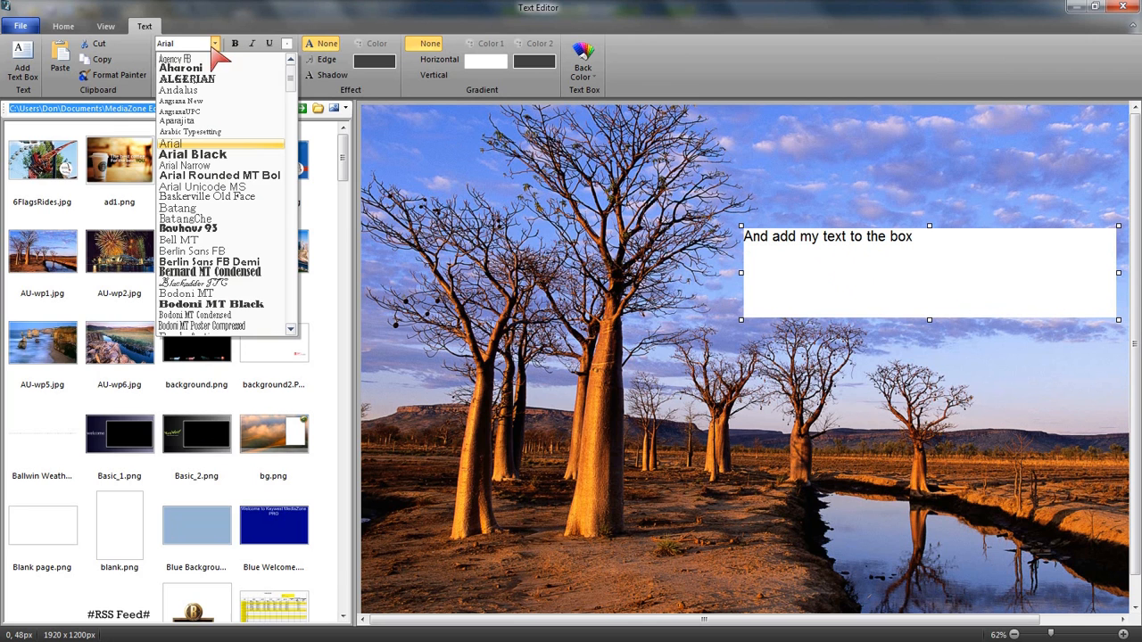
mouse_move(188, 228)
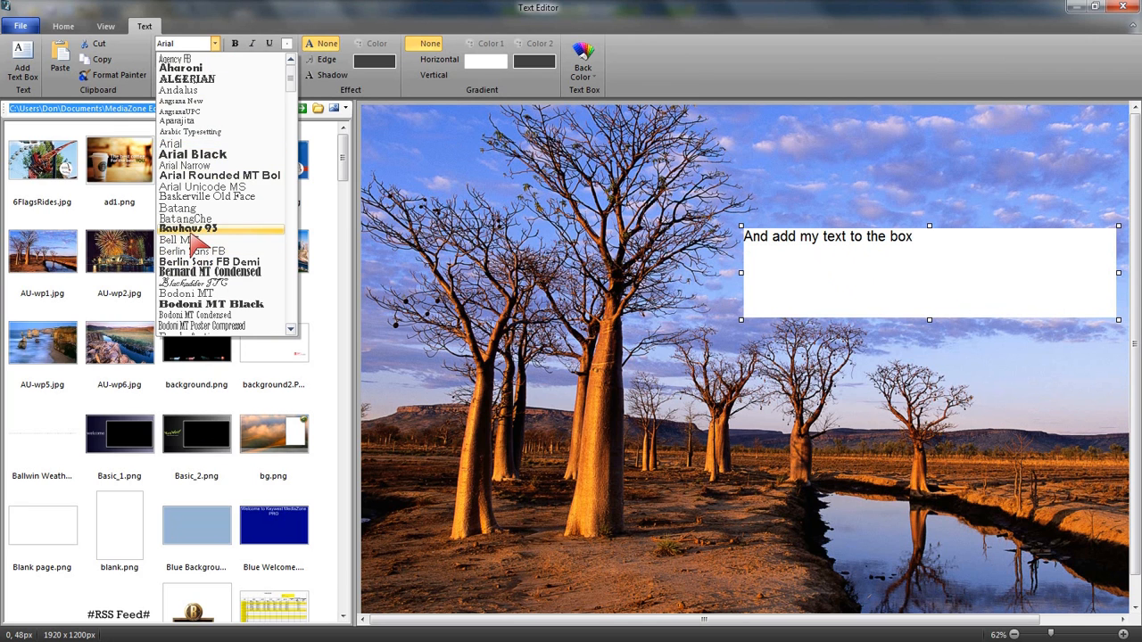
click(189, 229)
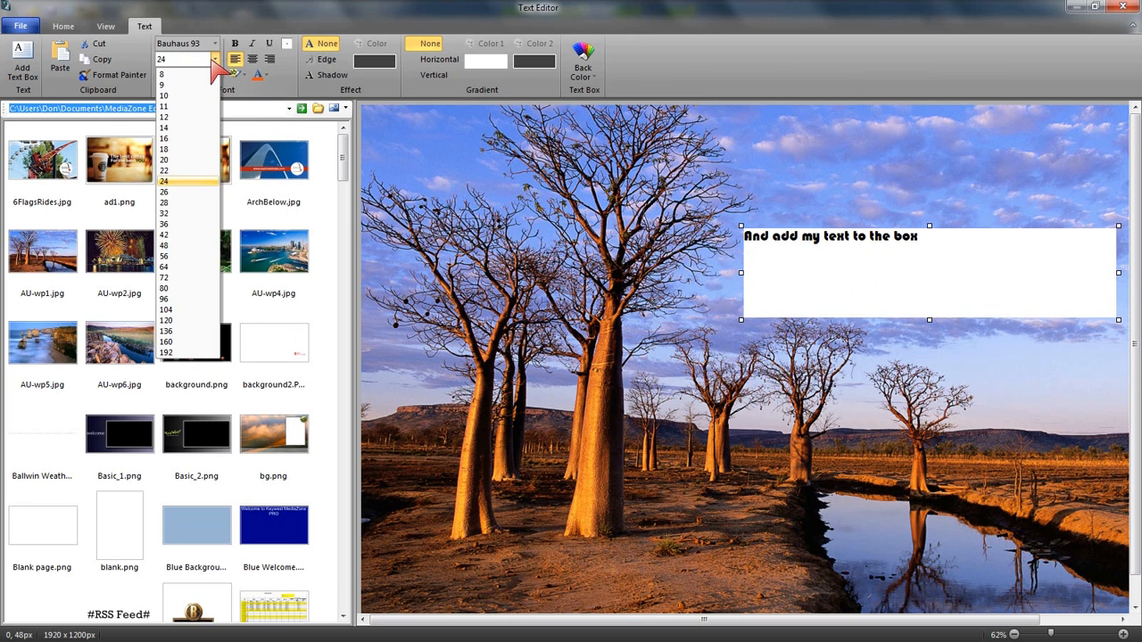
click(165, 224)
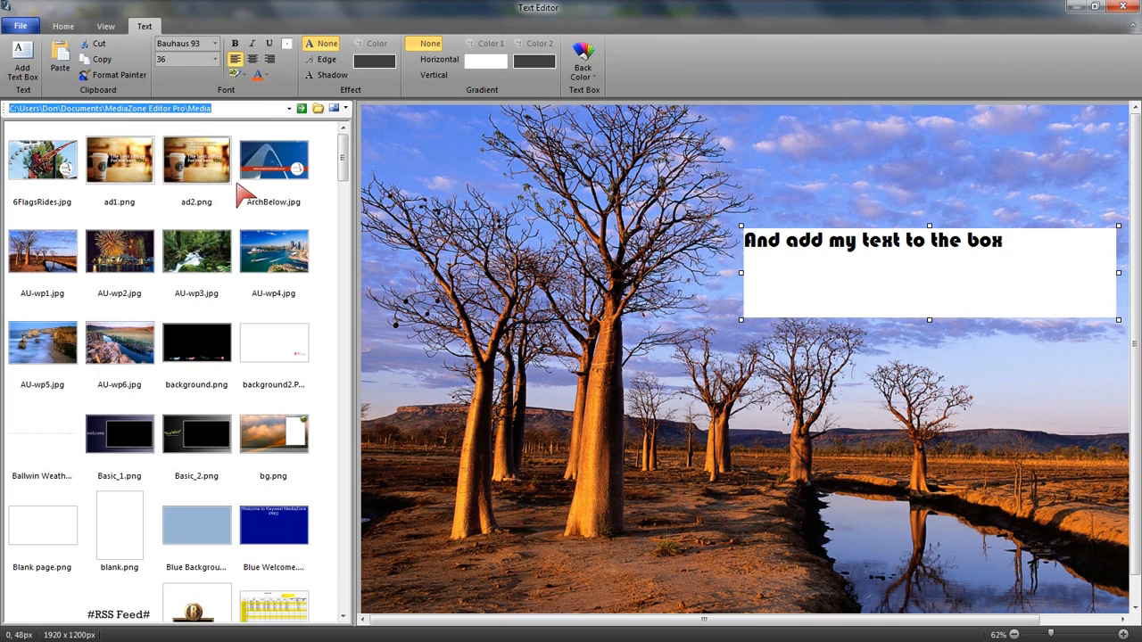
Retype the caption text, change its back colour, and enlarge it to size 42
click(258, 75)
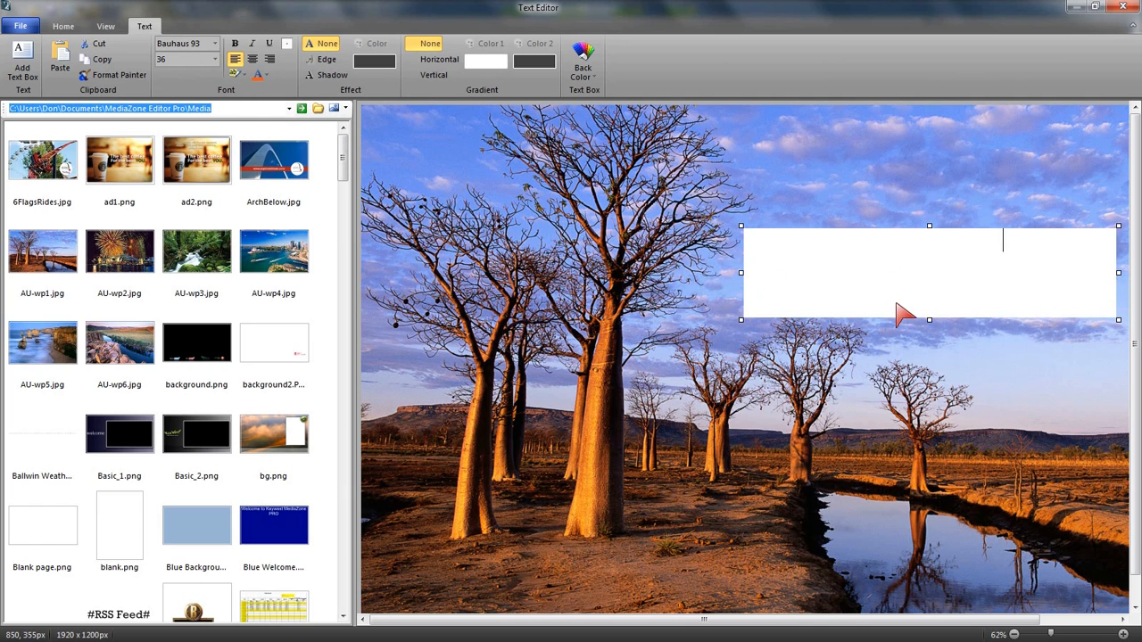
text(add my text)
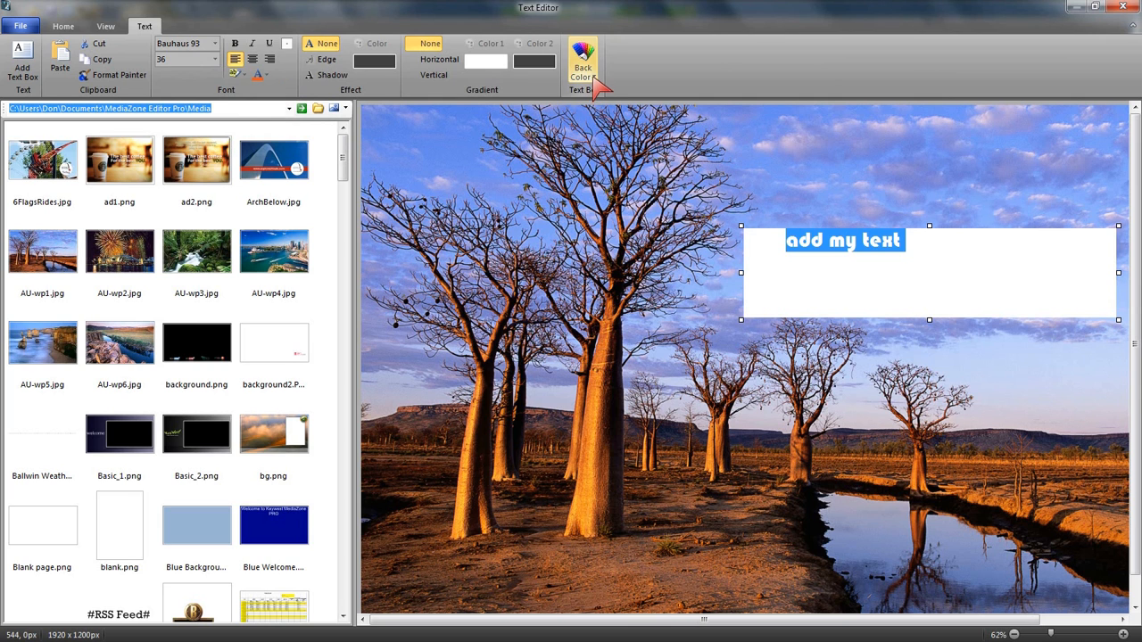
click(583, 61)
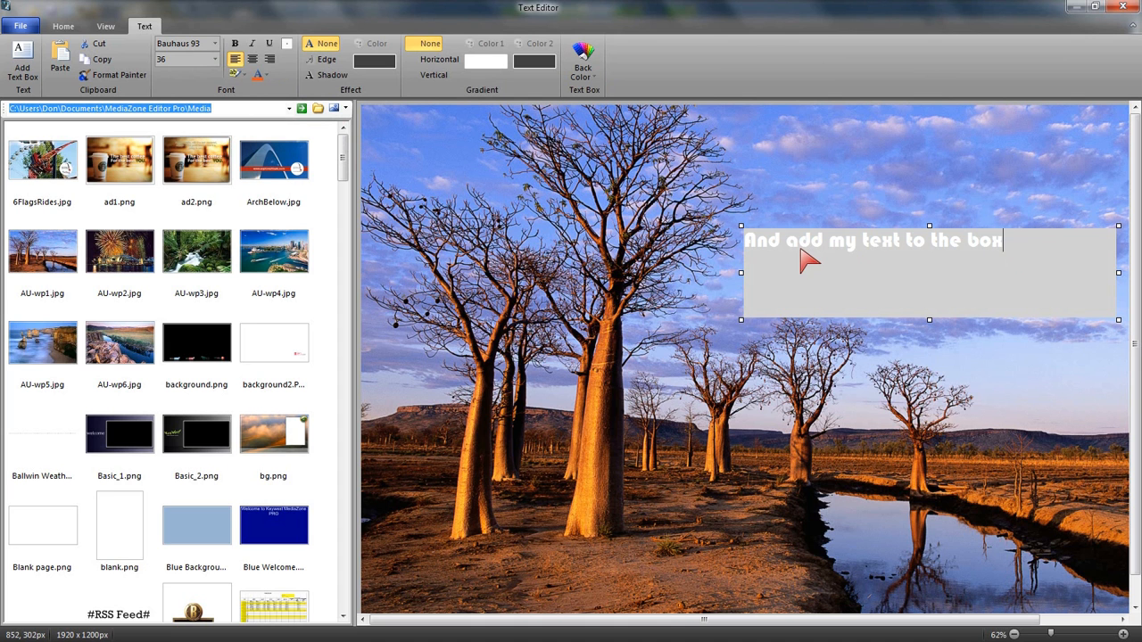
mouse_move(250, 101)
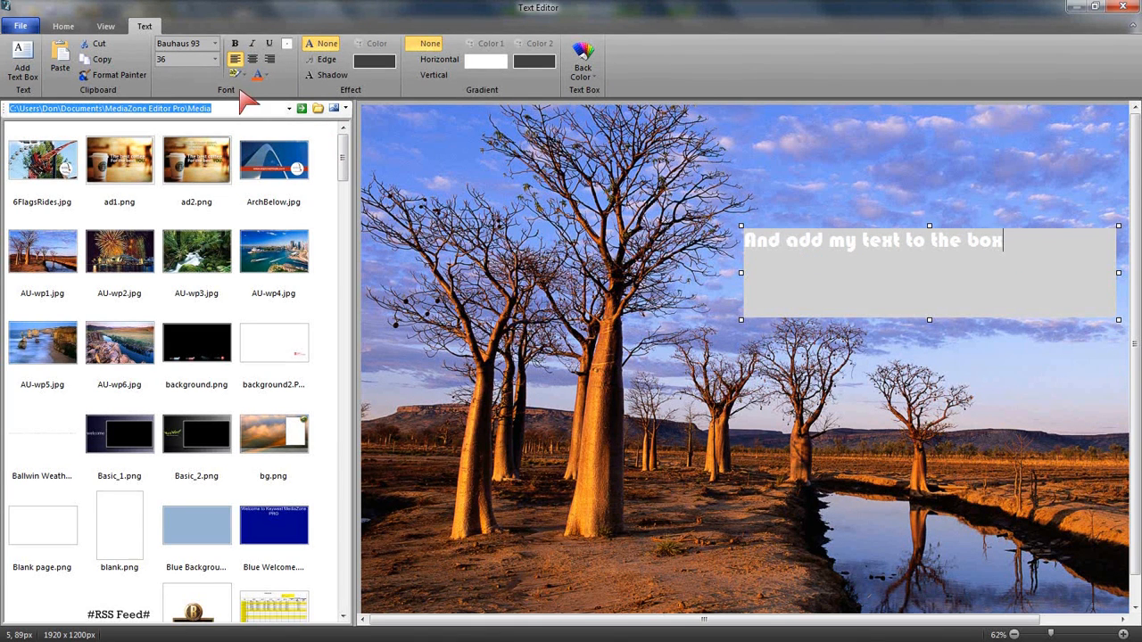
click(211, 59)
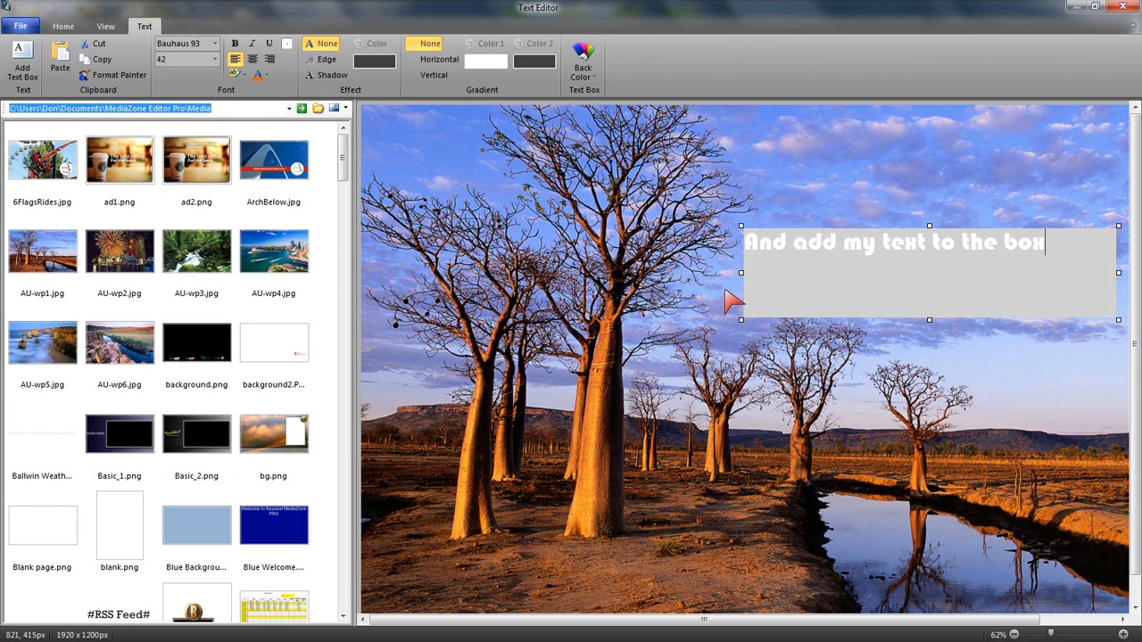
mouse_move(906, 331)
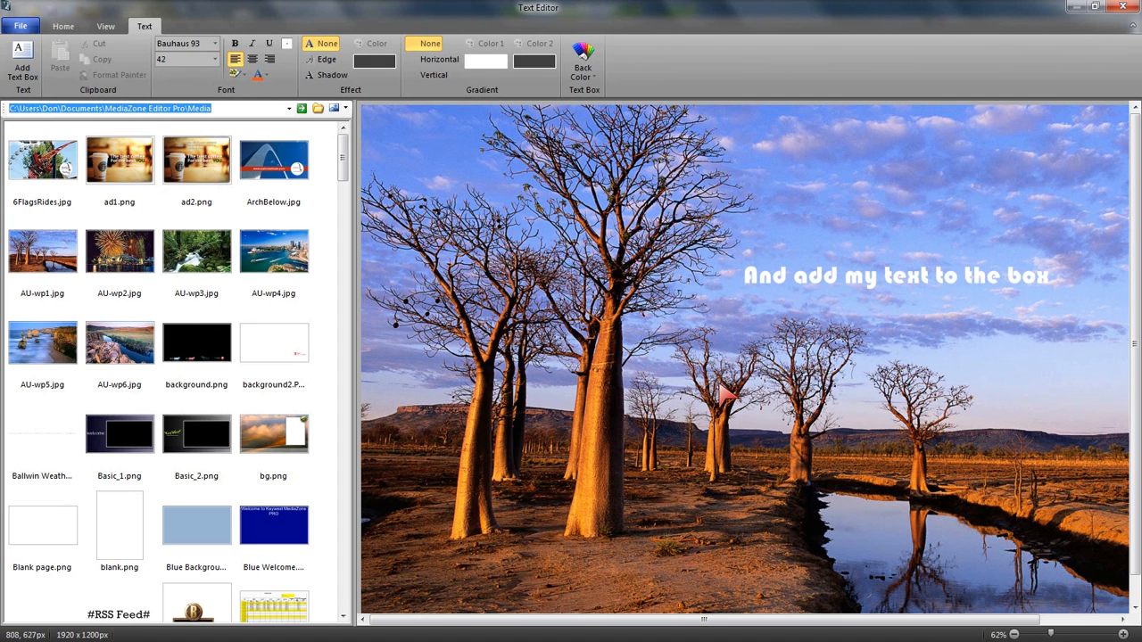
mouse_move(752, 280)
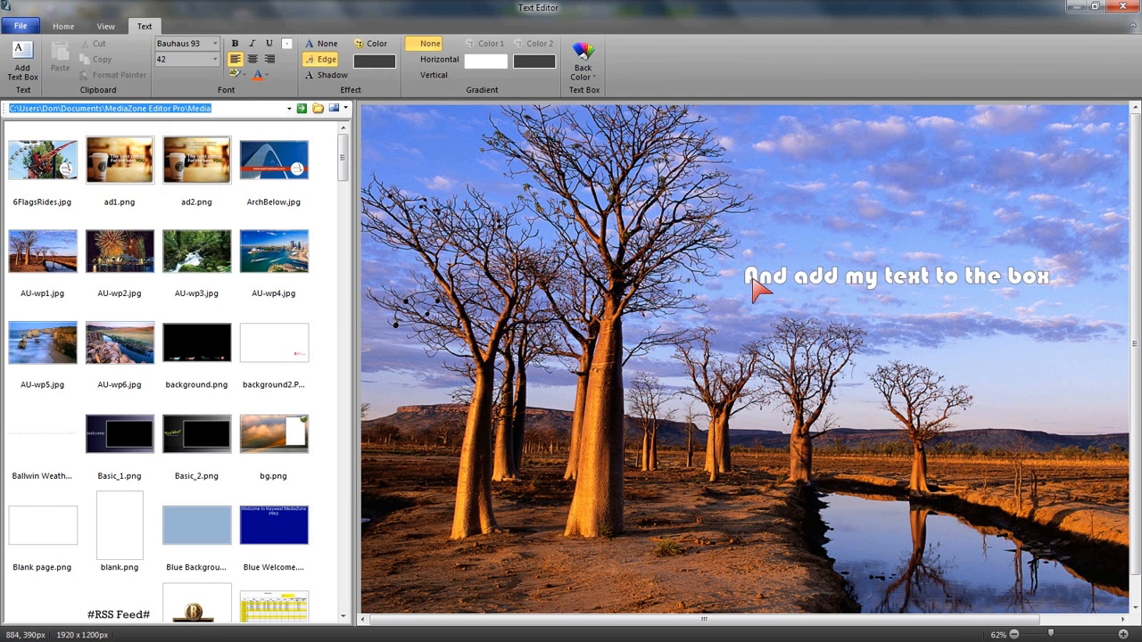
Apply a vertical white-to-green gradient effect to the caption and preview it
click(893, 274)
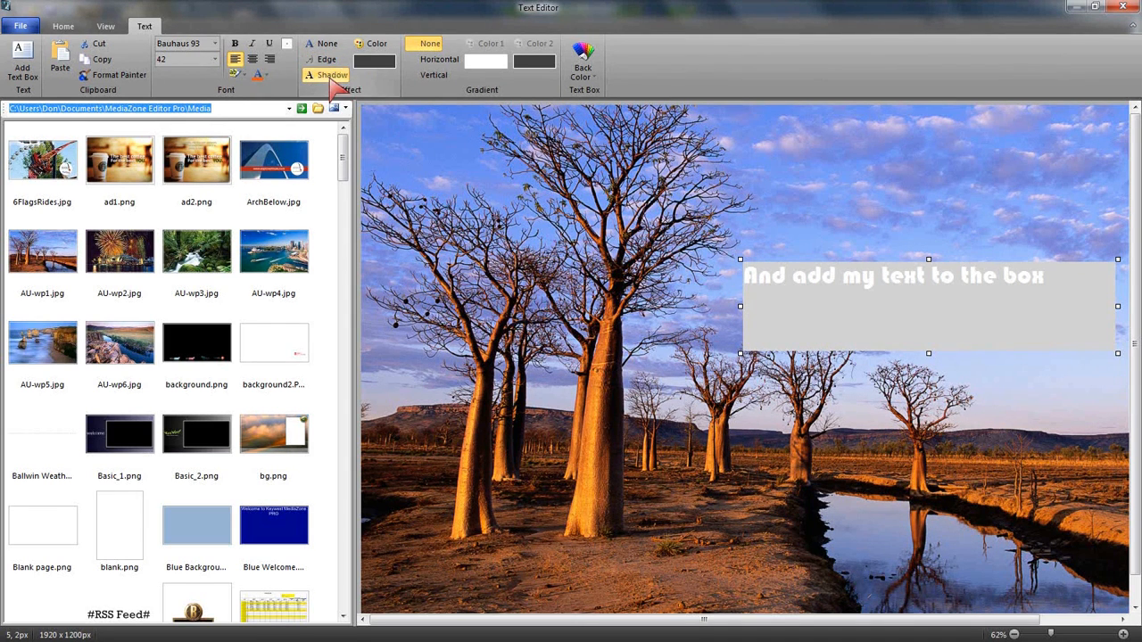
click(324, 75)
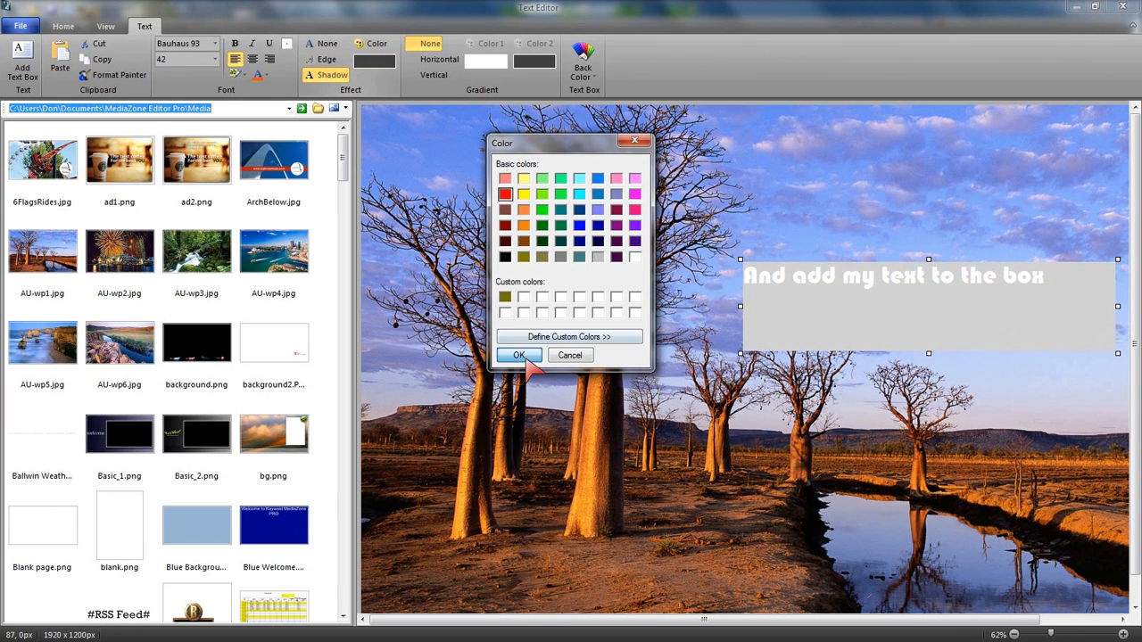
click(518, 355)
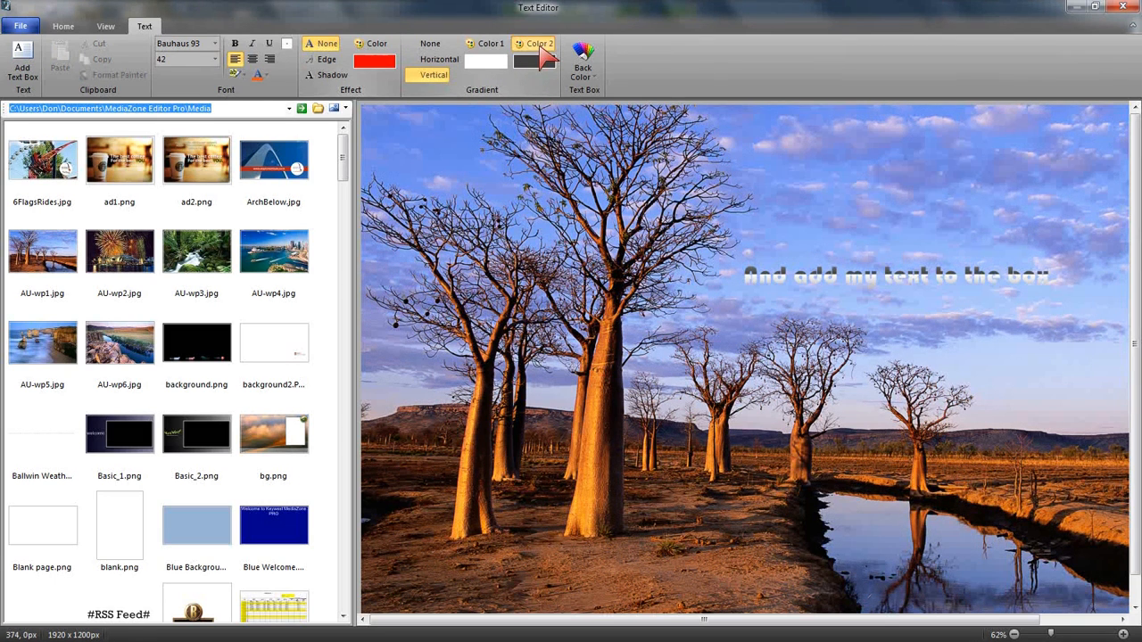
click(535, 43)
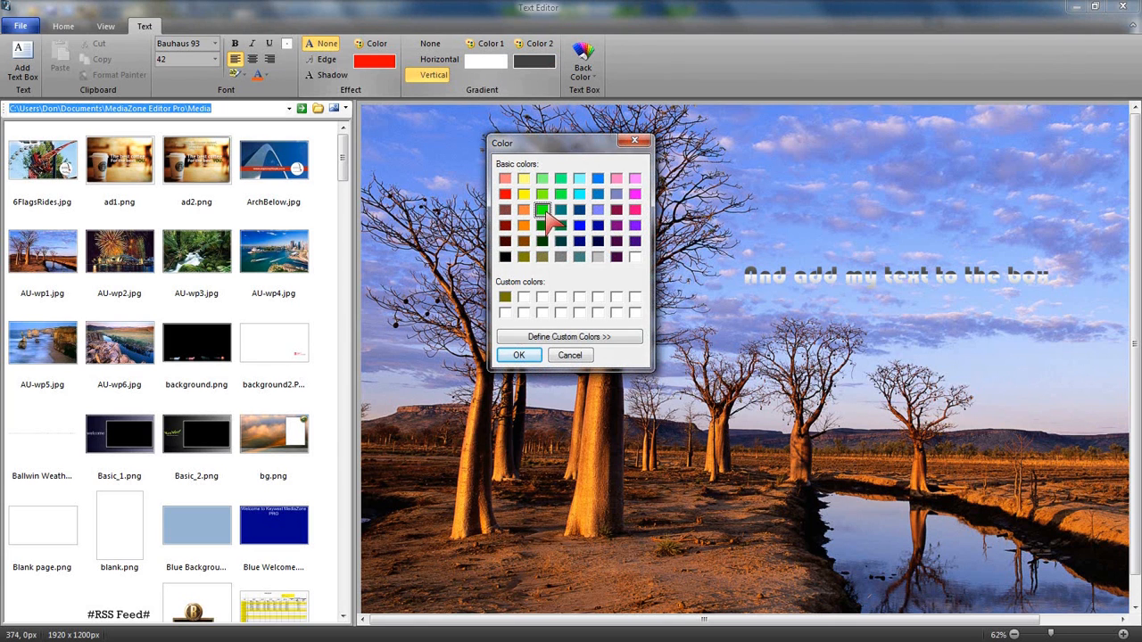
click(518, 356)
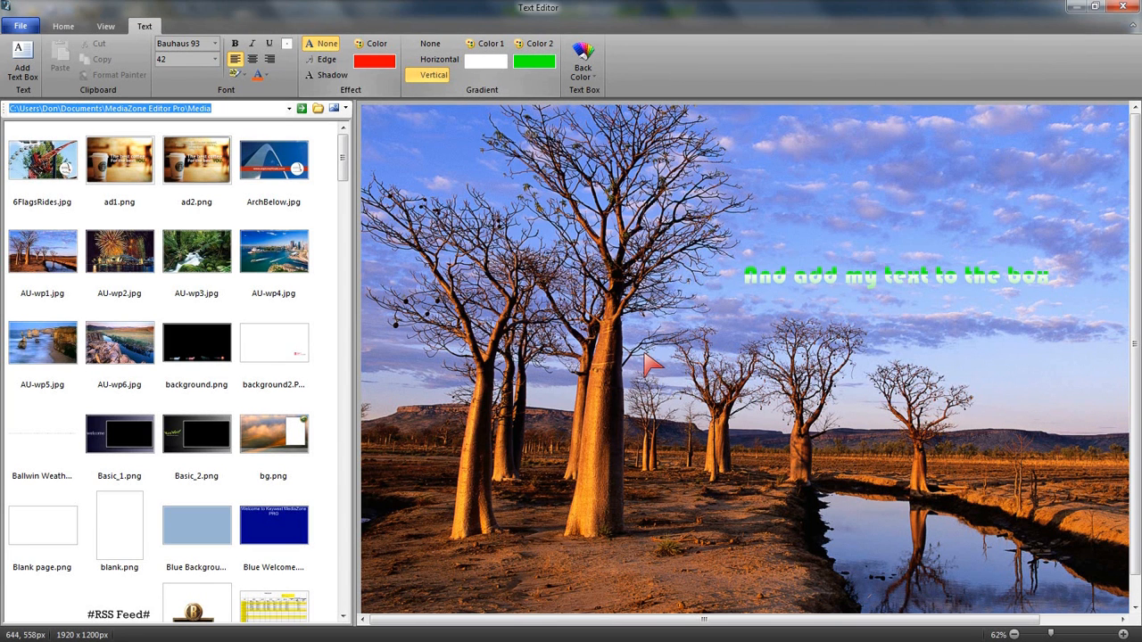
mouse_move(745, 310)
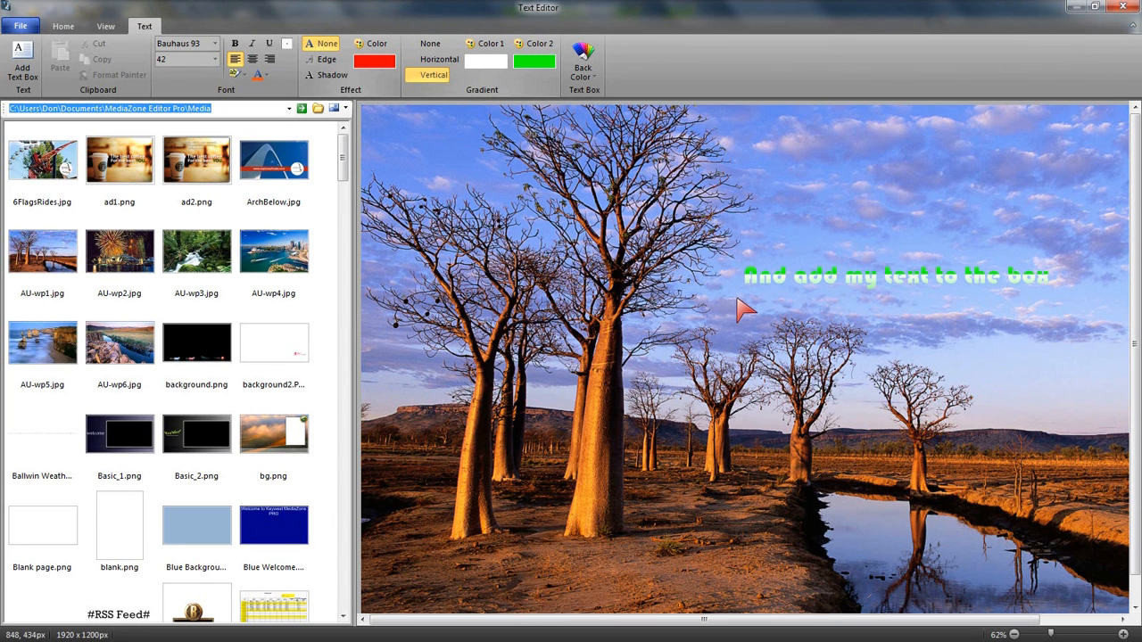
click(20, 25)
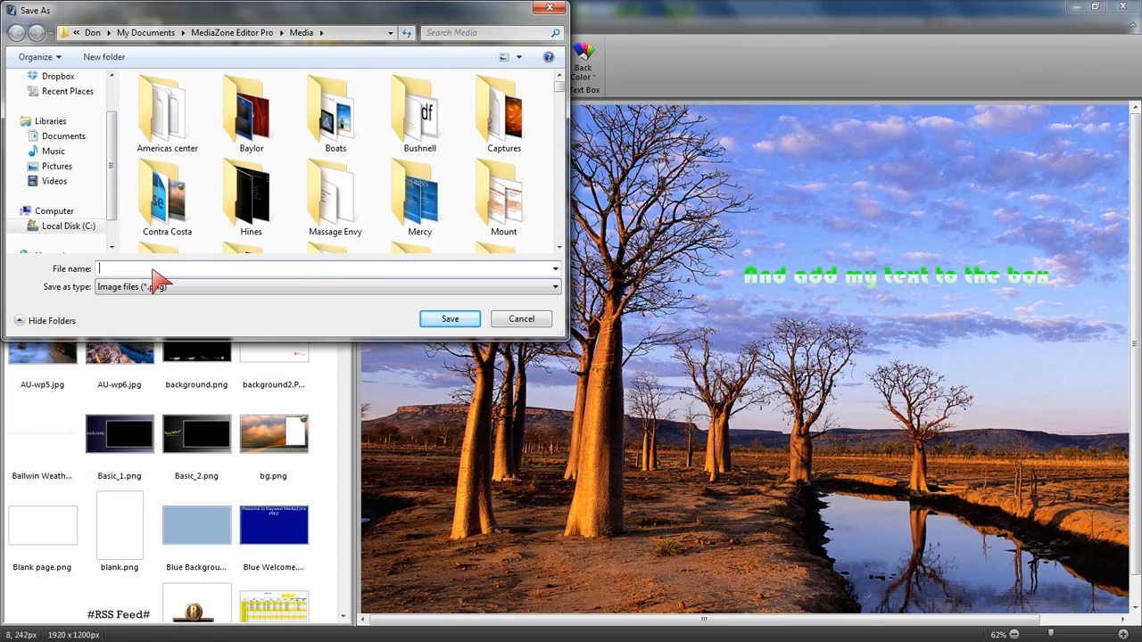
Save the gradient caption image as 'green text.png', overwriting the existing file
text(green text)
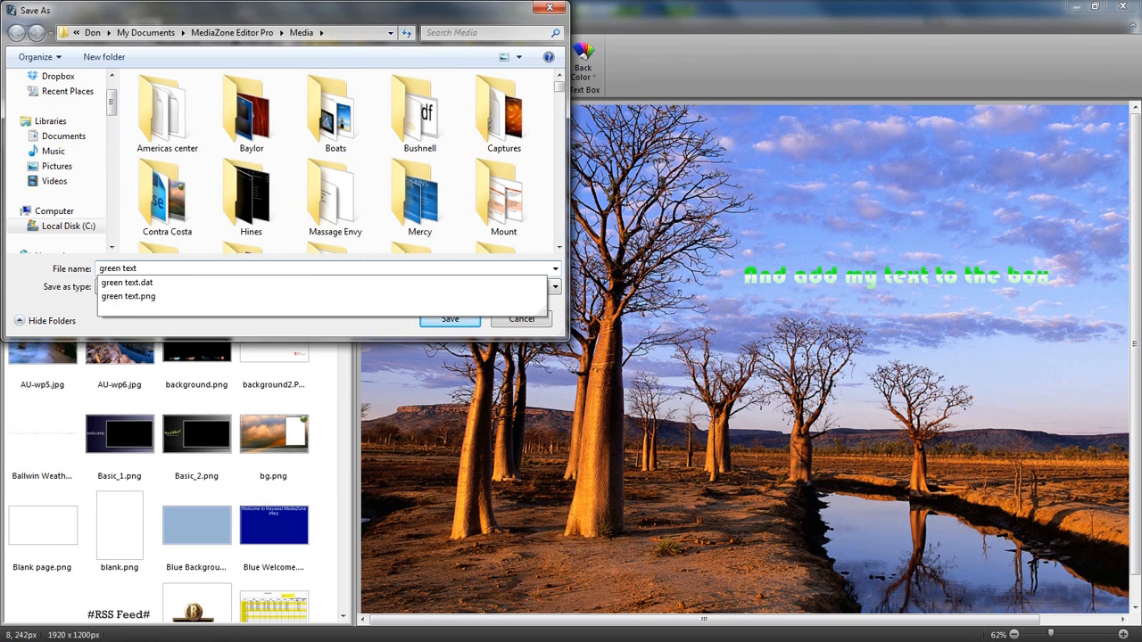
click(127, 295)
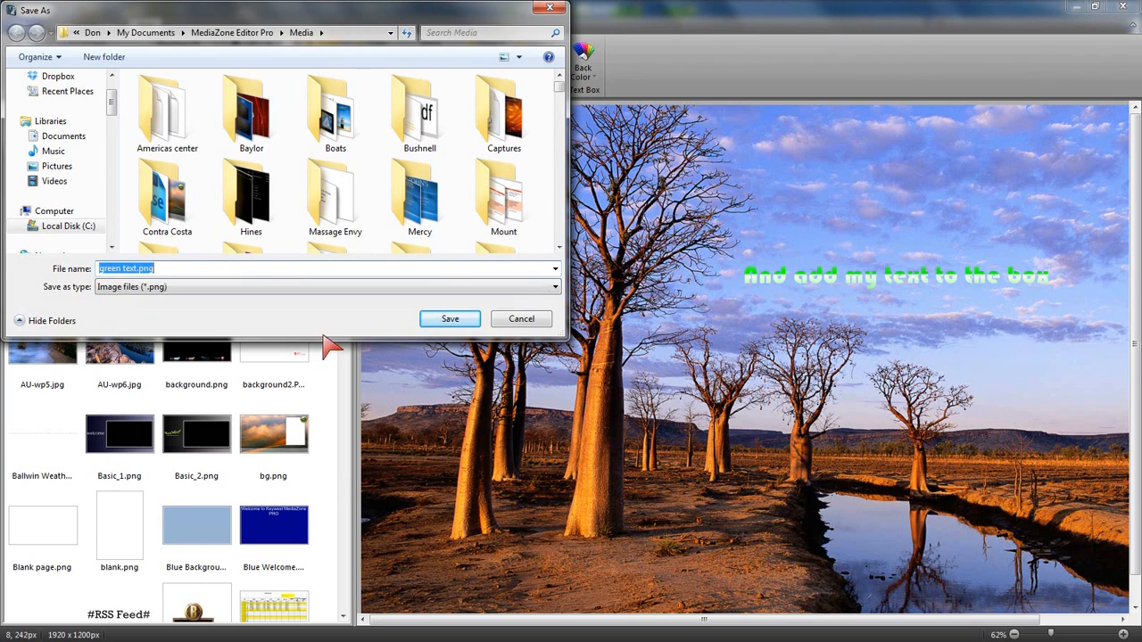
click(450, 318)
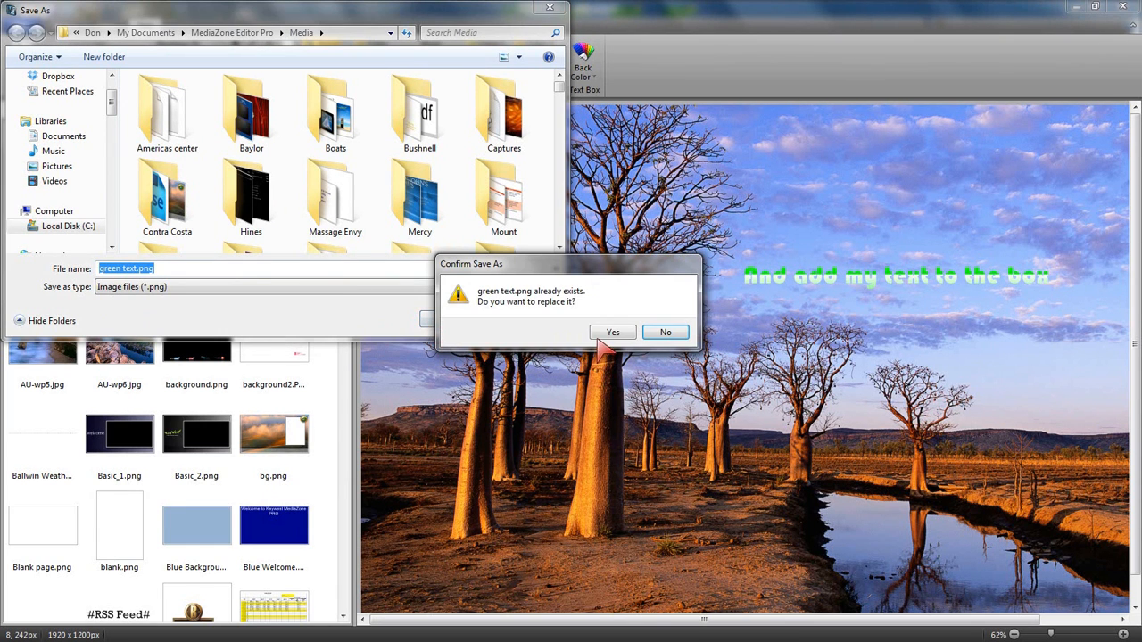
click(612, 332)
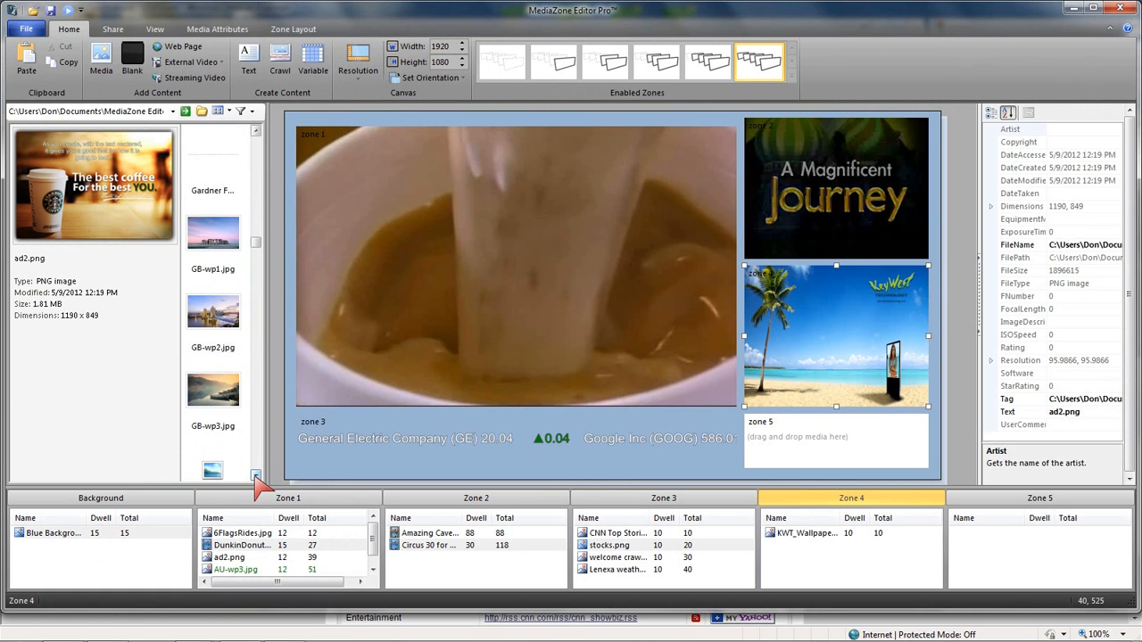
Add green text.png from the media library to Zone 4 after KWT_Wallpaper, with 10-second dwell
scroll(down, 3)
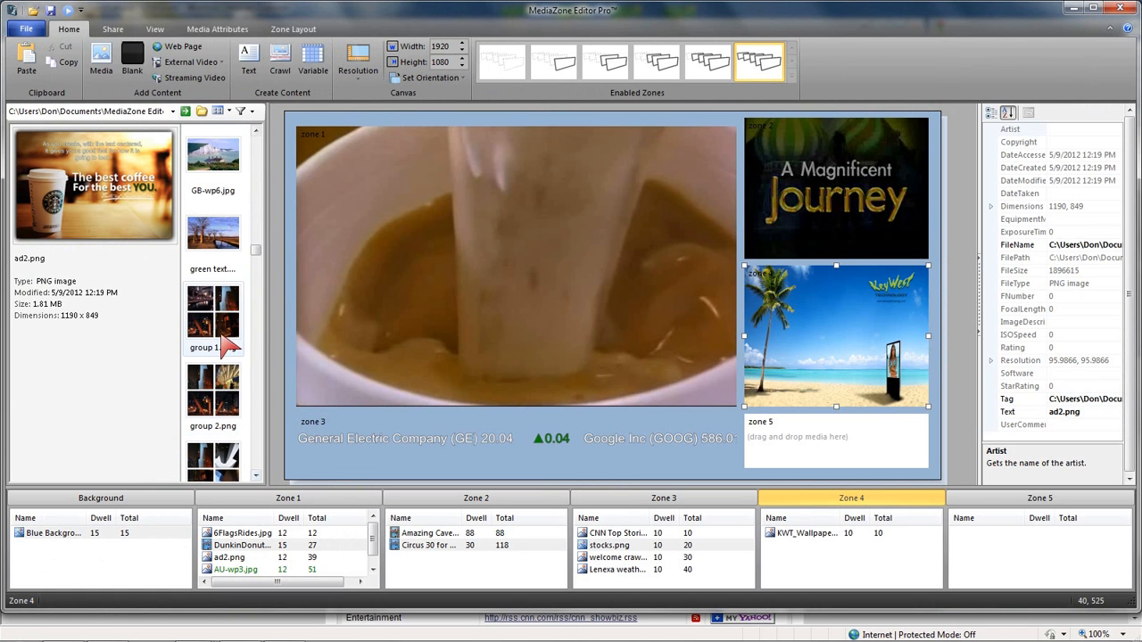
click(212, 236)
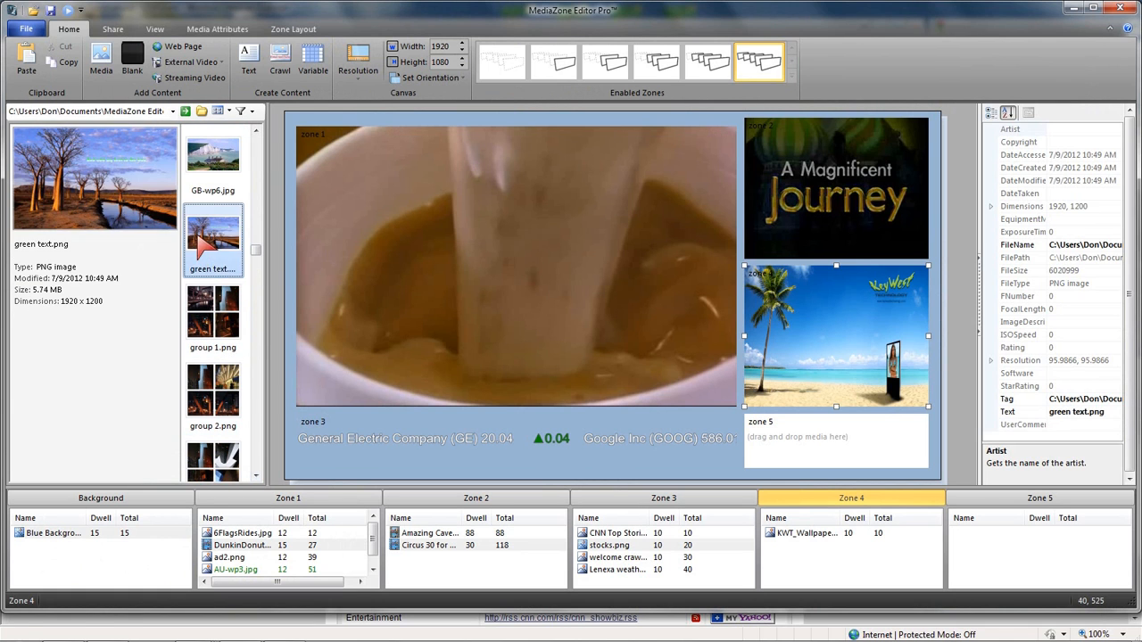
mouse_move(223, 268)
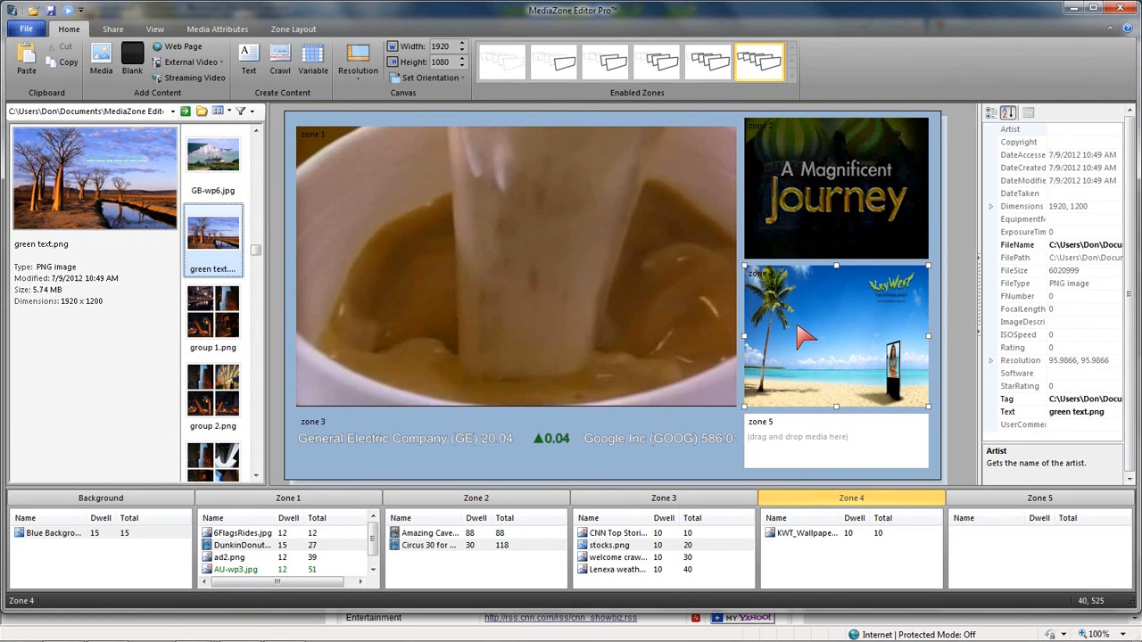
mouse_move(785, 323)
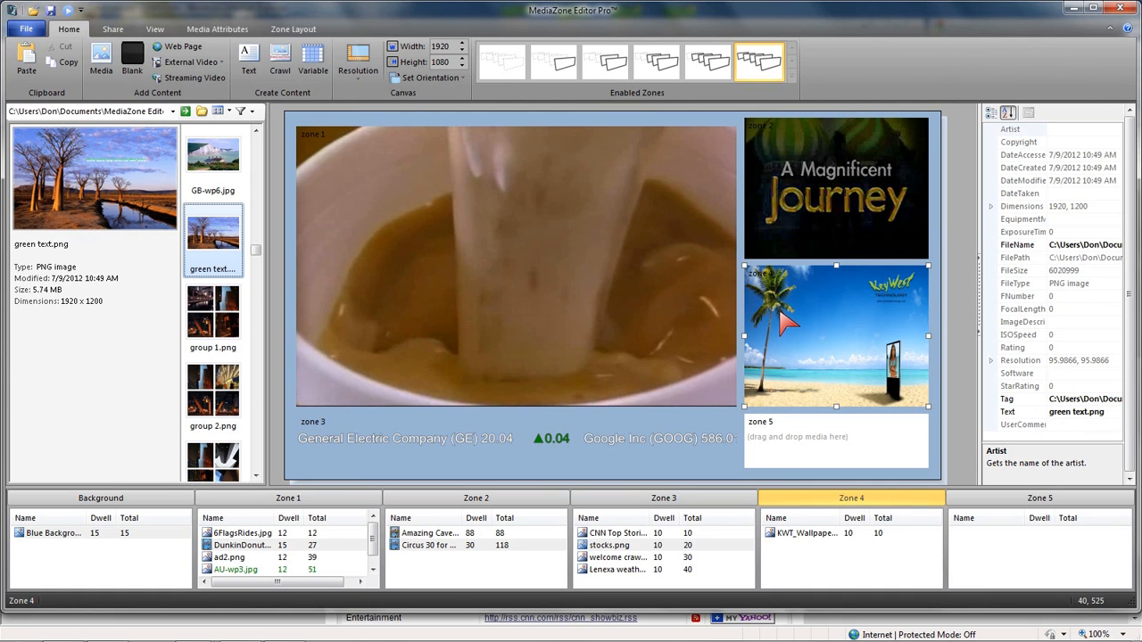
drag(212, 232, 836, 335)
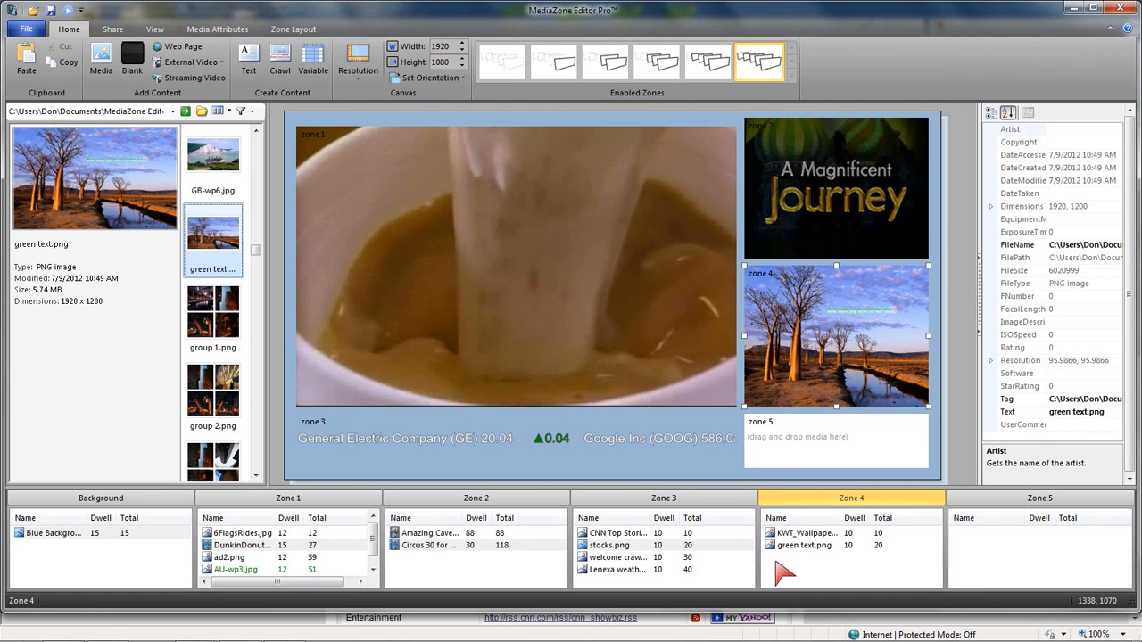
mouse_move(793, 544)
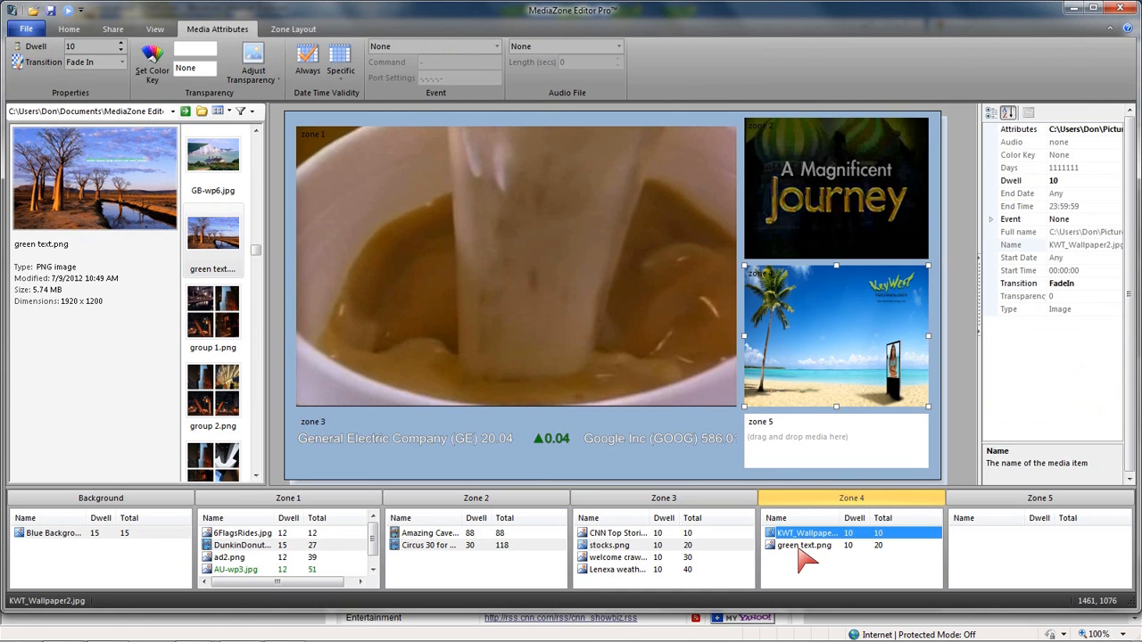
Raise green text.png's Zone 4 dwell to 45 seconds, making the playlist total 55
click(804, 545)
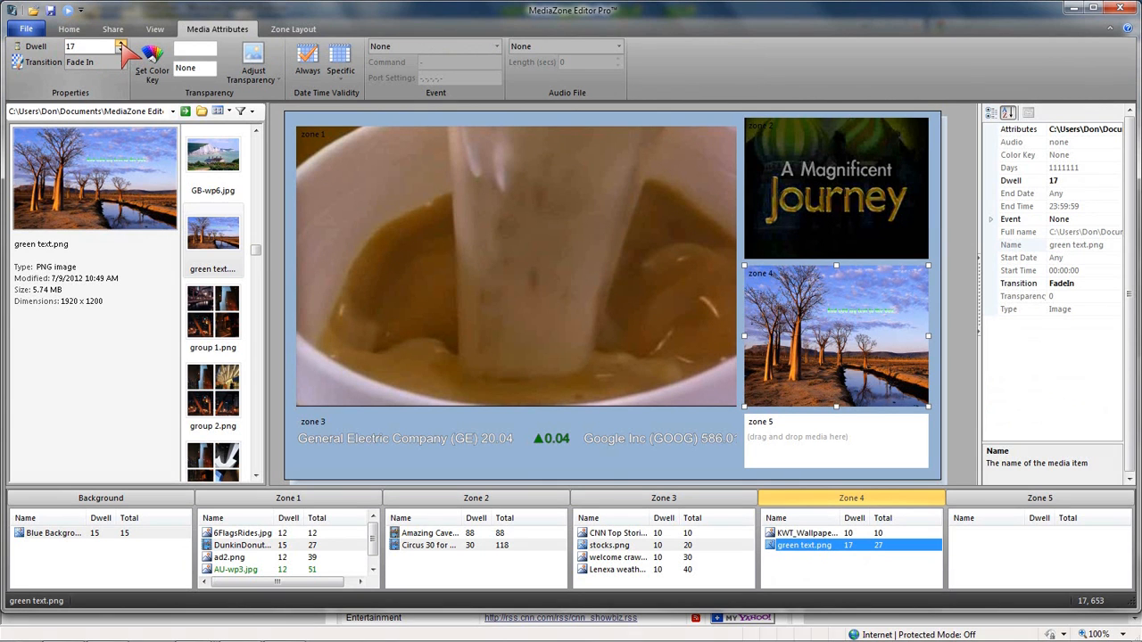
click(120, 42)
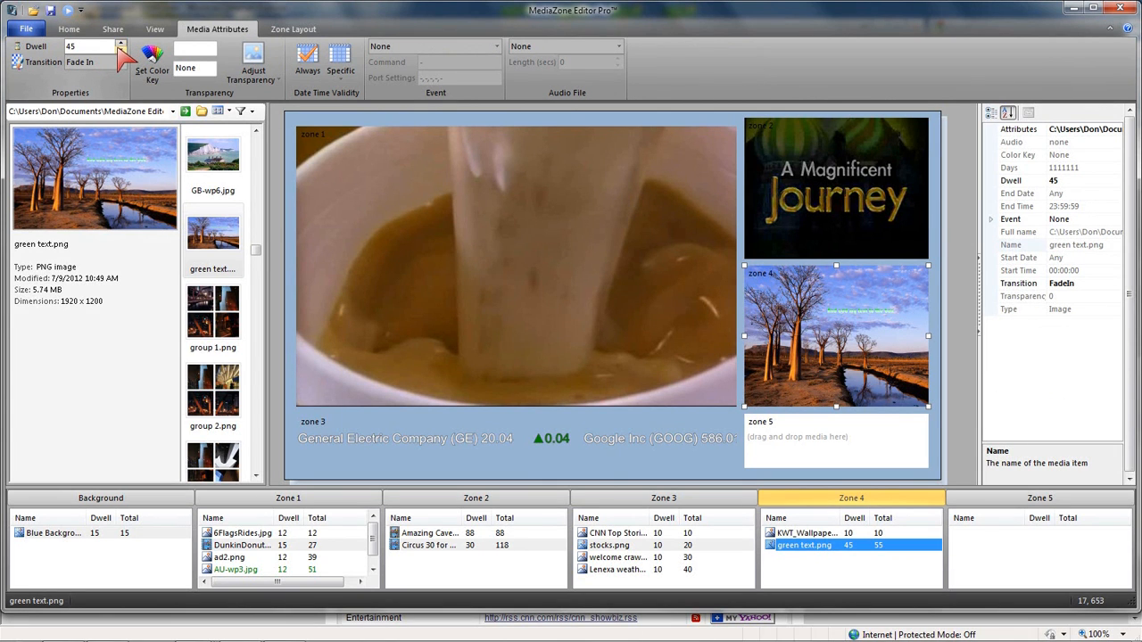
click(804, 533)
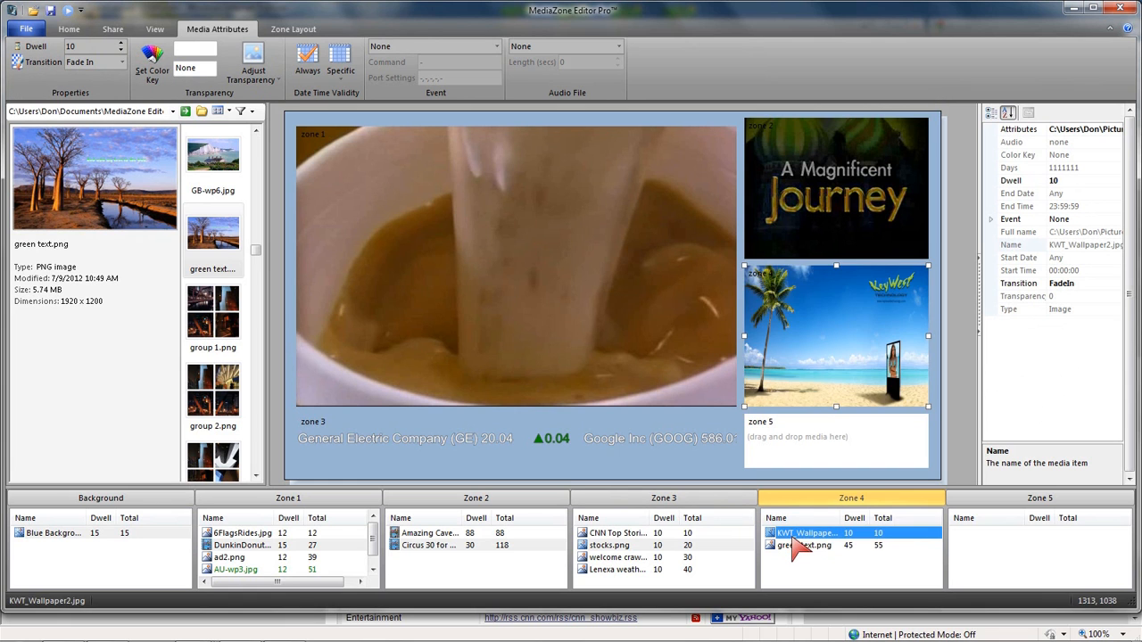